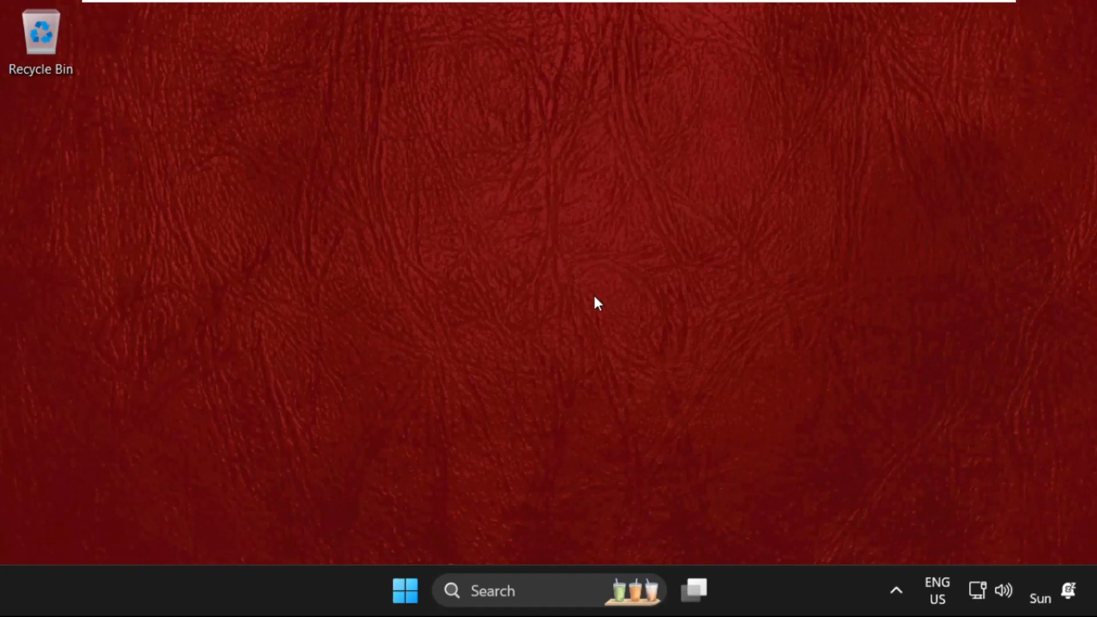
mouse_move(507, 590)
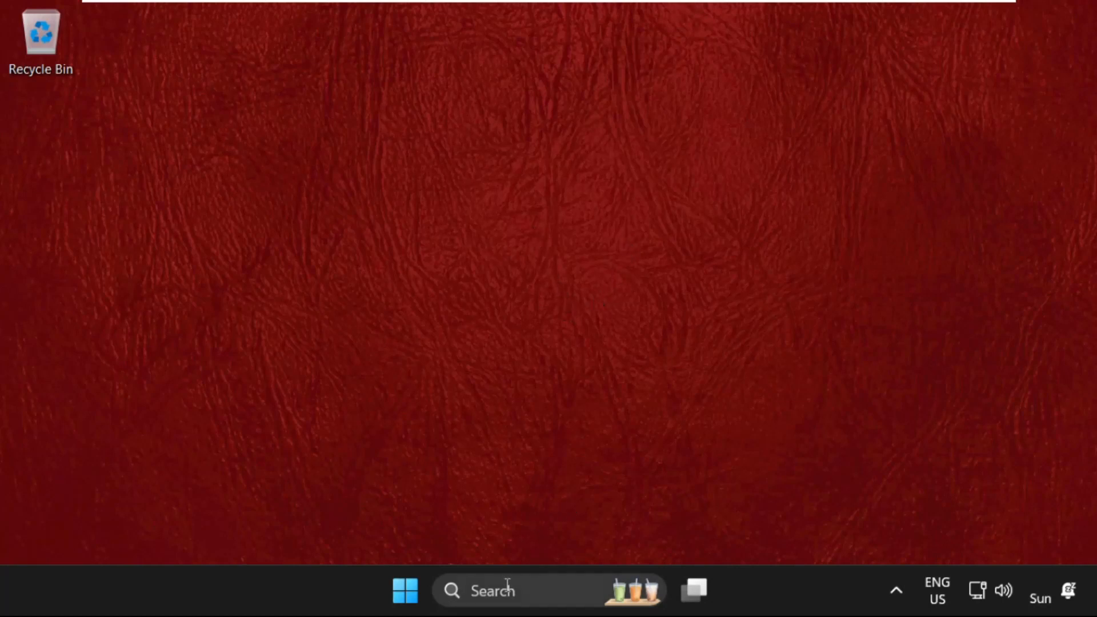
Launch File Explorer from search, restore its window and open Local Disk (C:)
type("file")
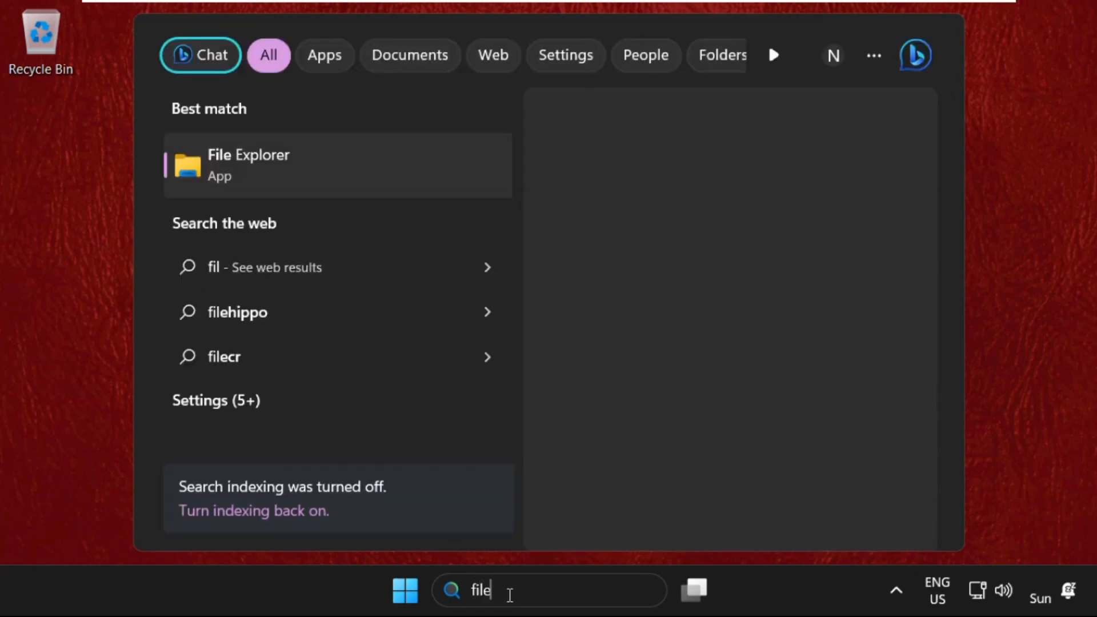
type("explorer")
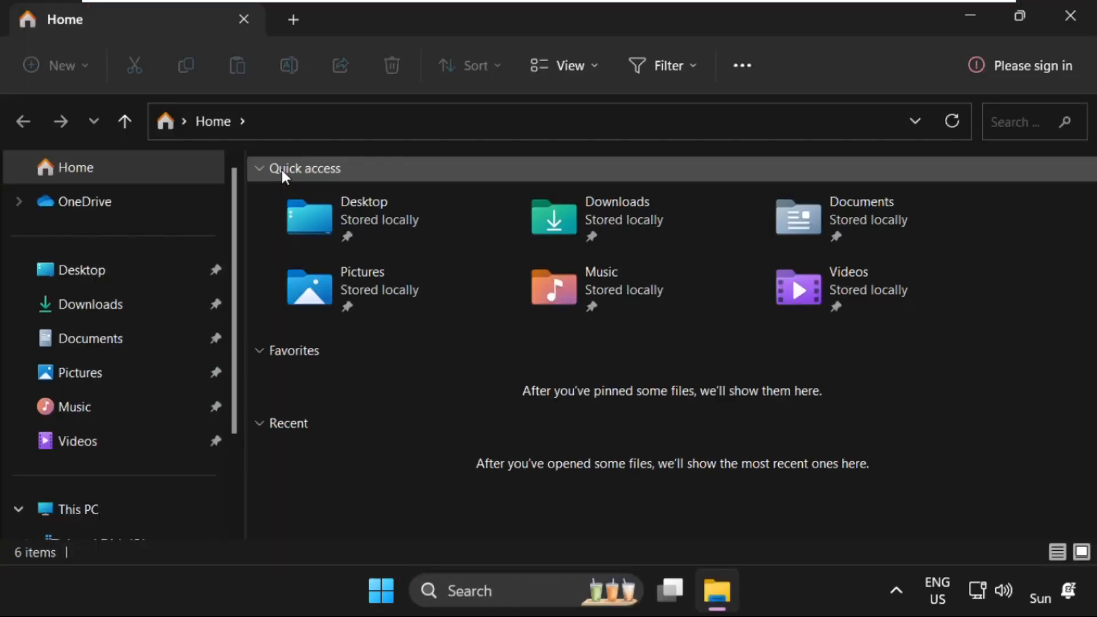
left_click(1017, 15)
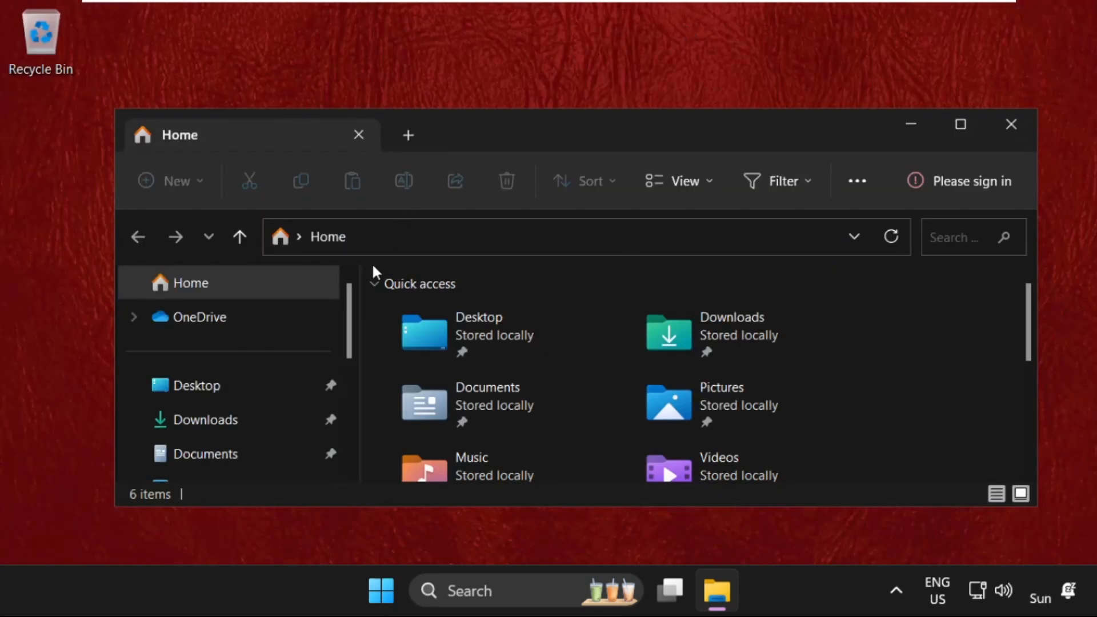
scroll("down", 3)
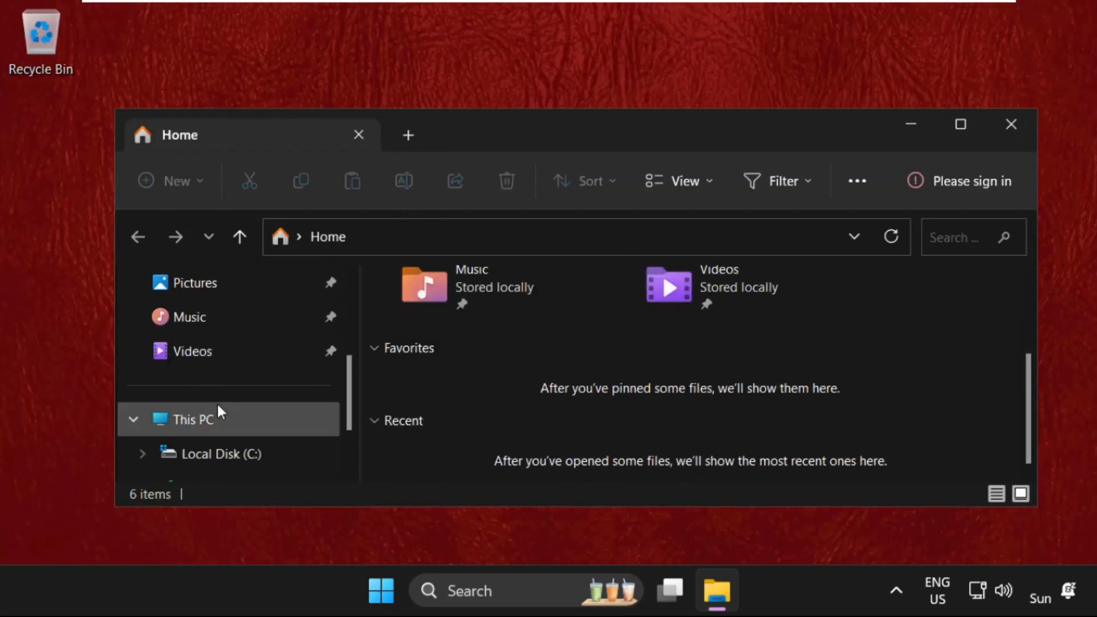
left_click(192, 419)
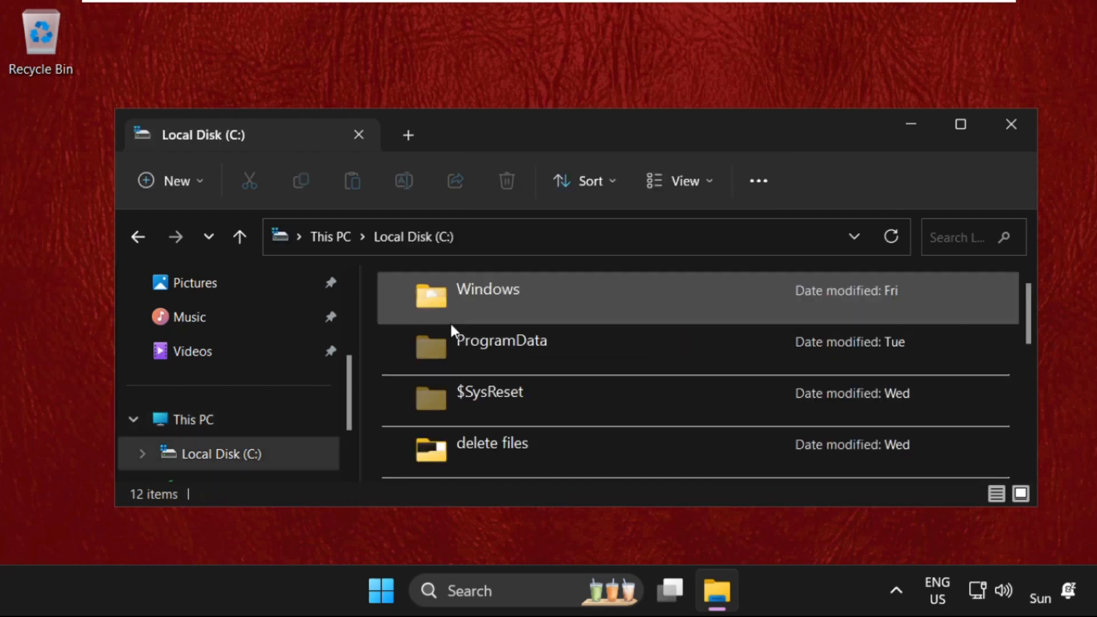
Open the Windows folder on C: to reach System32 and GameBarPresenceWriter
left_click(488, 297)
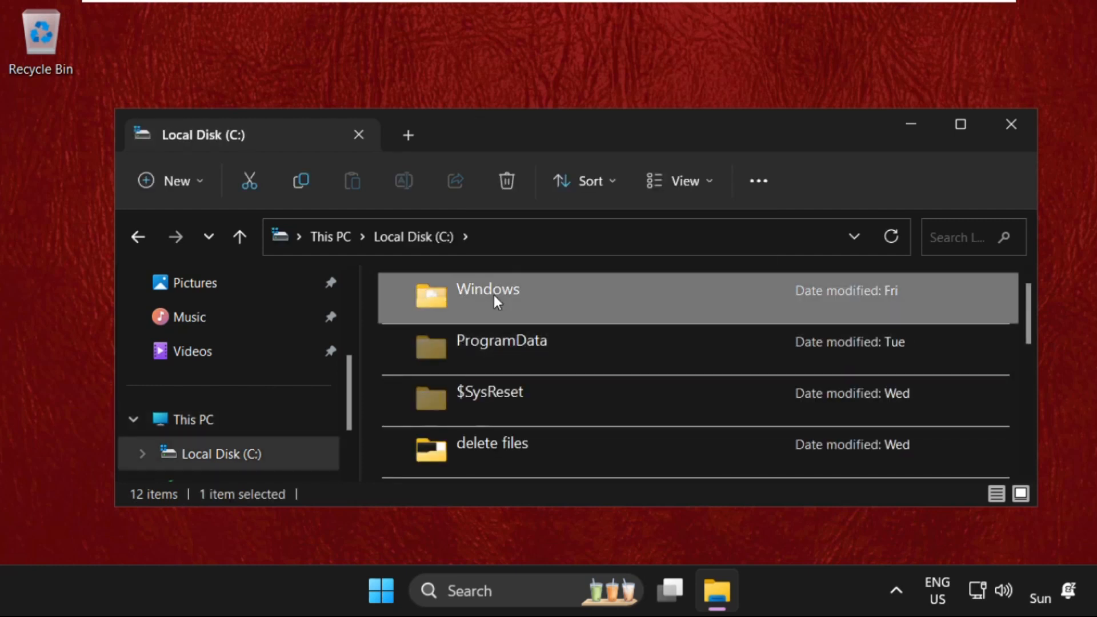
double_click(487, 289)
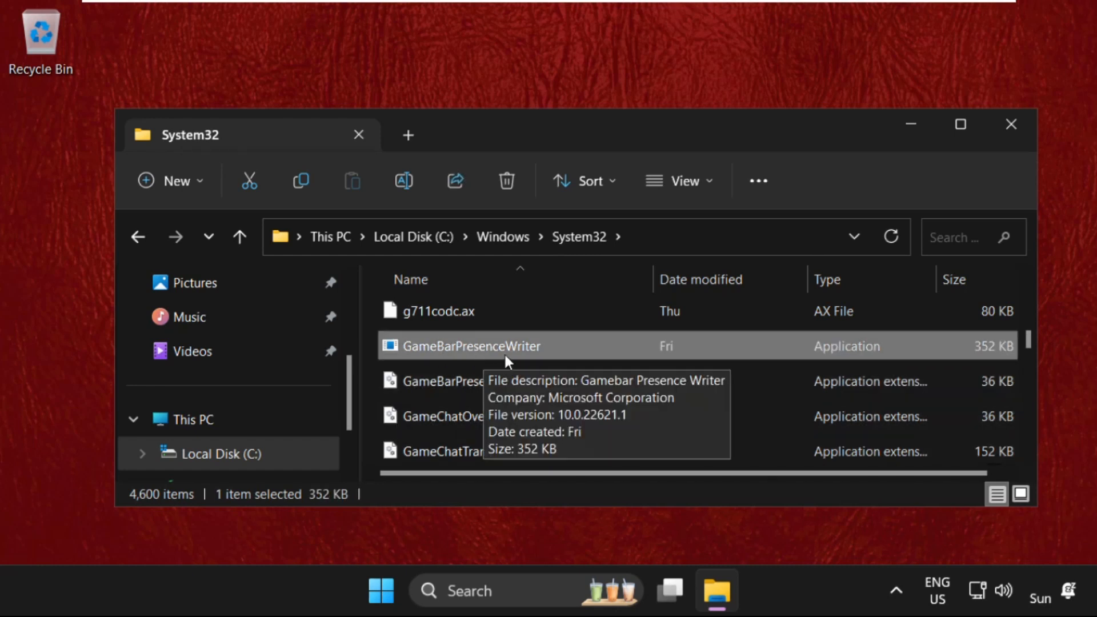
Show GameBarPresenceWriter's Properties, its Security permissions and the Advanced security settings
right_click(472, 345)
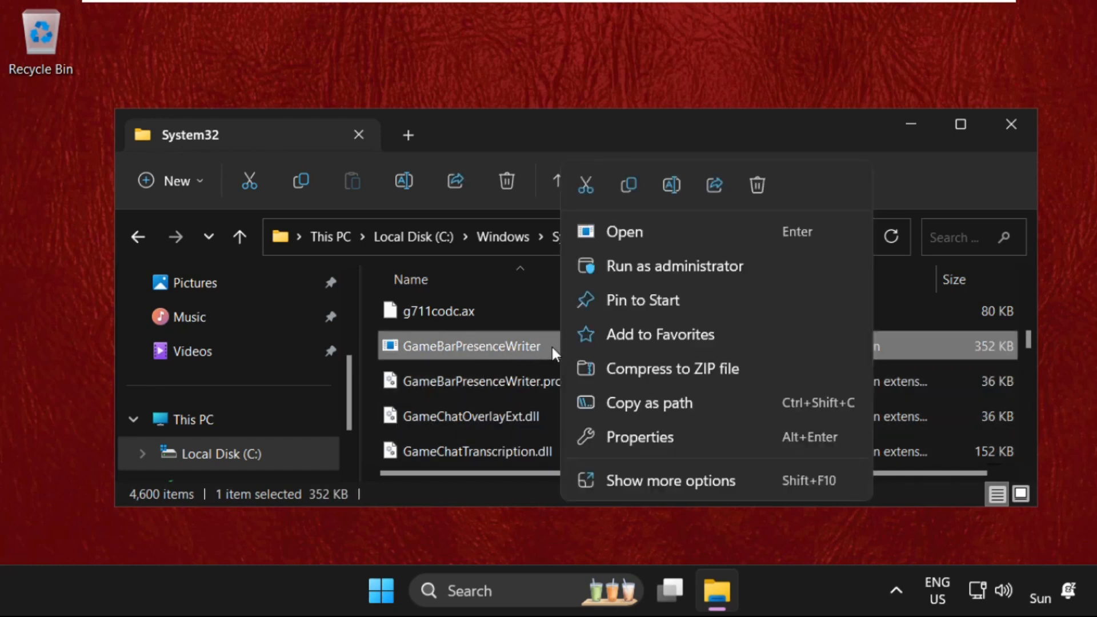
left_click(639, 436)
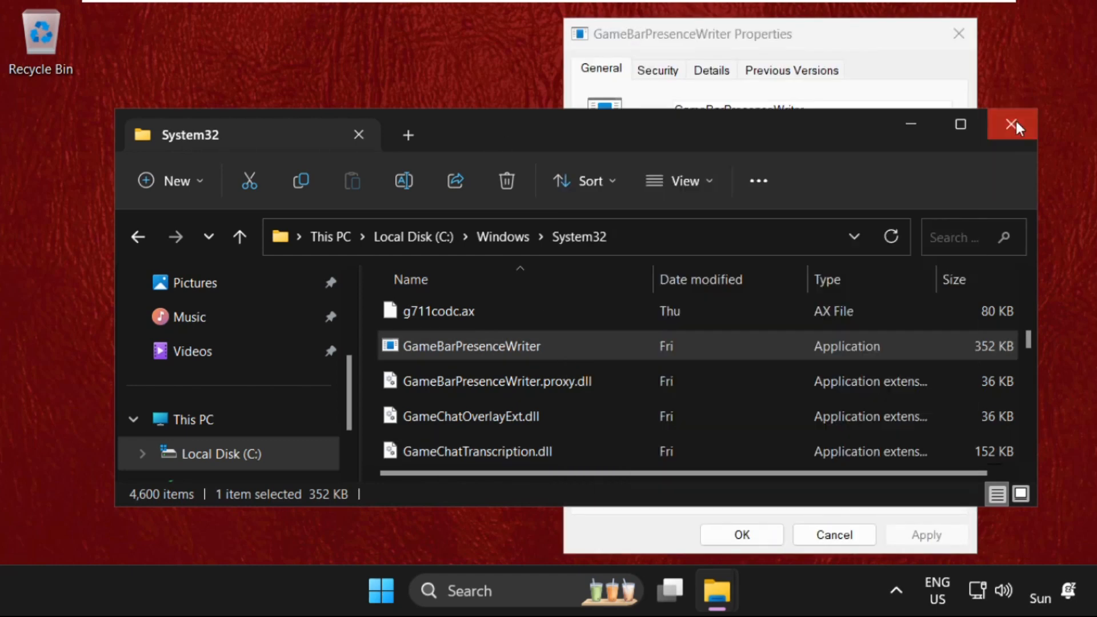
left_click(1012, 125)
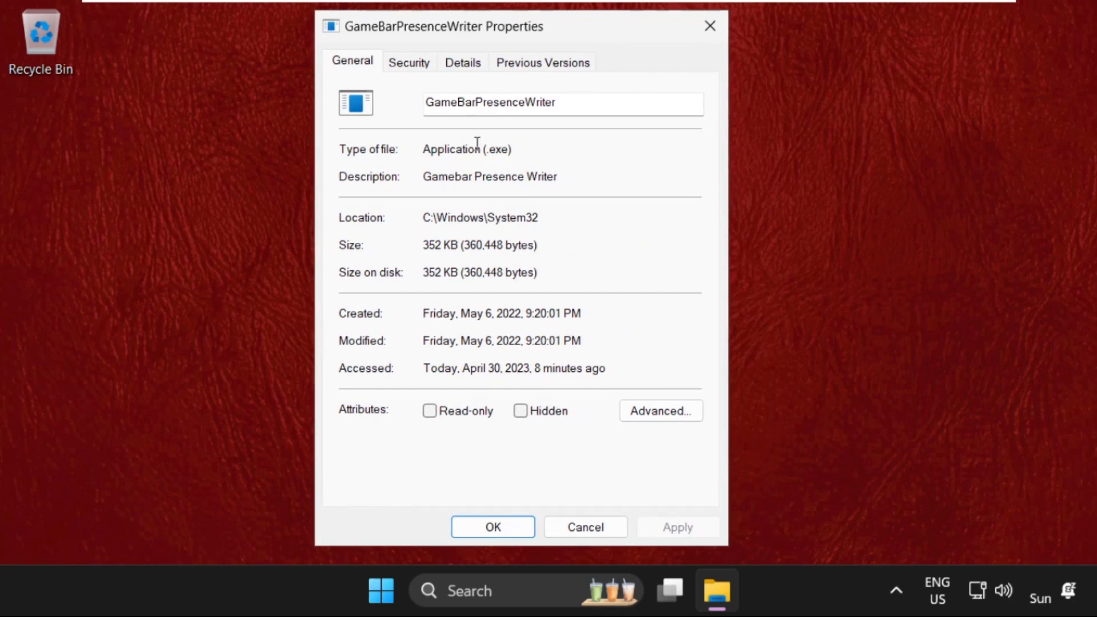
left_click(409, 62)
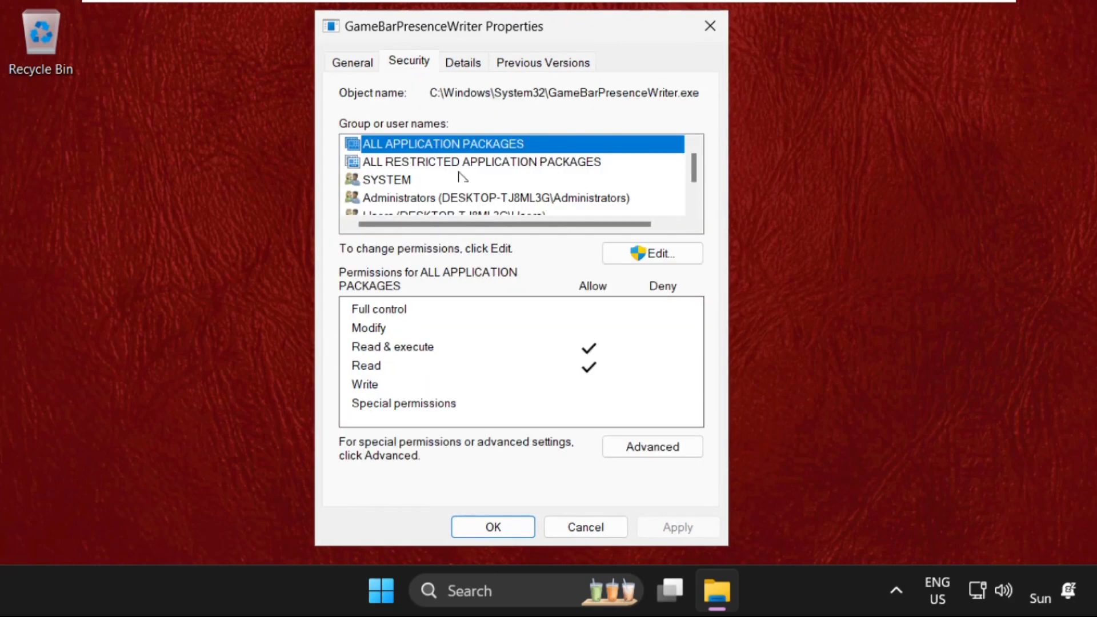
left_click(651, 446)
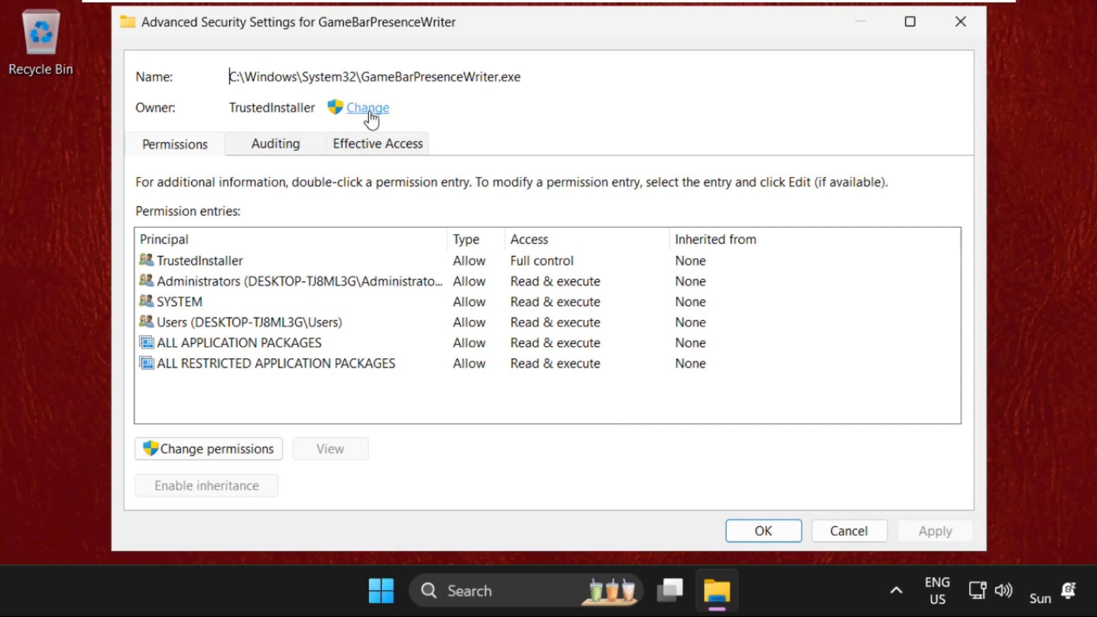
Change the owner: search all accounts with Find Now and pick the signed-in user
left_click(367, 107)
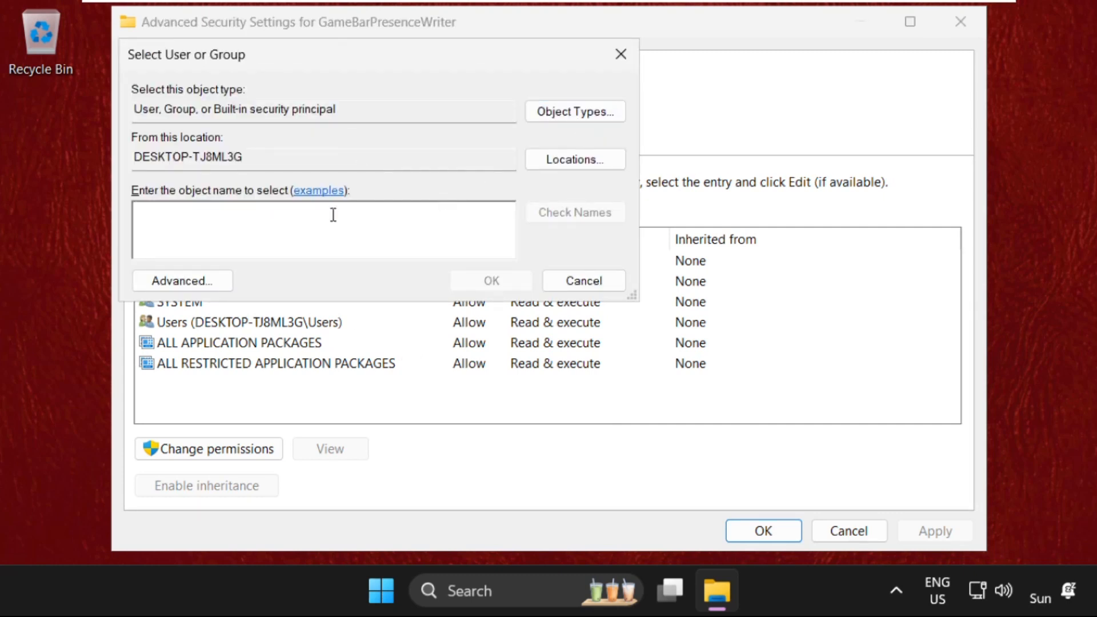
left_click(182, 281)
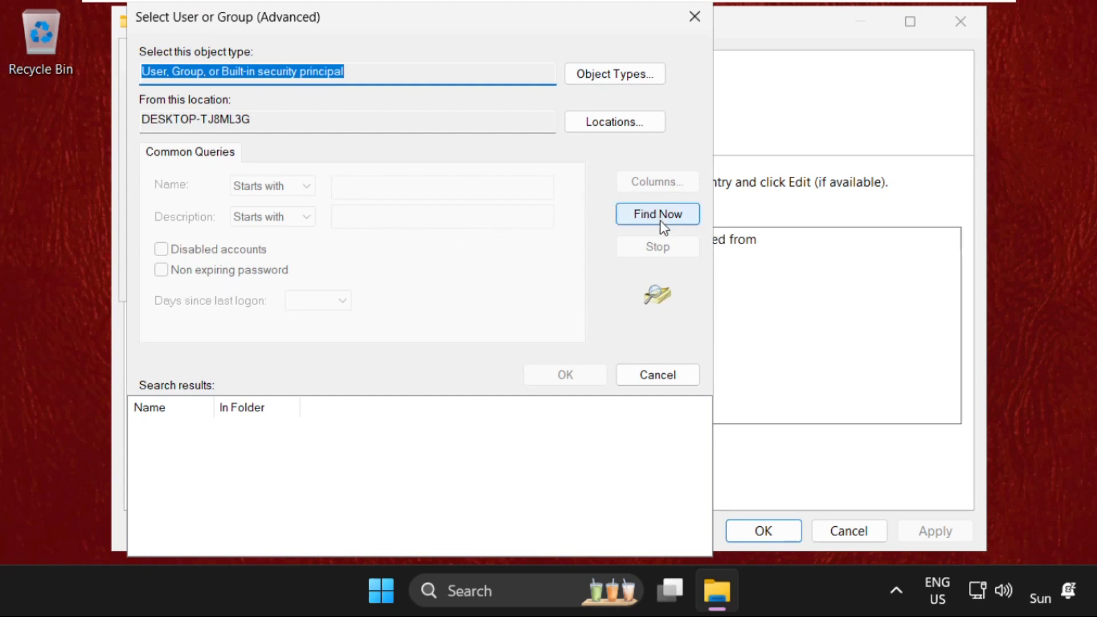
left_click(656, 213)
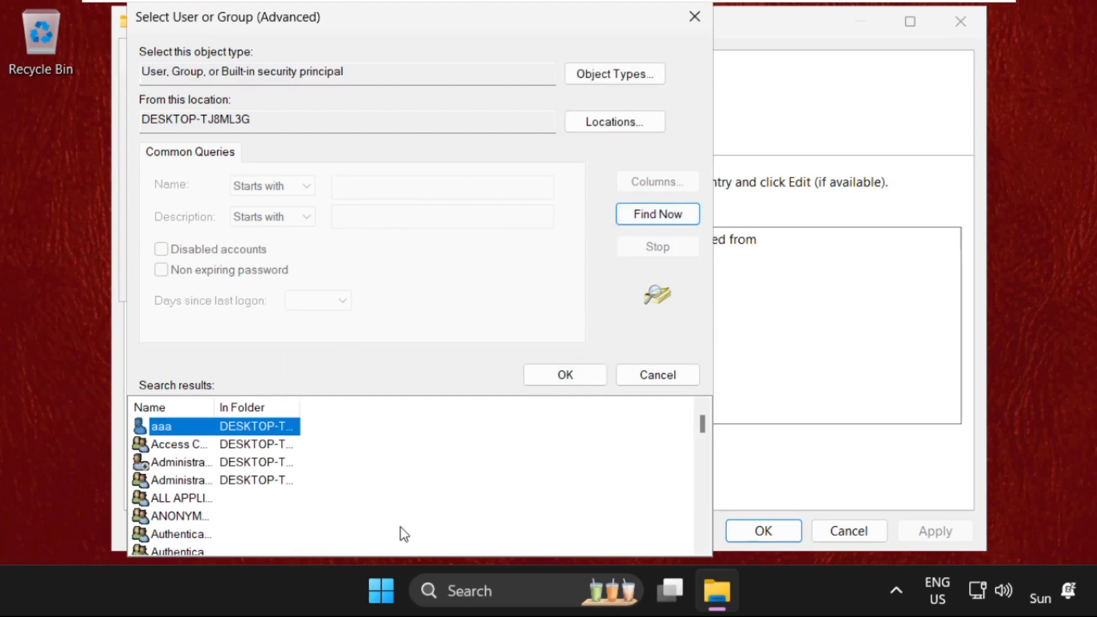
scroll("down", 3)
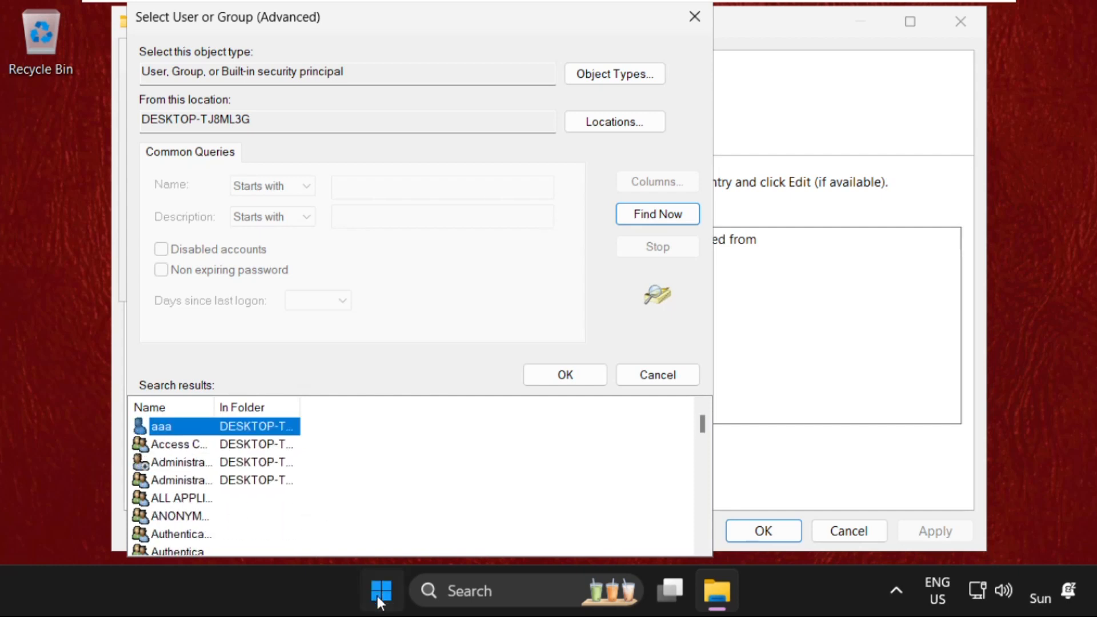
left_click(381, 591)
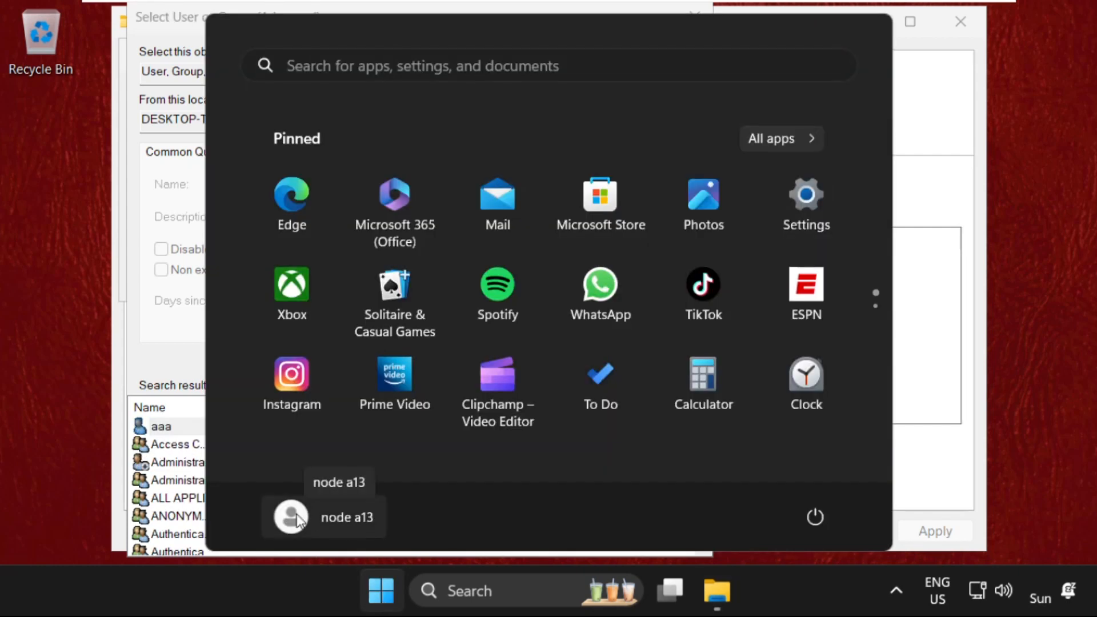
mouse_move(192, 418)
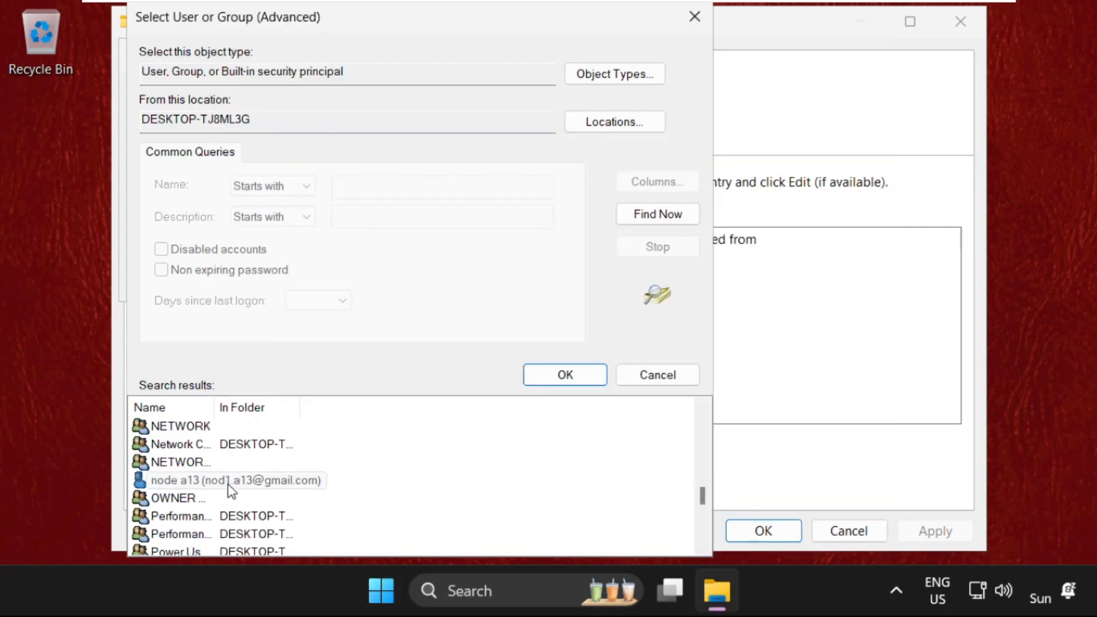
left_click(563, 375)
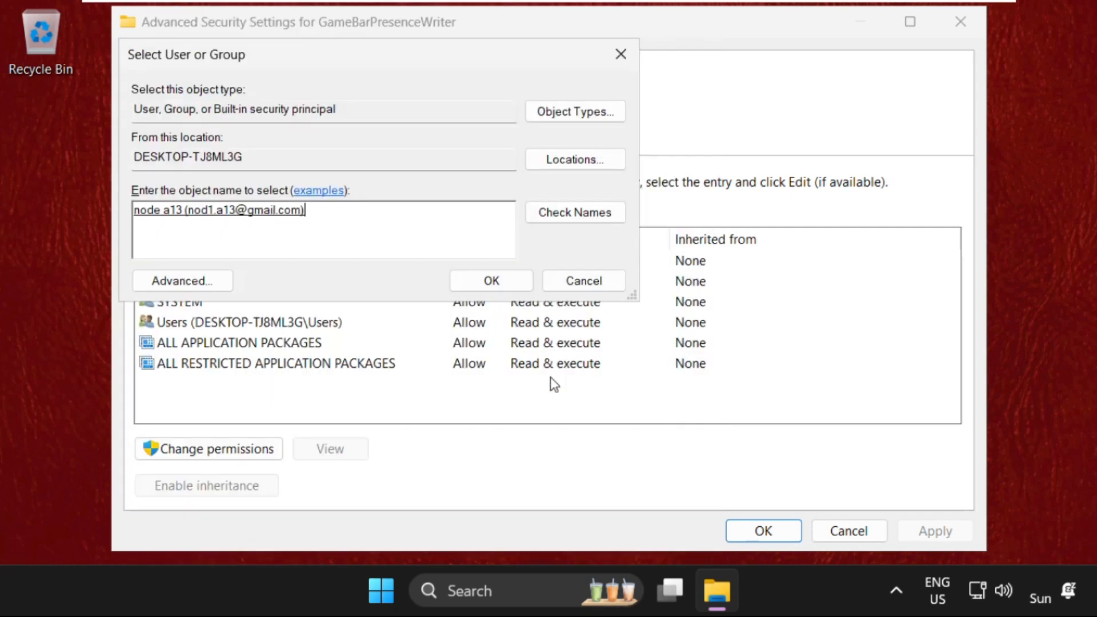
mouse_move(586, 232)
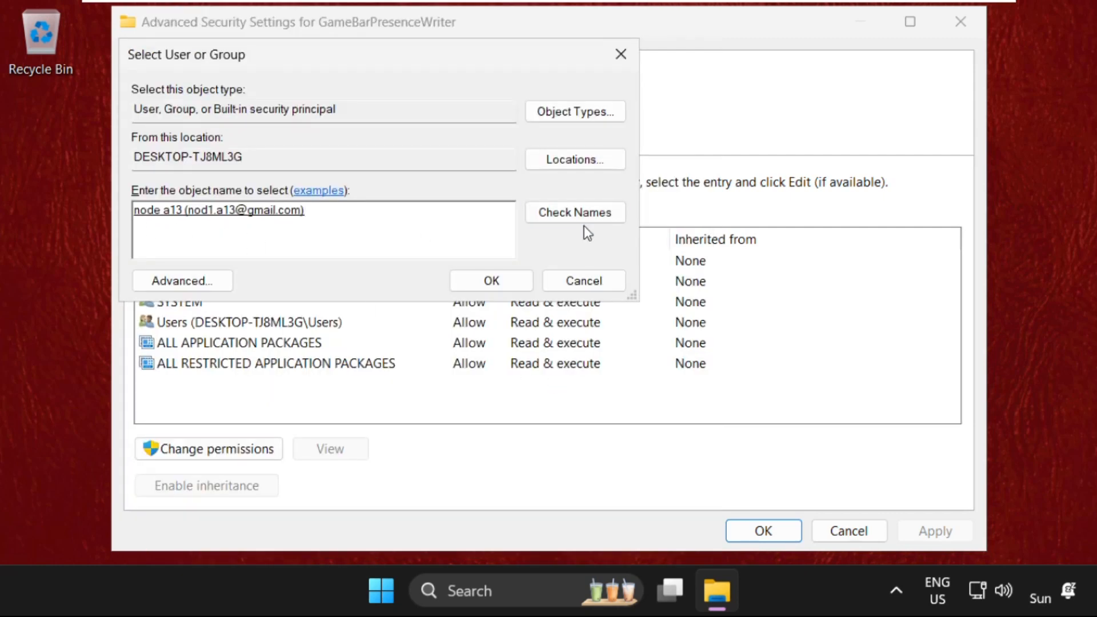
Apply the signed-in user as owner, acknowledge the notice and return to the Security properties
left_click(490, 281)
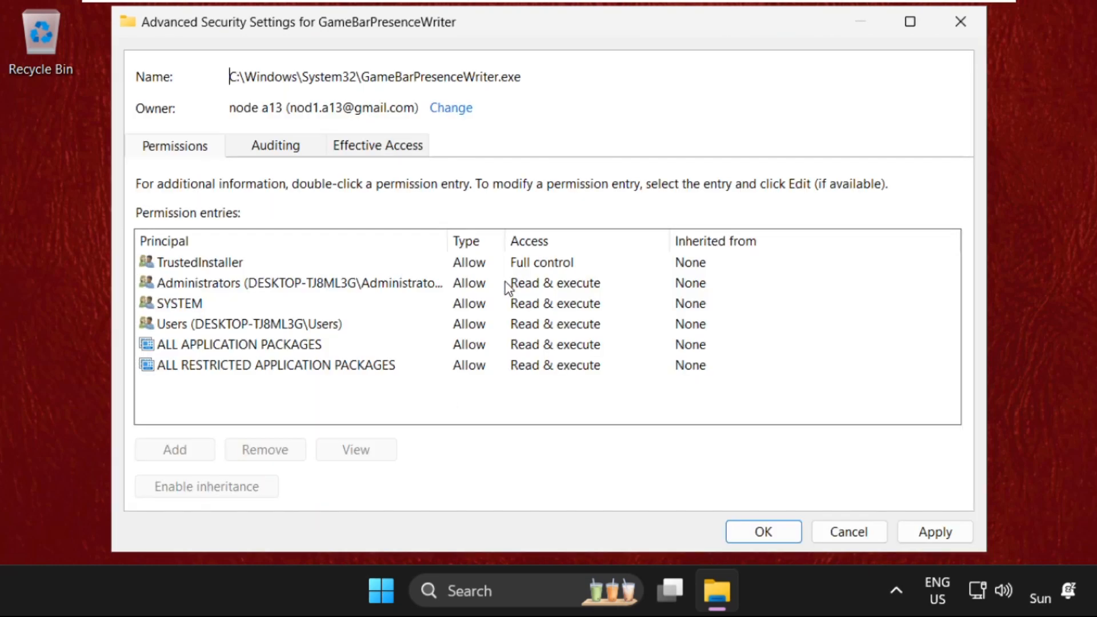
mouse_move(180, 132)
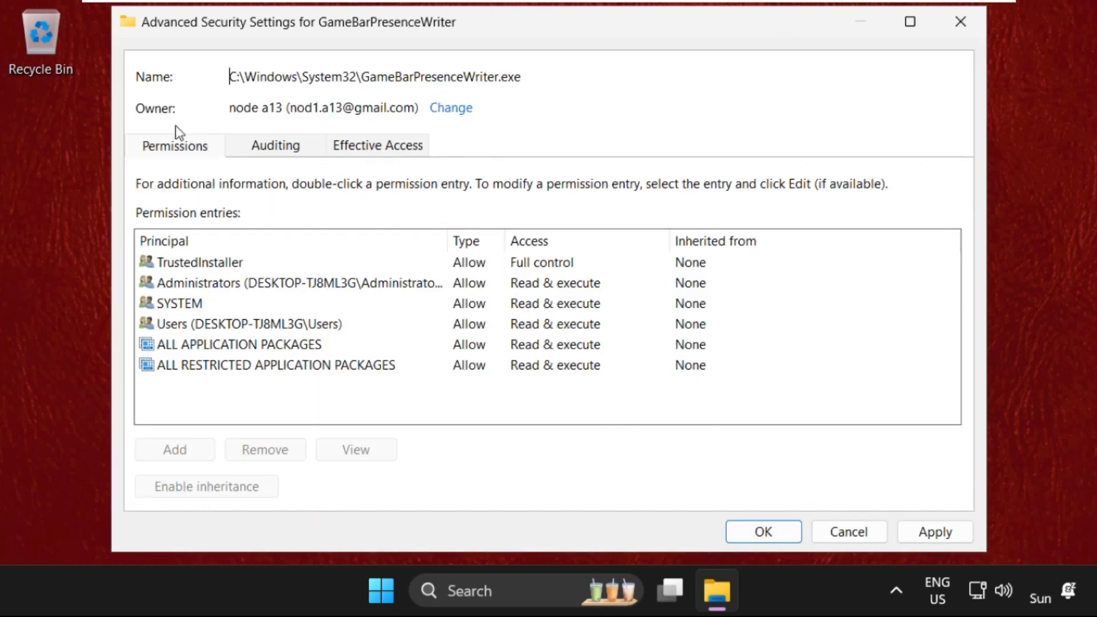
mouse_move(880, 575)
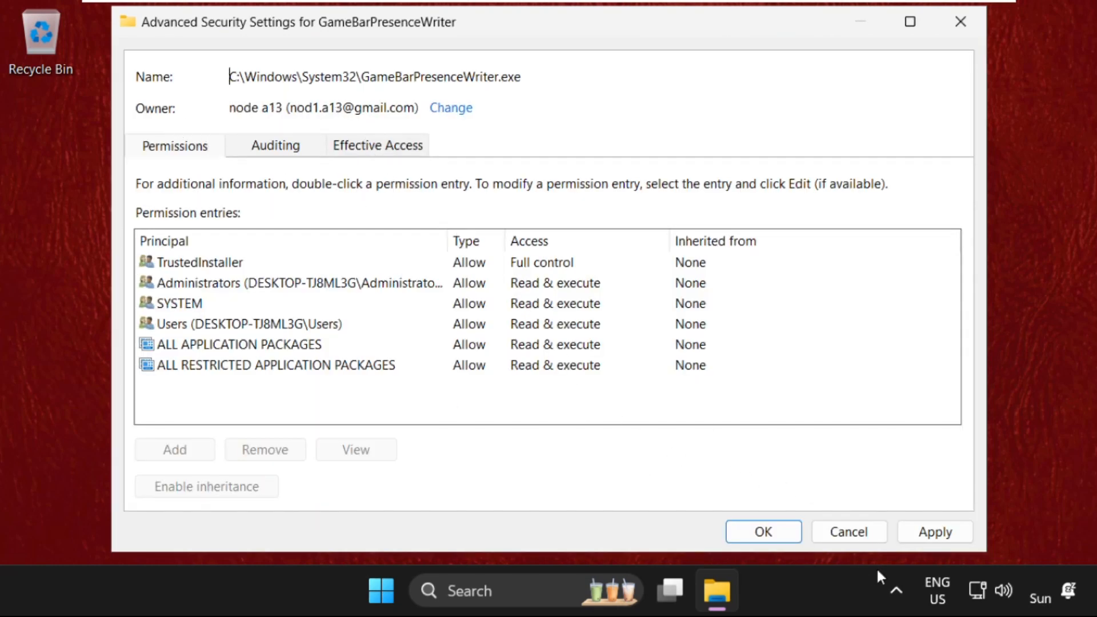
left_click(933, 531)
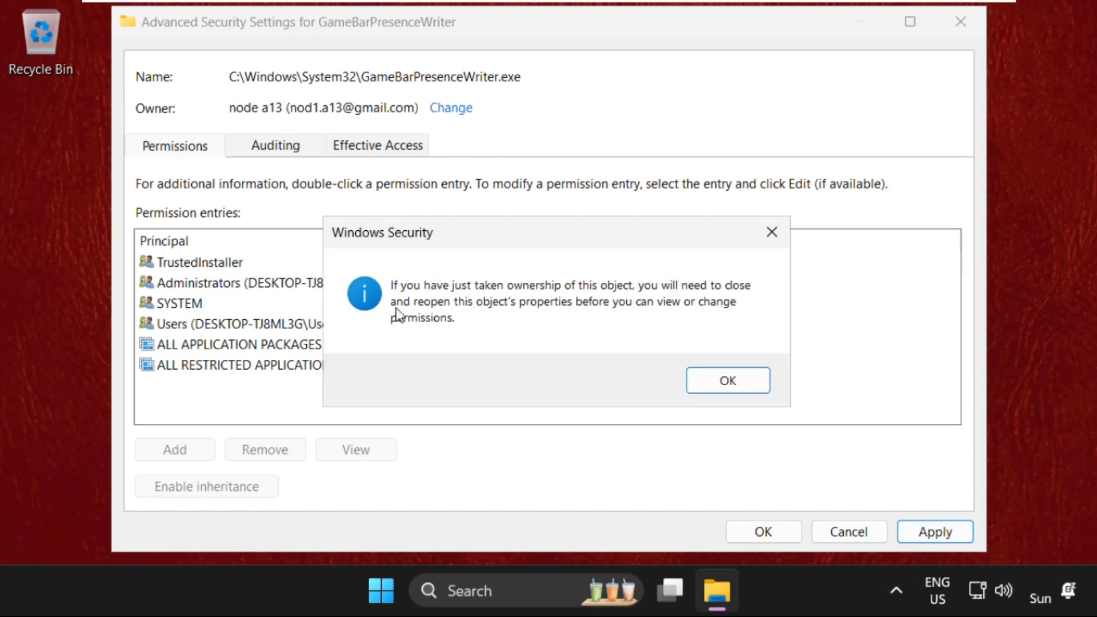
left_click(728, 379)
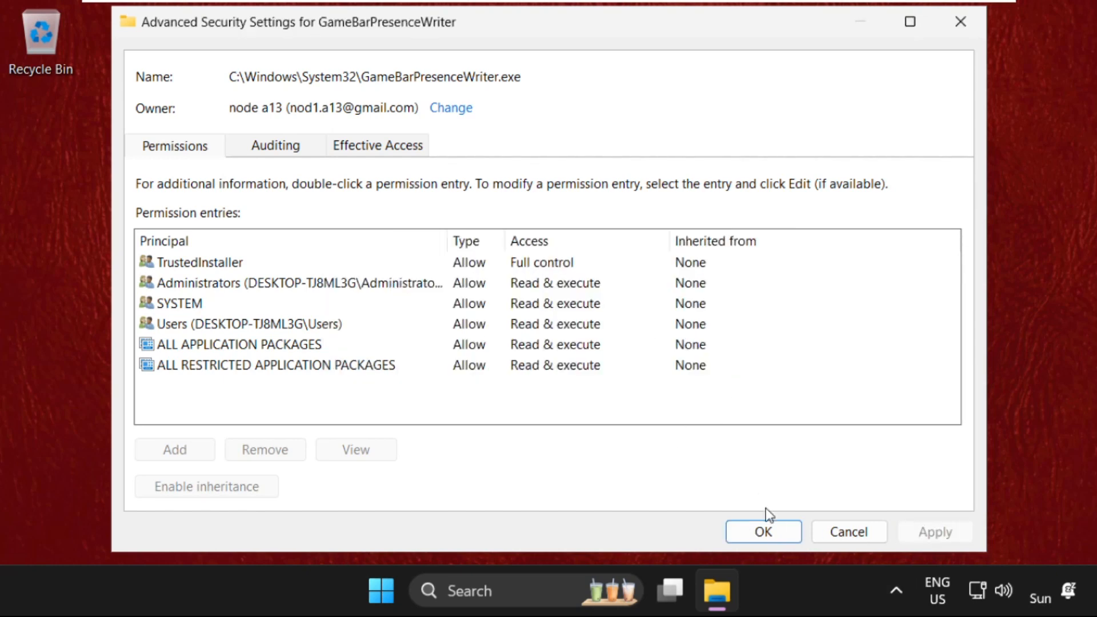
left_click(761, 532)
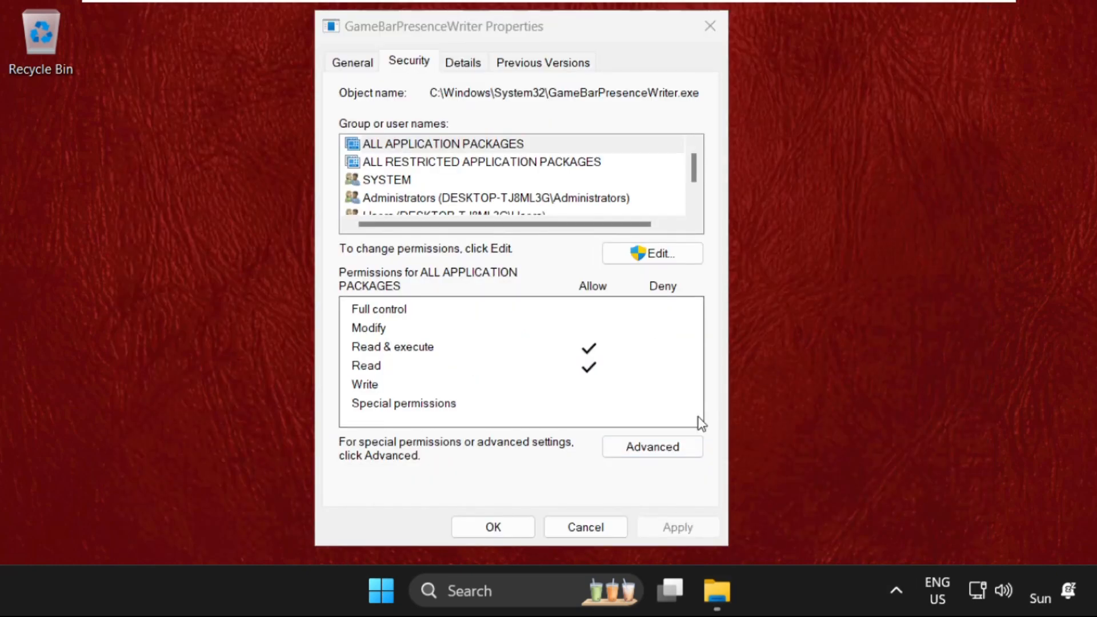
Start a new permission entry for GameBarPresenceWriter and begin selecting its principal
left_click(650, 446)
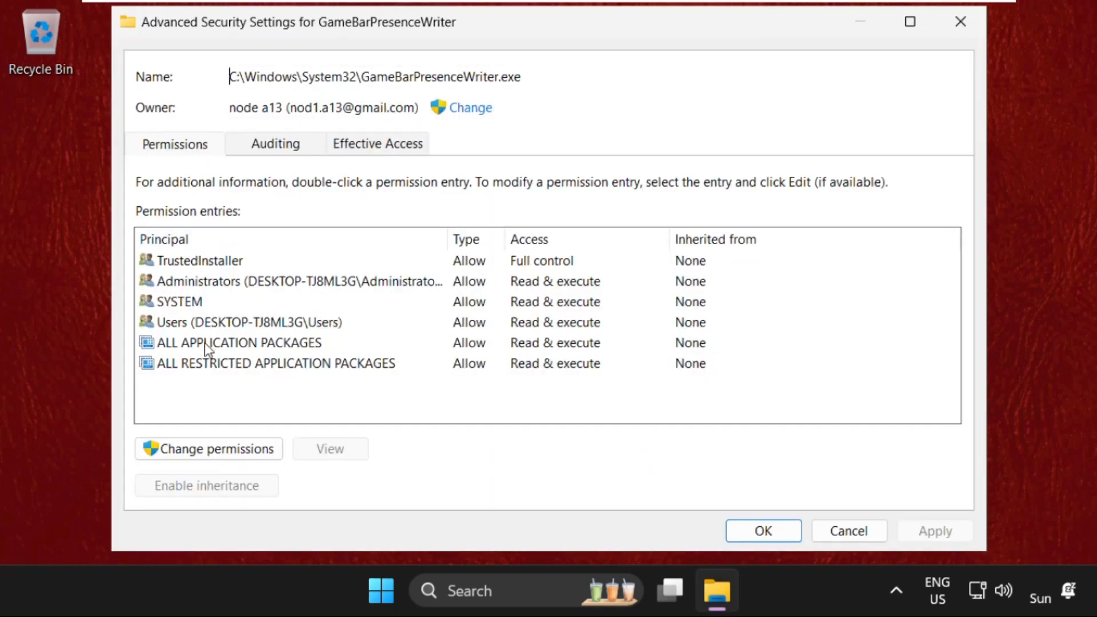
left_click(207, 448)
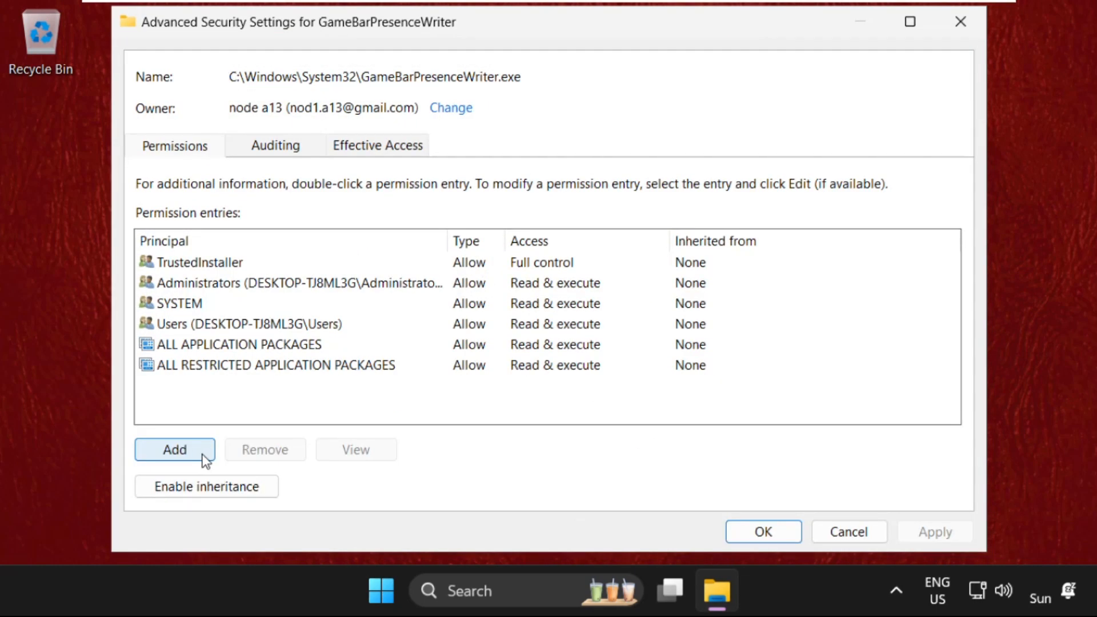
left_click(173, 449)
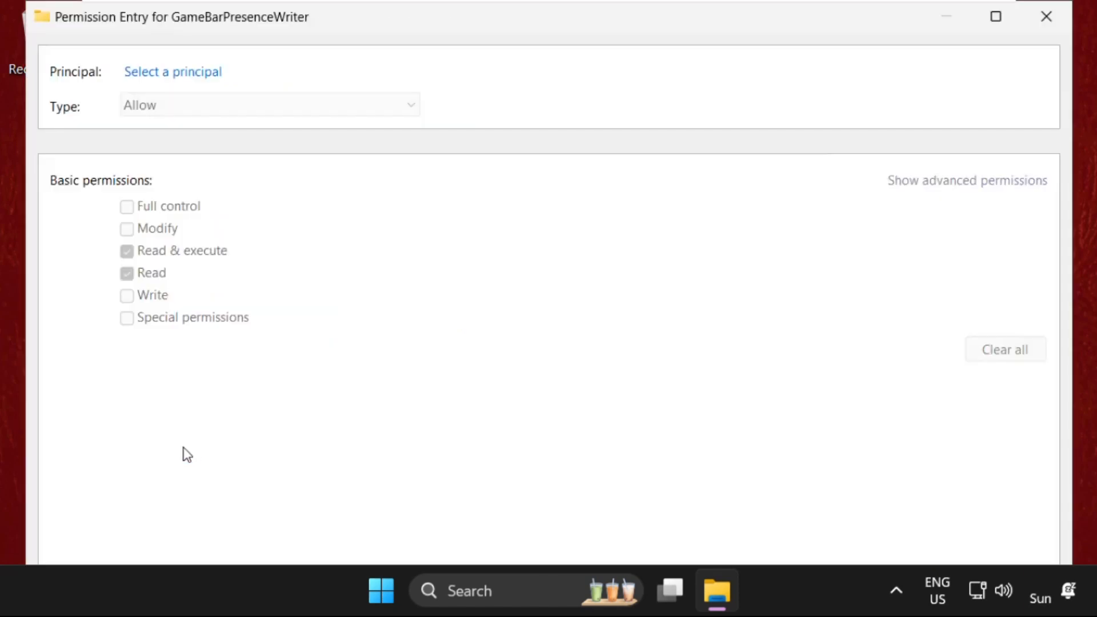
left_click(172, 70)
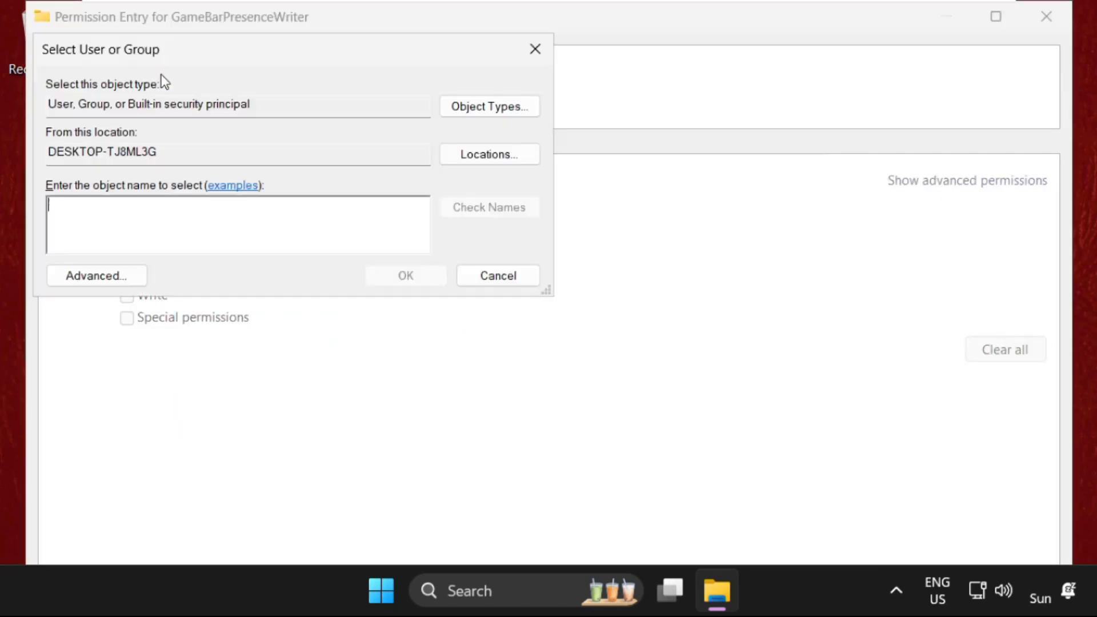
left_click(96, 275)
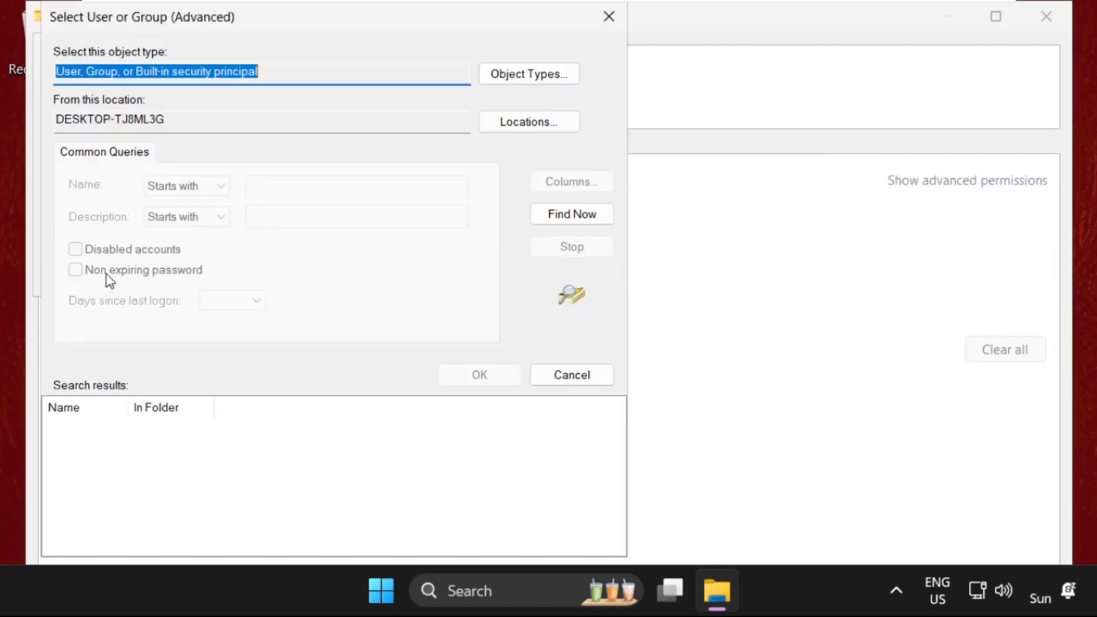
Find all accounts with Find Now and choose the signed-in user as the principal
left_click(571, 214)
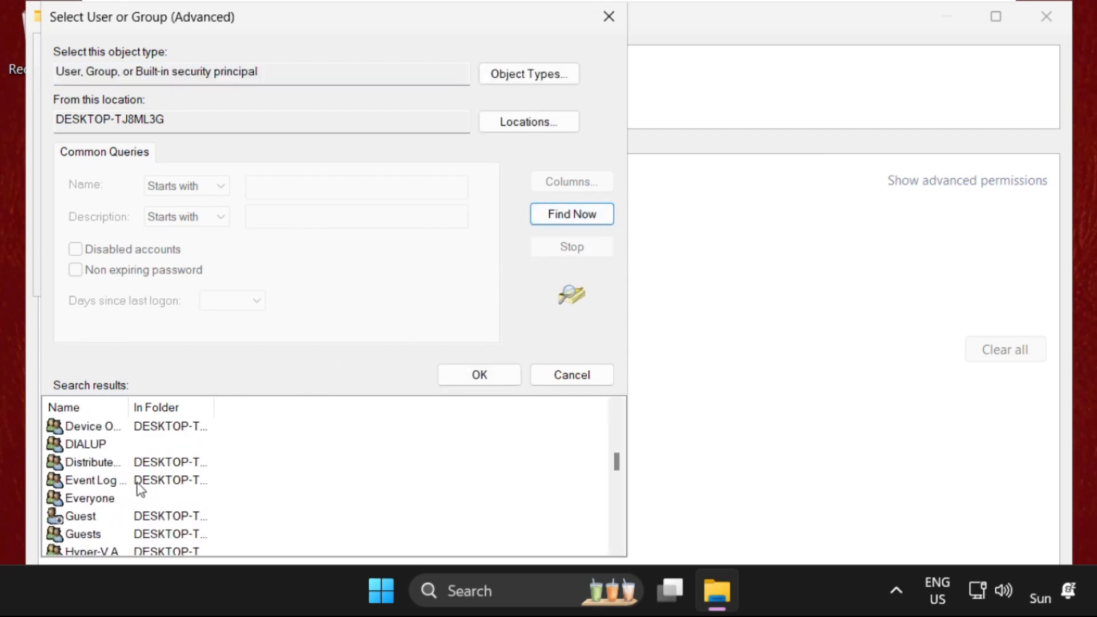
scroll("down", 3)
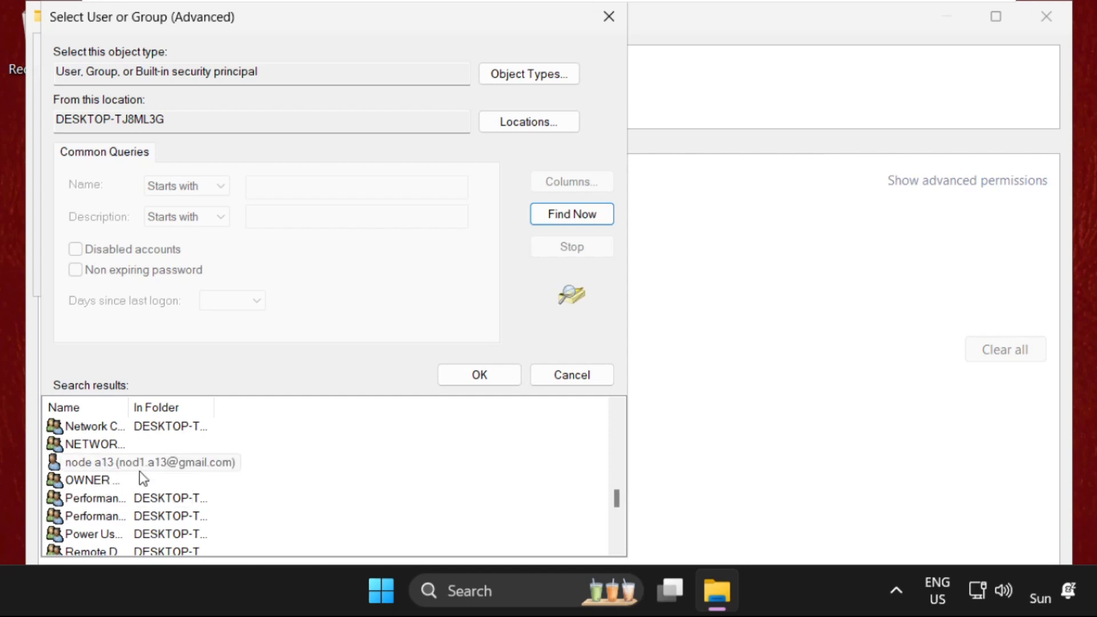
left_click(382, 591)
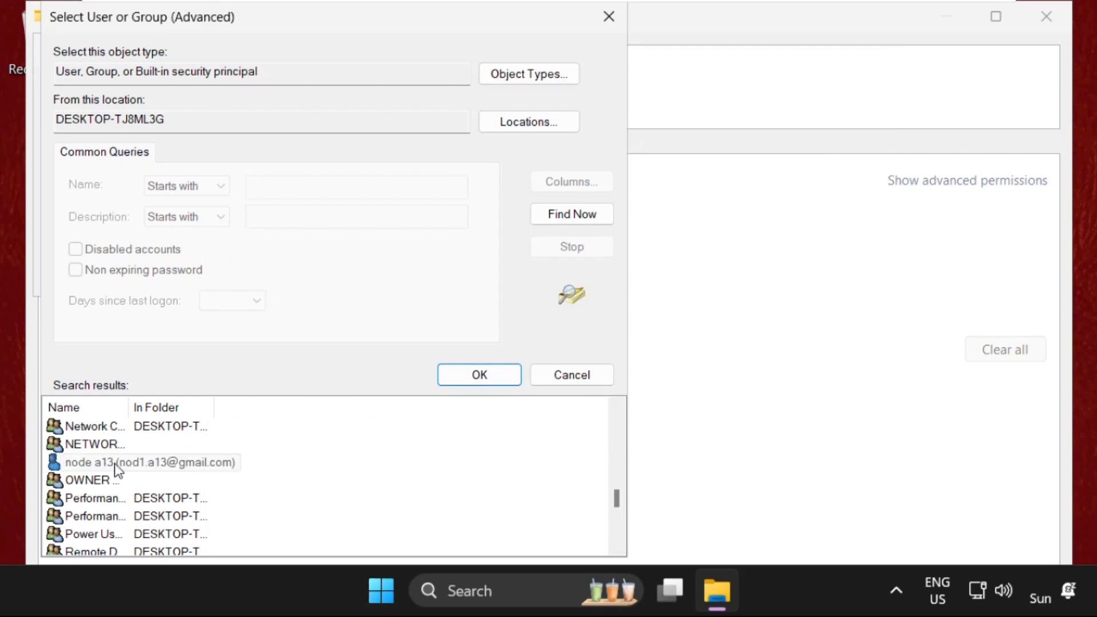
left_click(147, 461)
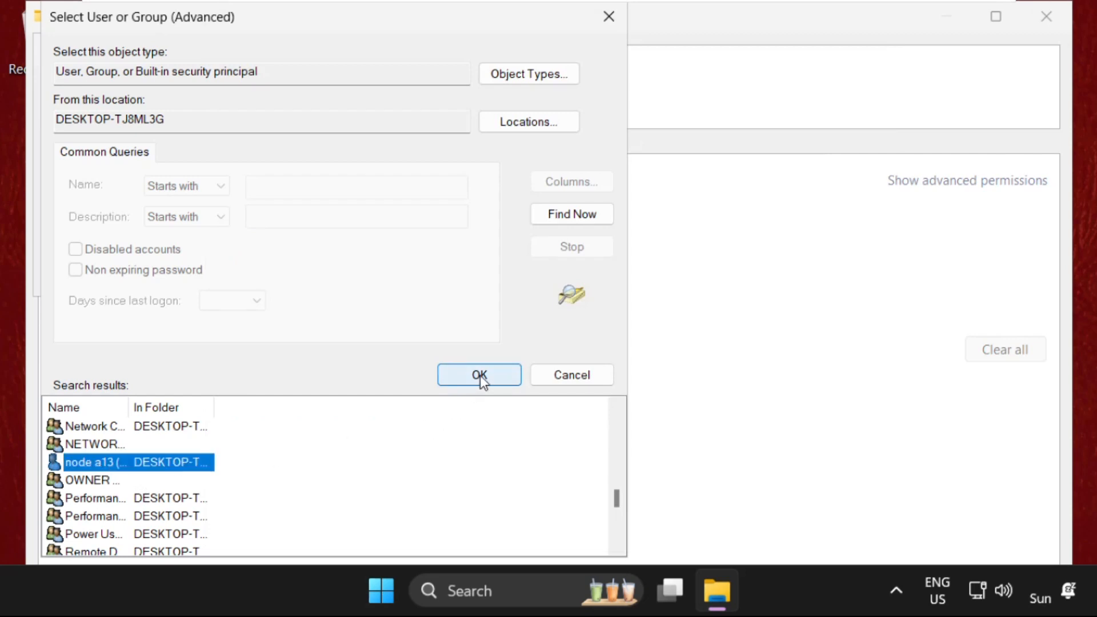
left_click(479, 375)
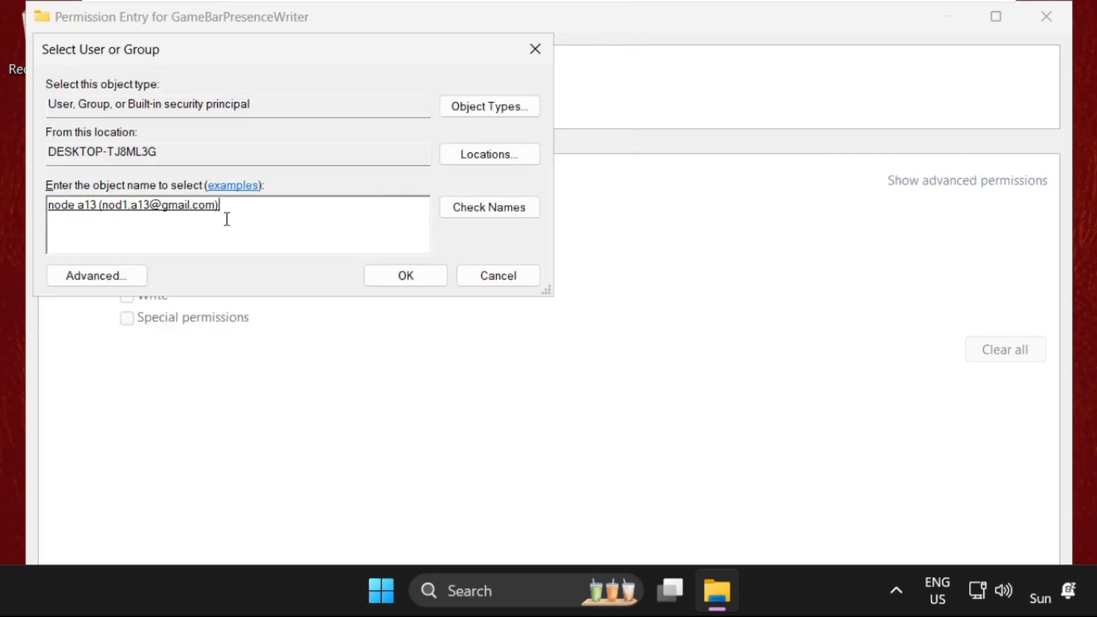
Grant the user account Full control, save and apply the entry, accepting the security warning
left_click(405, 275)
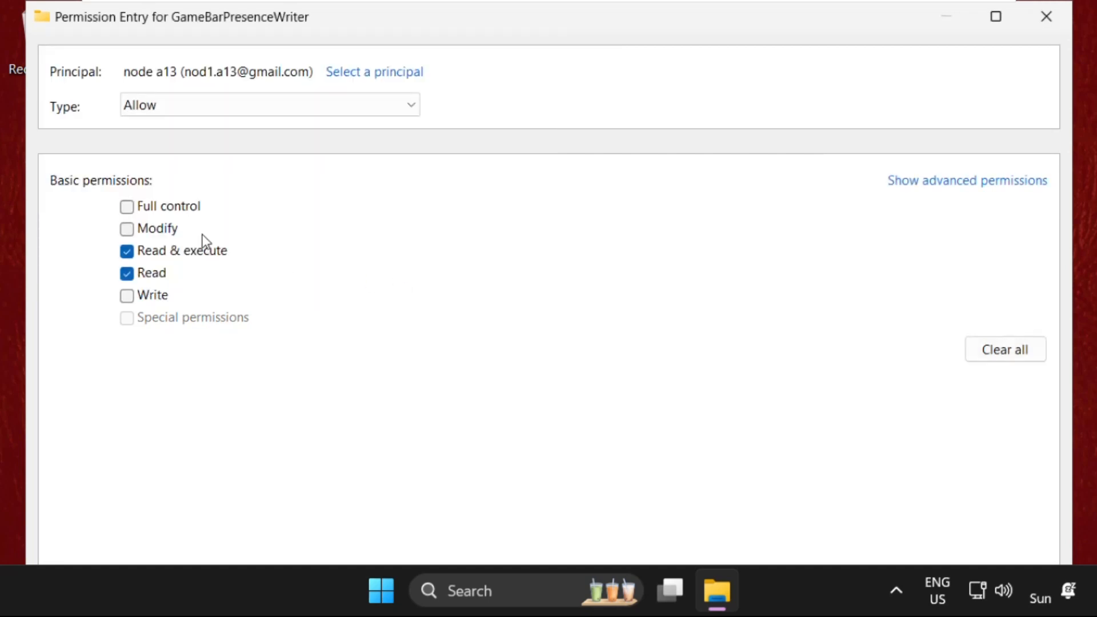
left_click(127, 205)
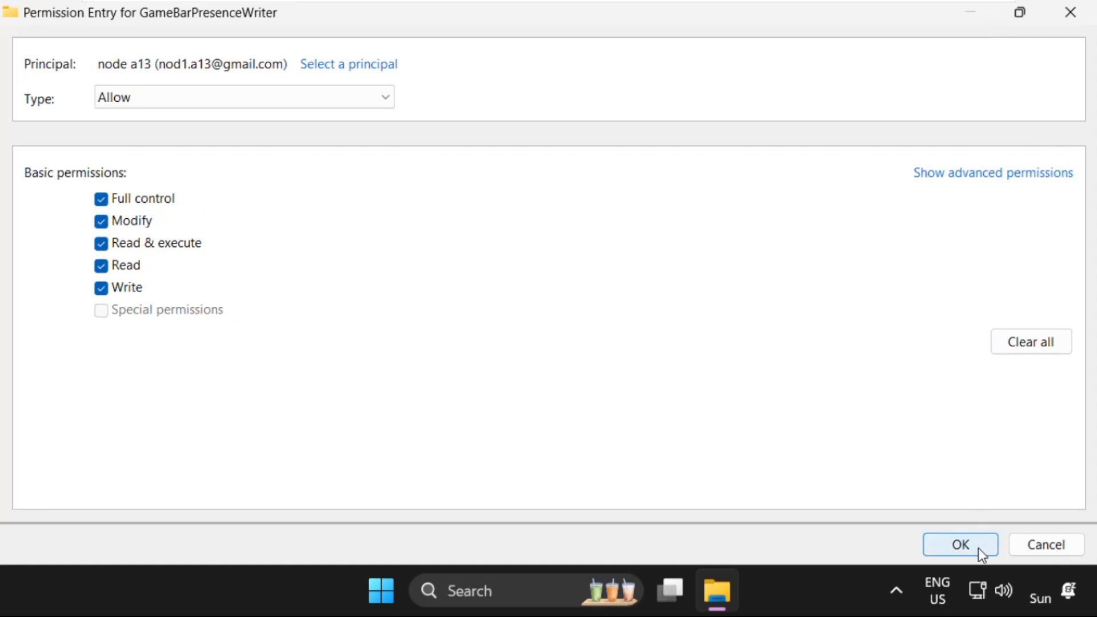
left_click(958, 544)
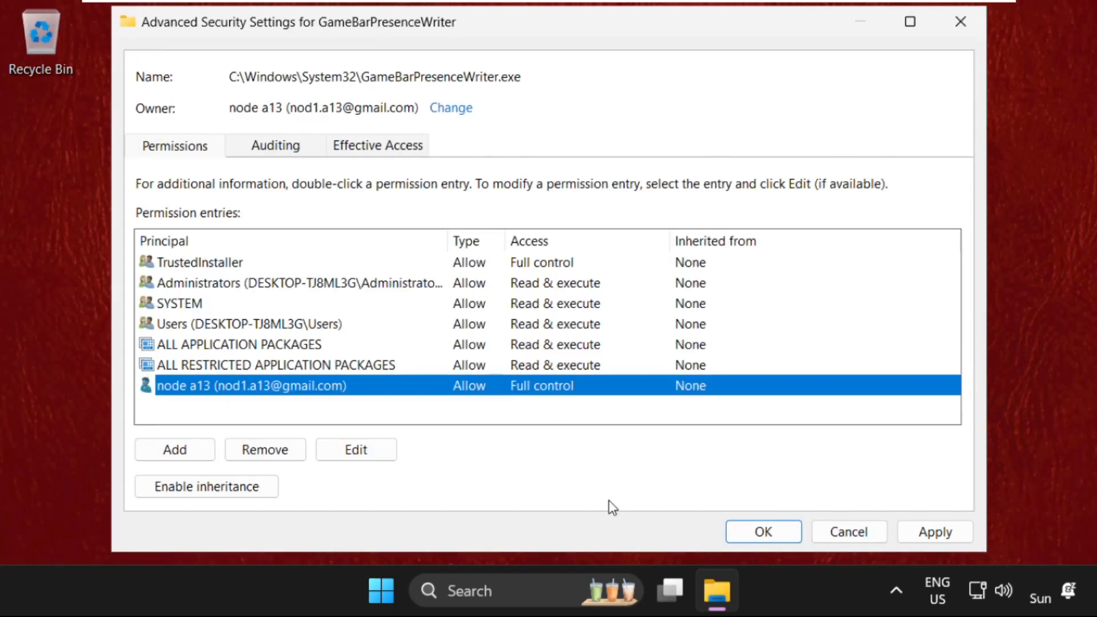
left_click(934, 531)
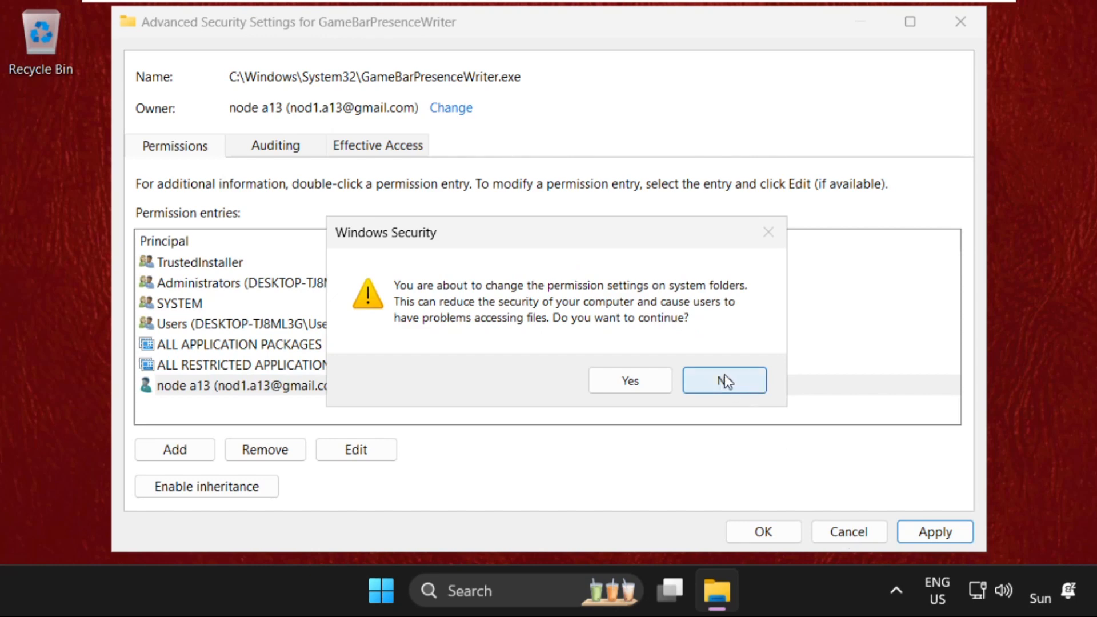
left_click(628, 381)
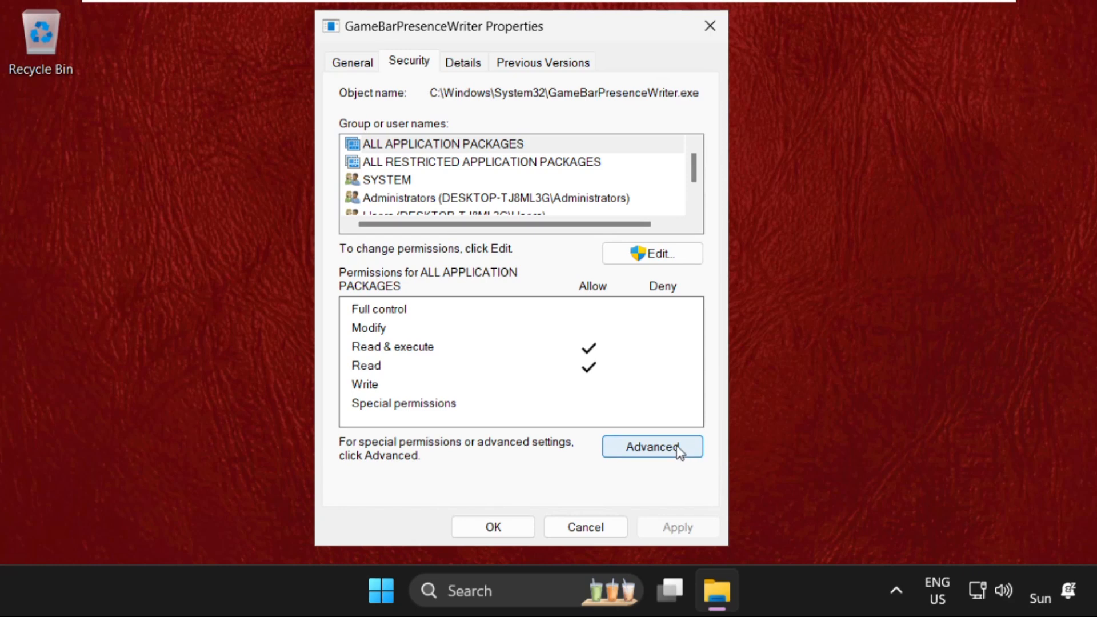
Enter NT Service\TrustedInstaller as the new owner and verify the name with Check Names
left_click(651, 447)
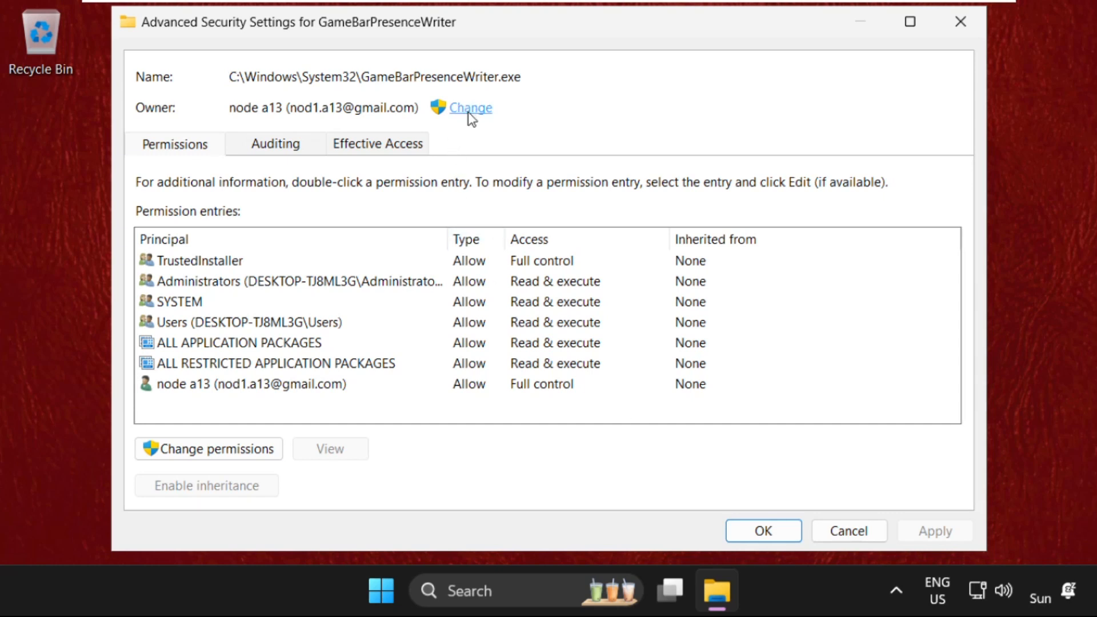
left_click(469, 108)
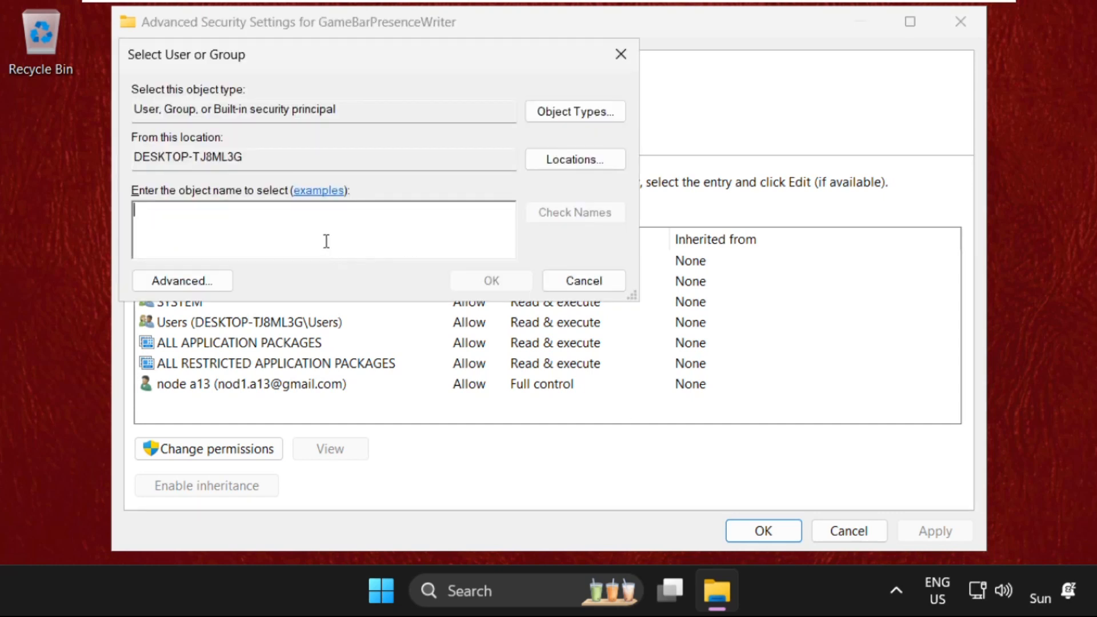
type("NT")
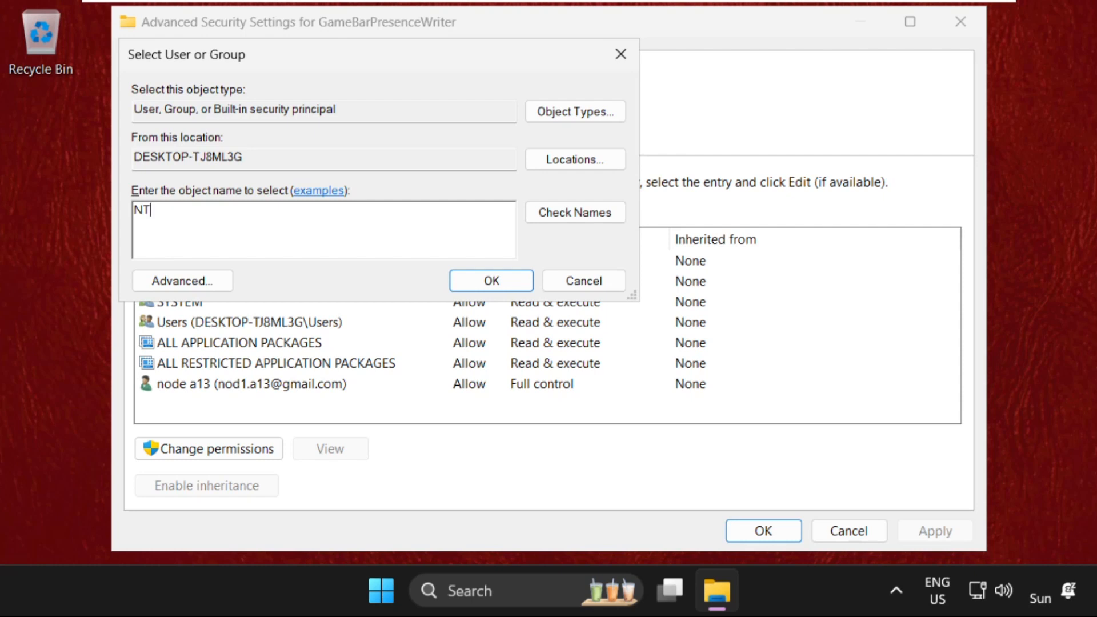
type("Service")
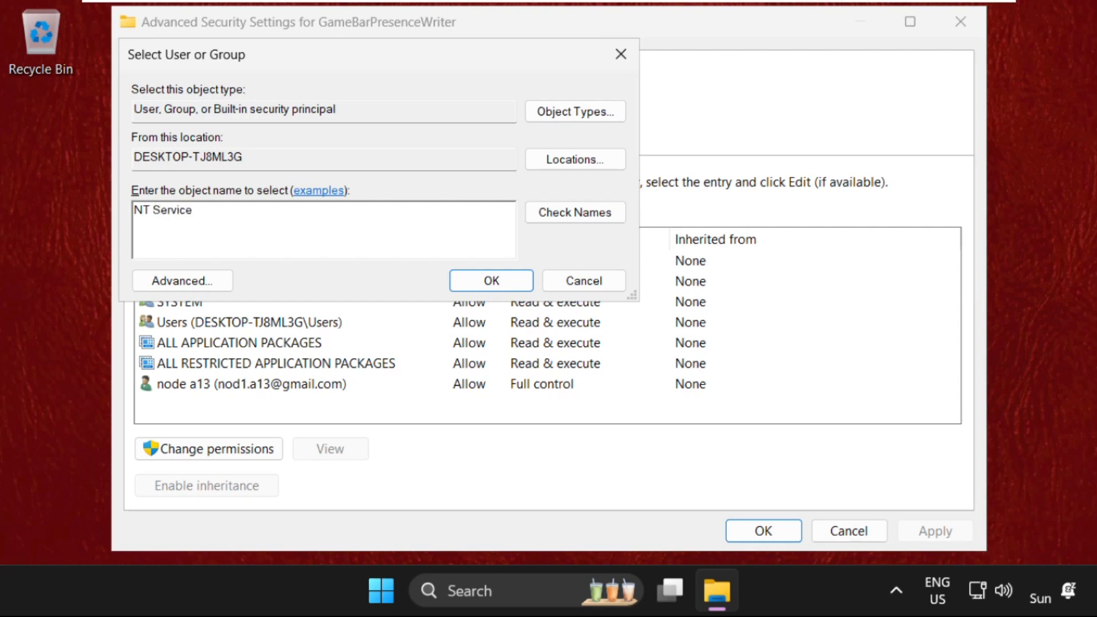
type("\\T")
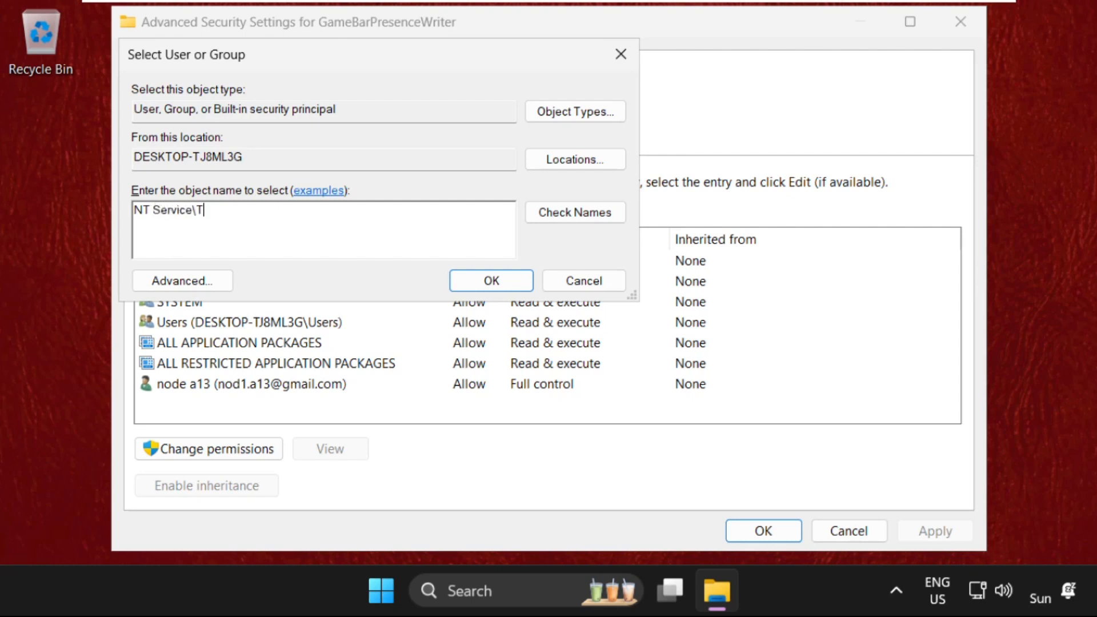
type("rustedIn")
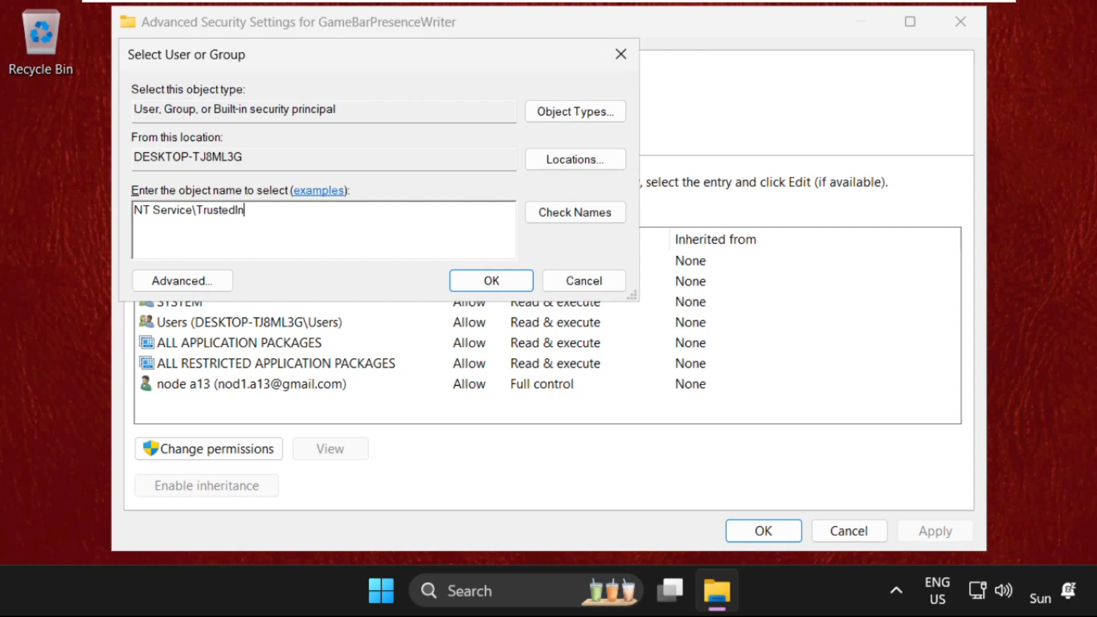
type("staller")
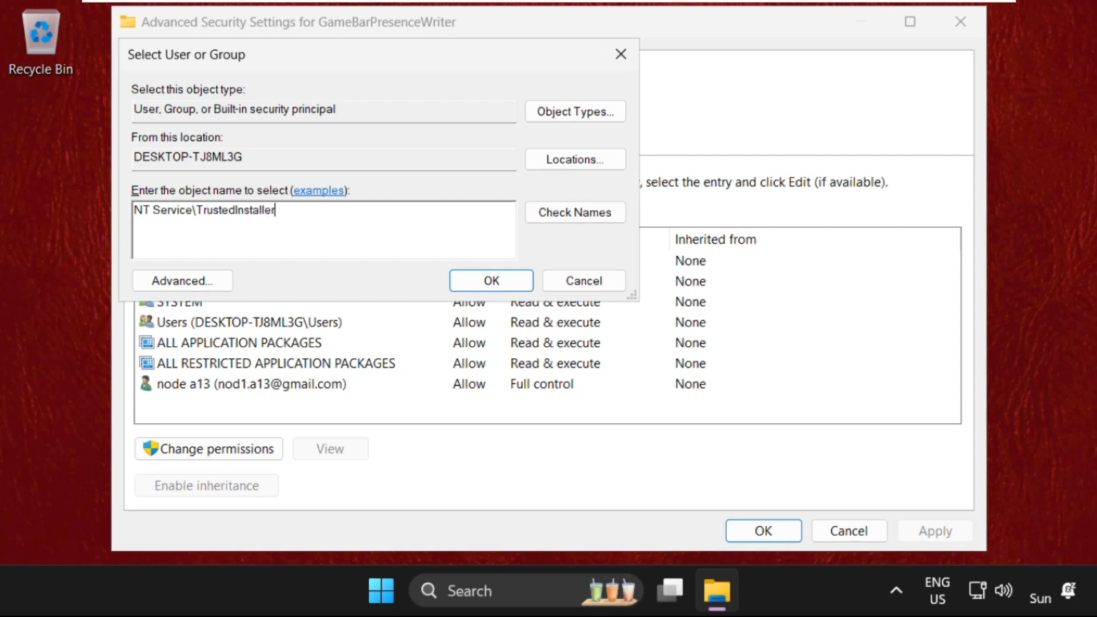
left_click(575, 212)
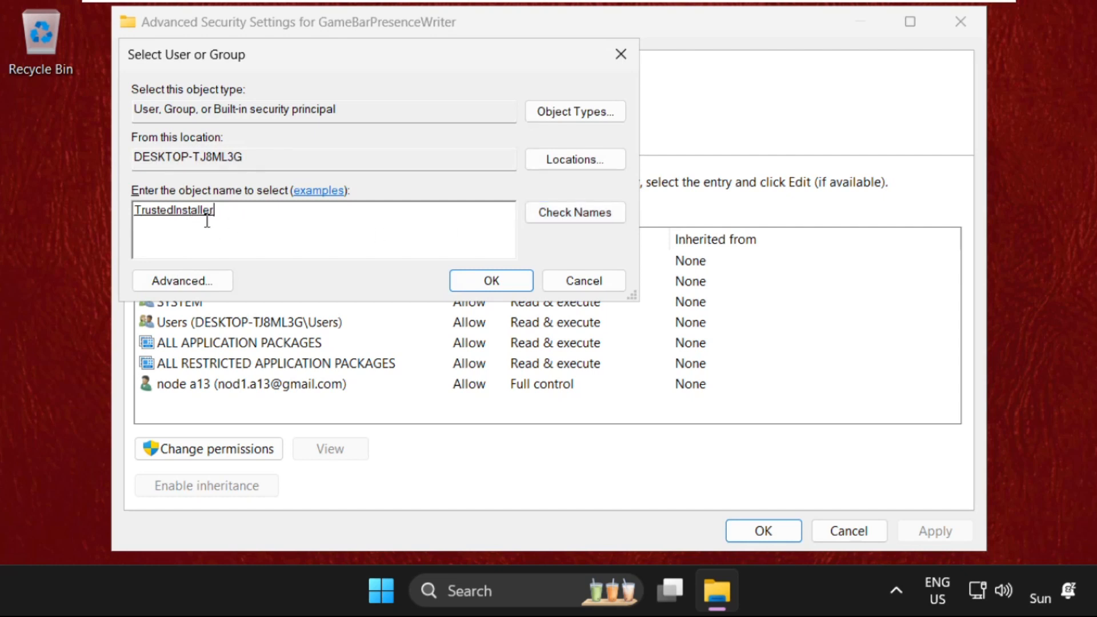
Apply TrustedInstaller as owner and close the file's properties
left_click(490, 281)
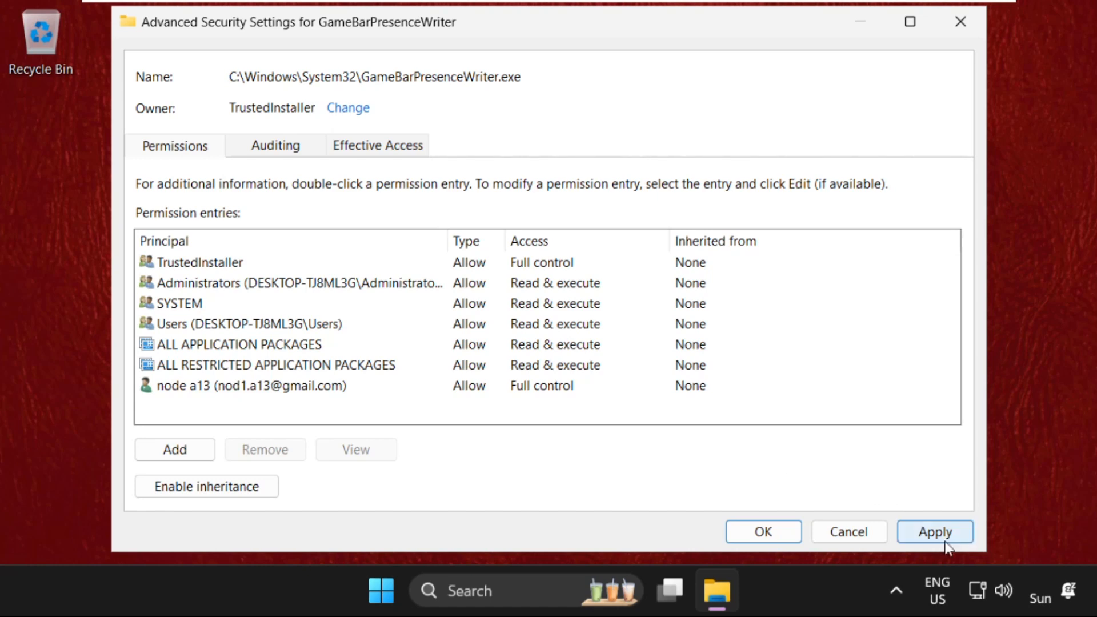
left_click(933, 531)
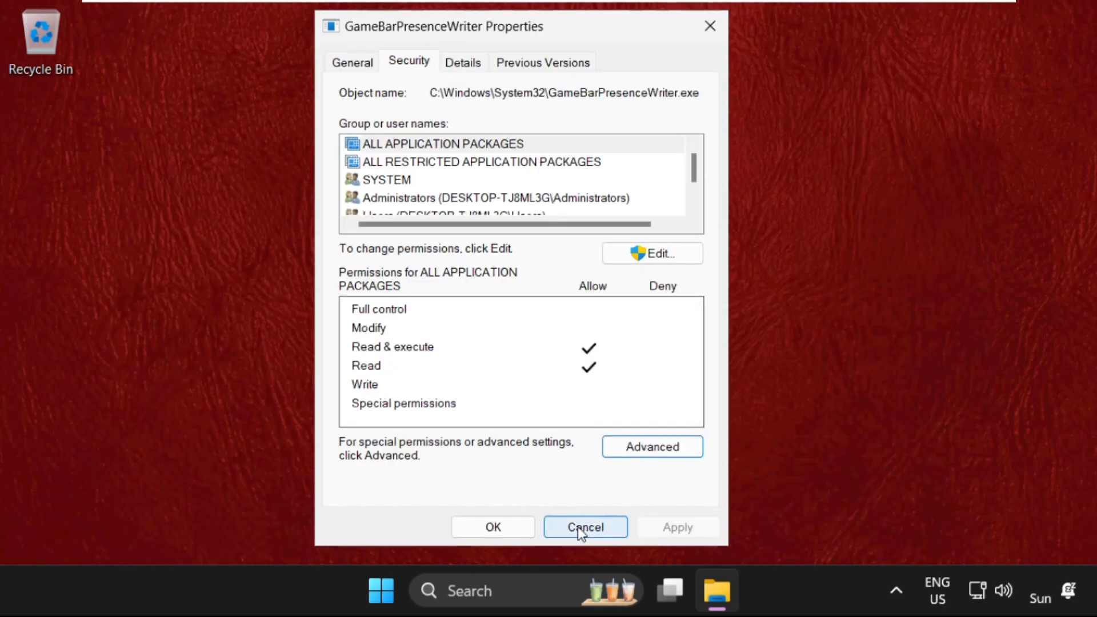
left_click(584, 527)
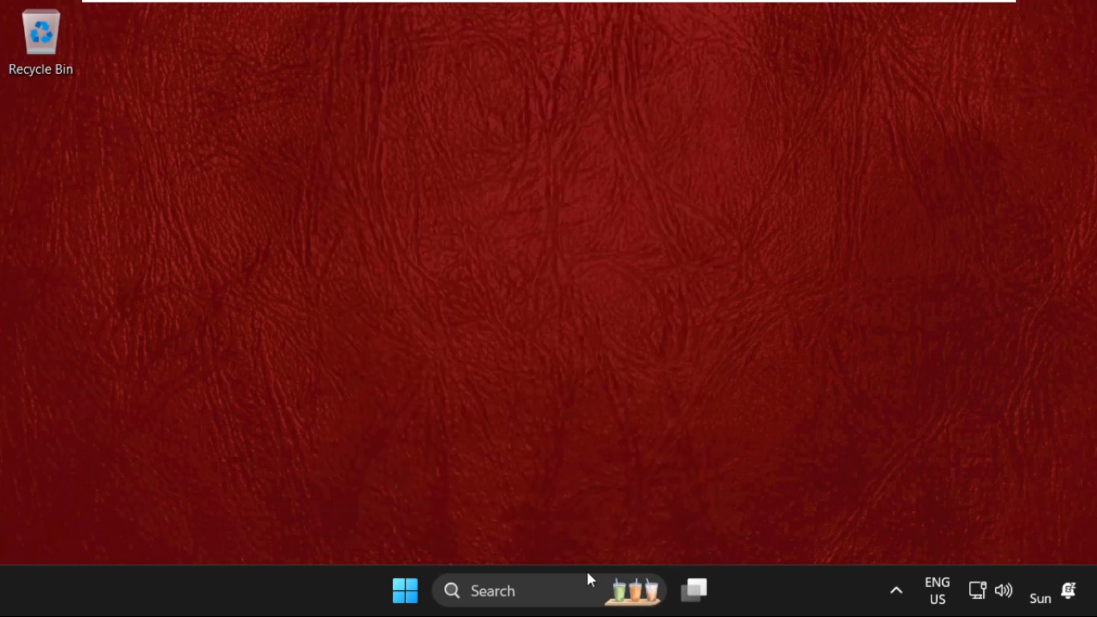
Reopen File Explorer and navigate This PC > Local Disk (C:) > Windows > System32
left_click(491, 590)
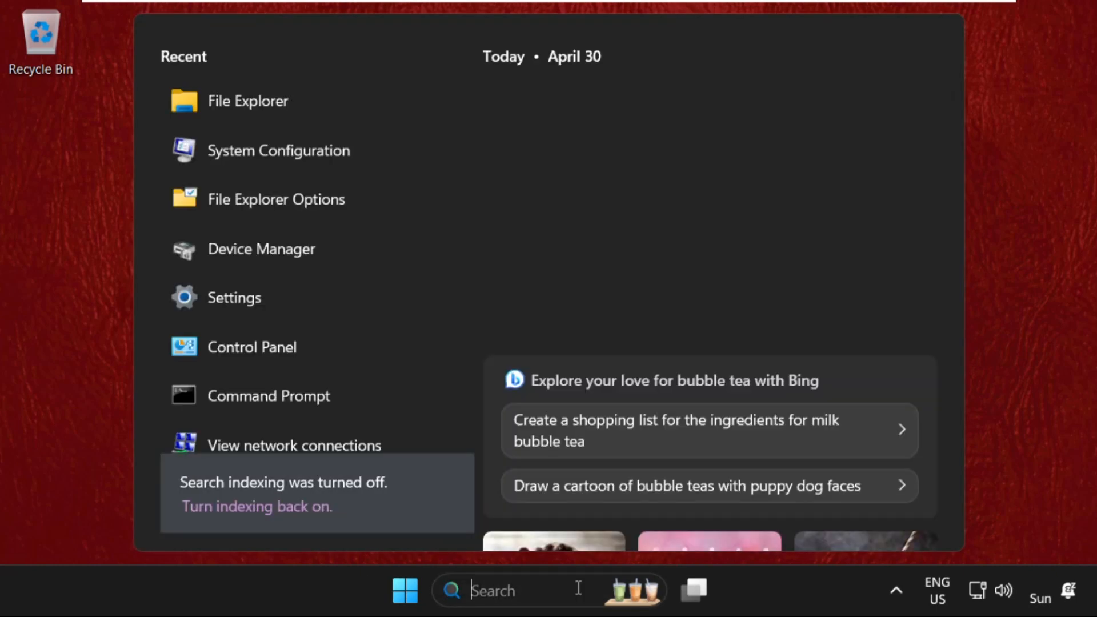
type("file ex")
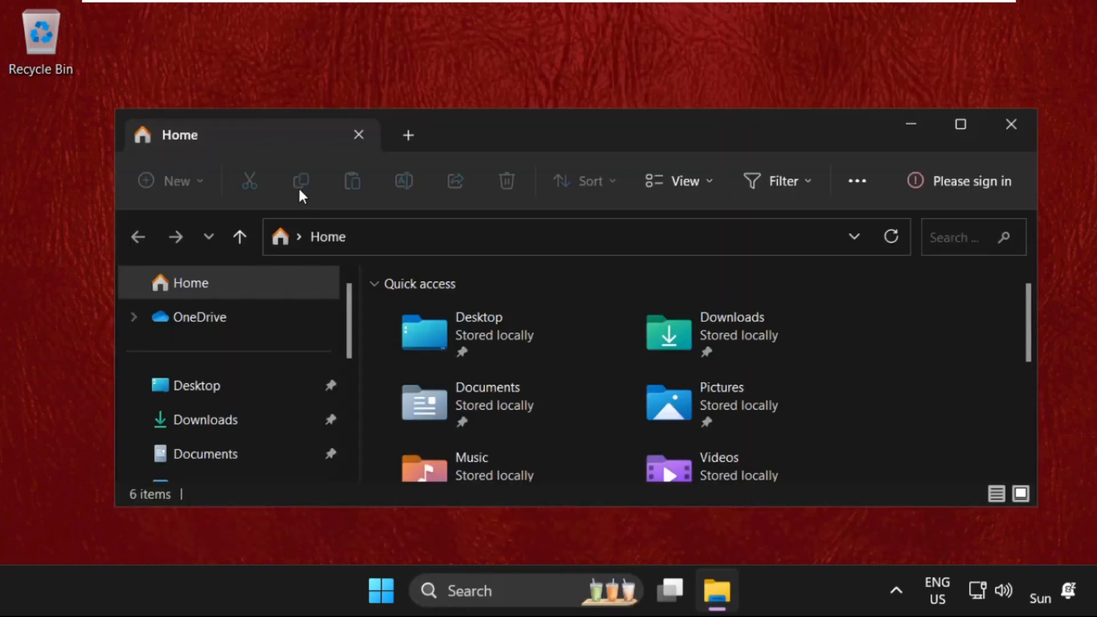
left_click(191, 454)
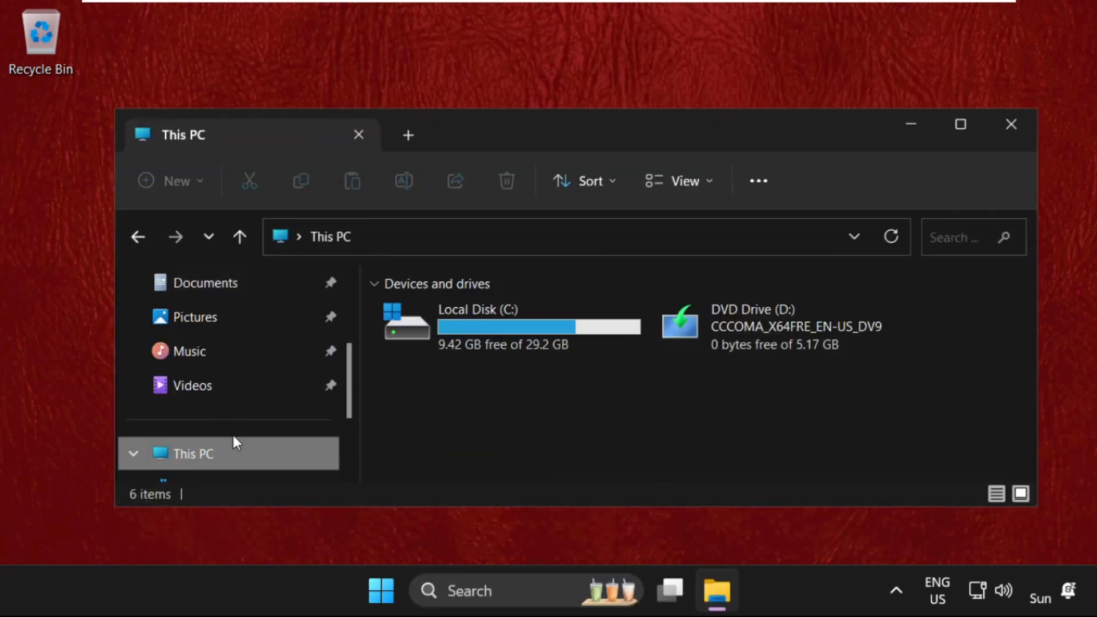
double_click(478, 326)
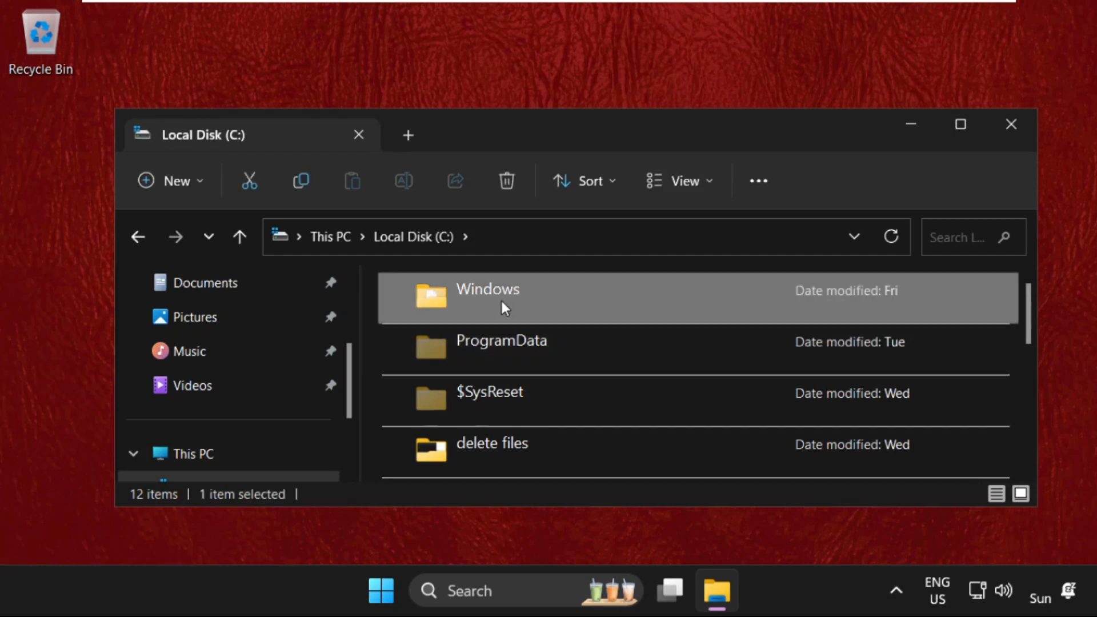
double_click(488, 289)
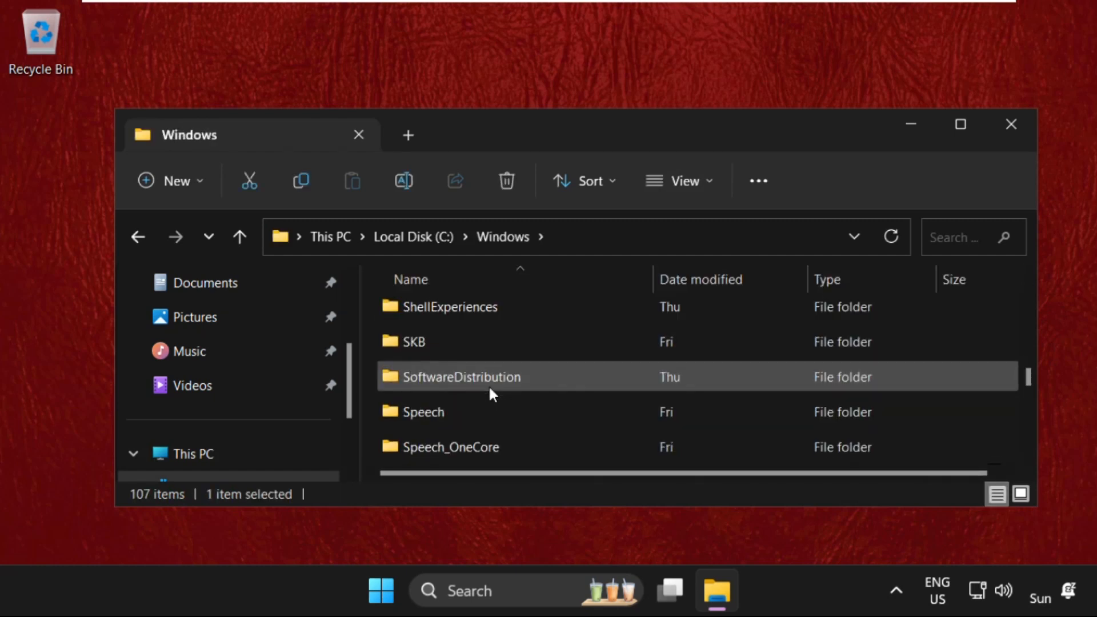
scroll("down", 3)
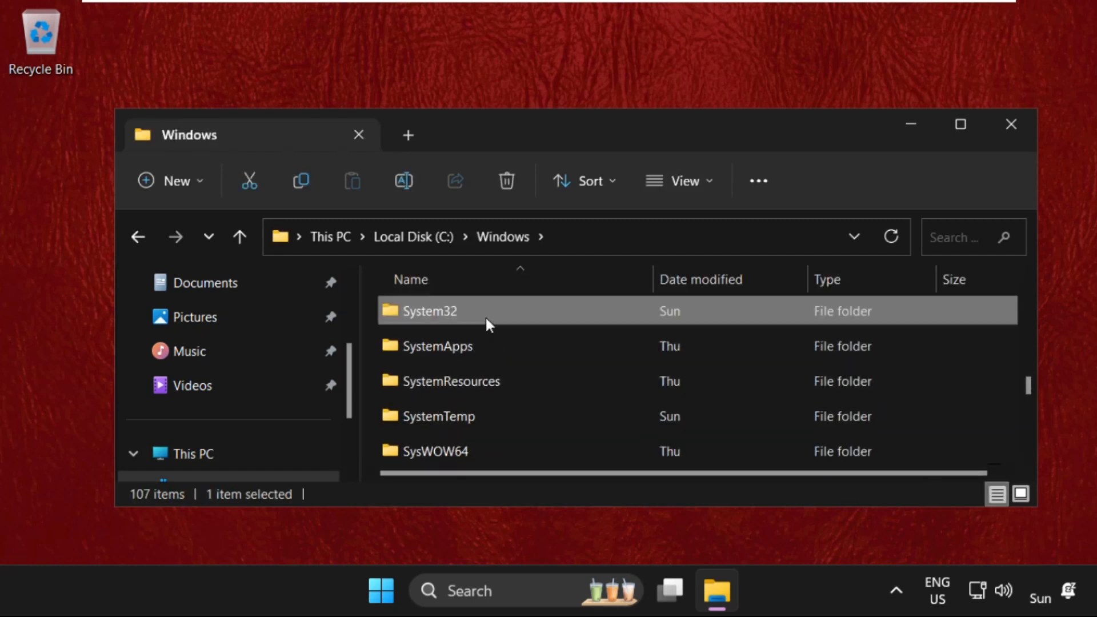
double_click(431, 311)
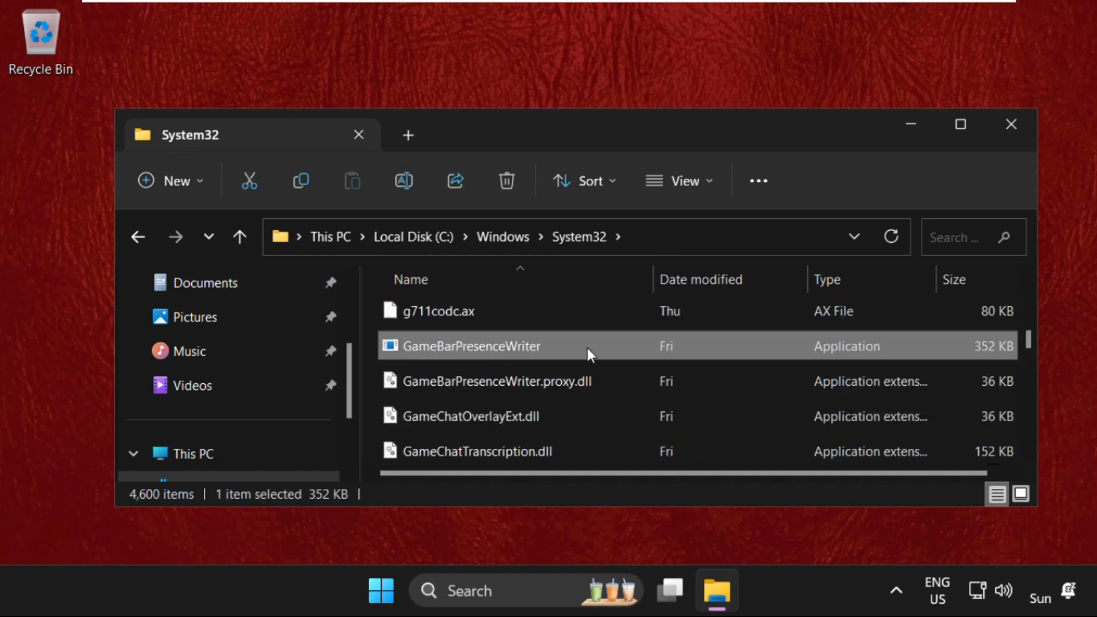
mouse_move(587, 353)
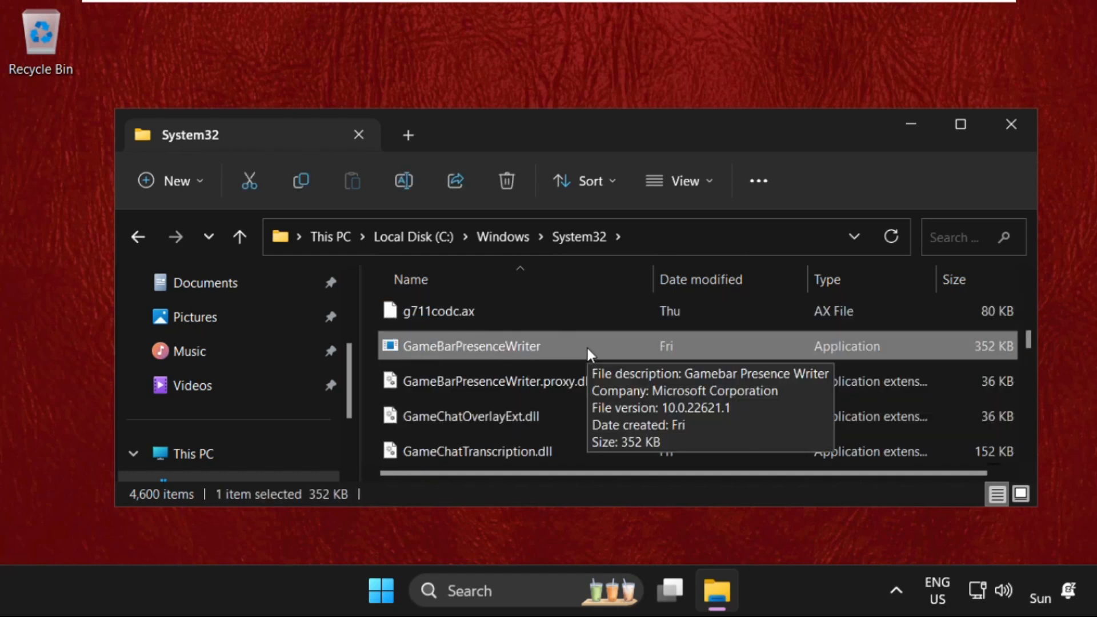
Rename the file to GameBarPresenceWriterABC, granting administrator permission, then close Explorer
right_click(472, 345)
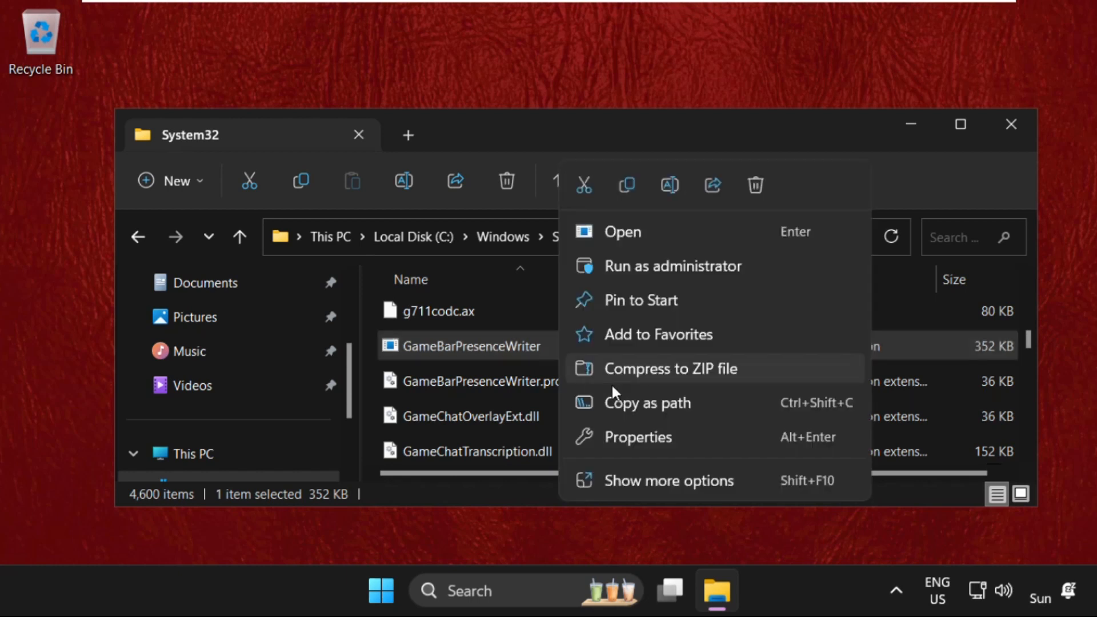
left_click(668, 481)
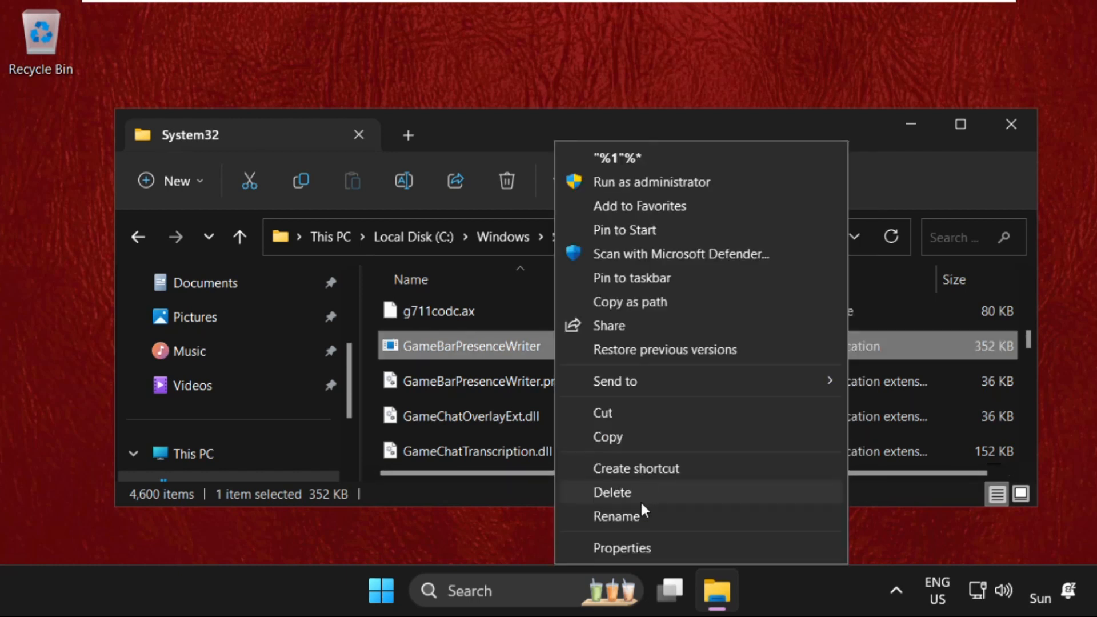
left_click(616, 516)
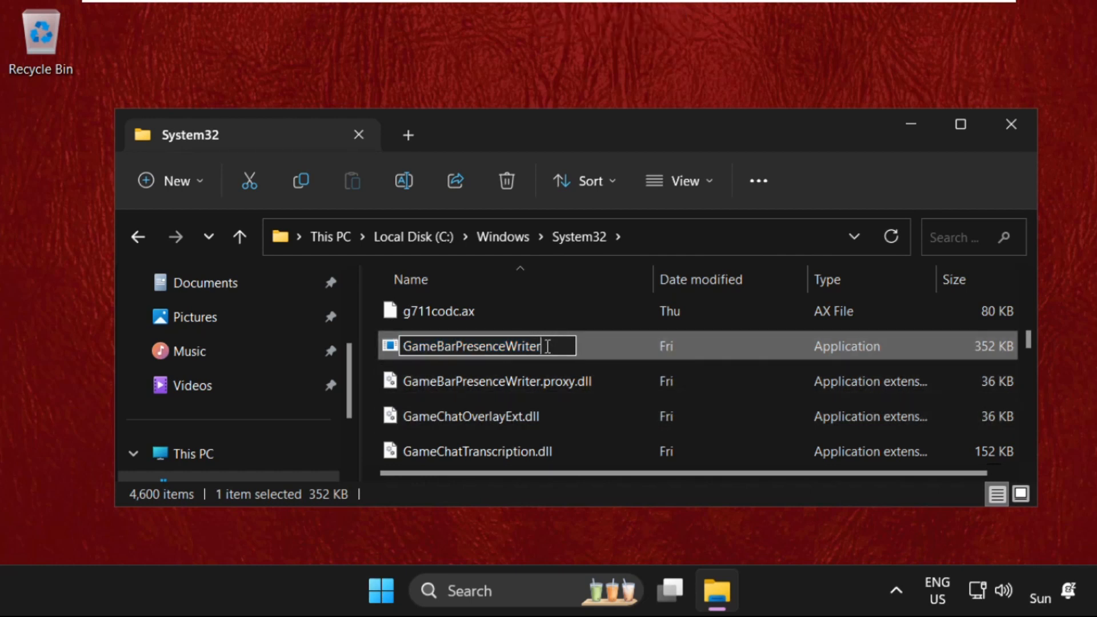
type("ABC")
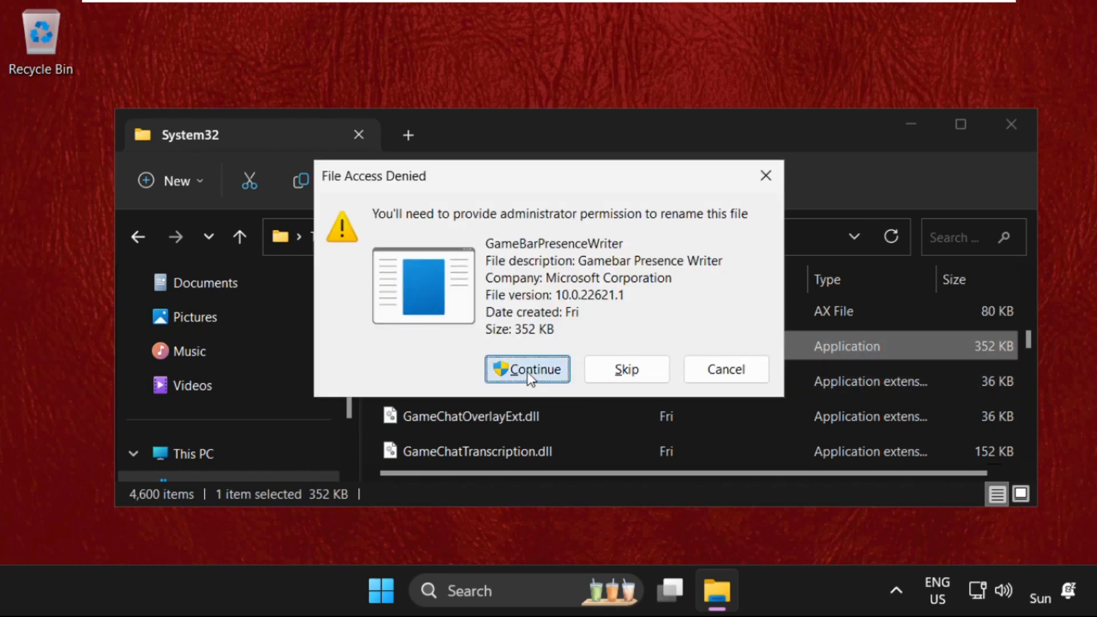
left_click(526, 368)
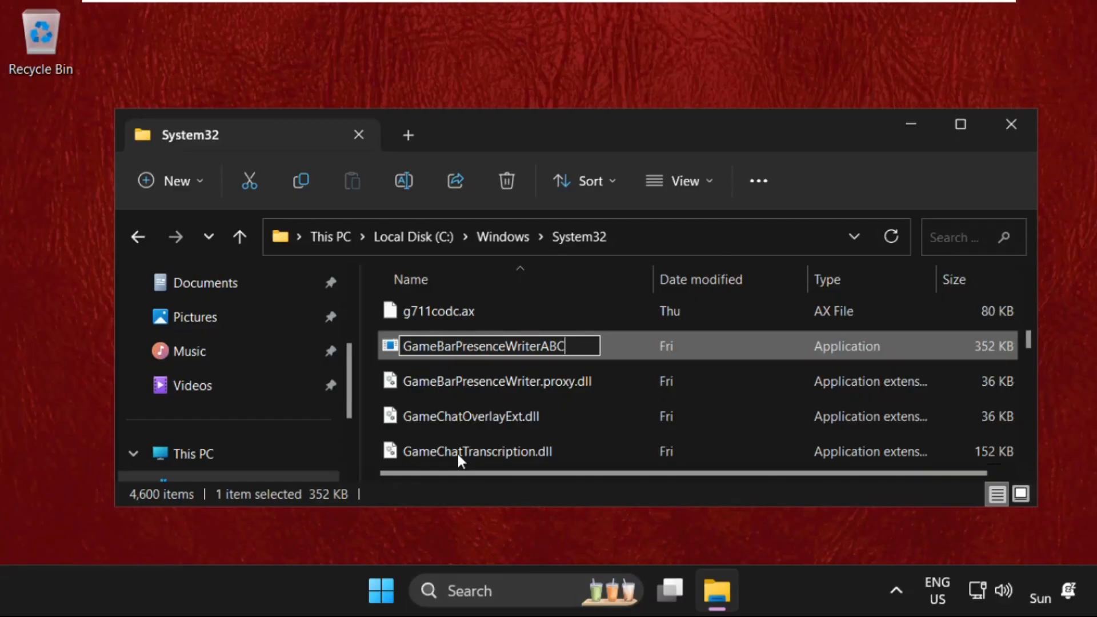
key("Return")
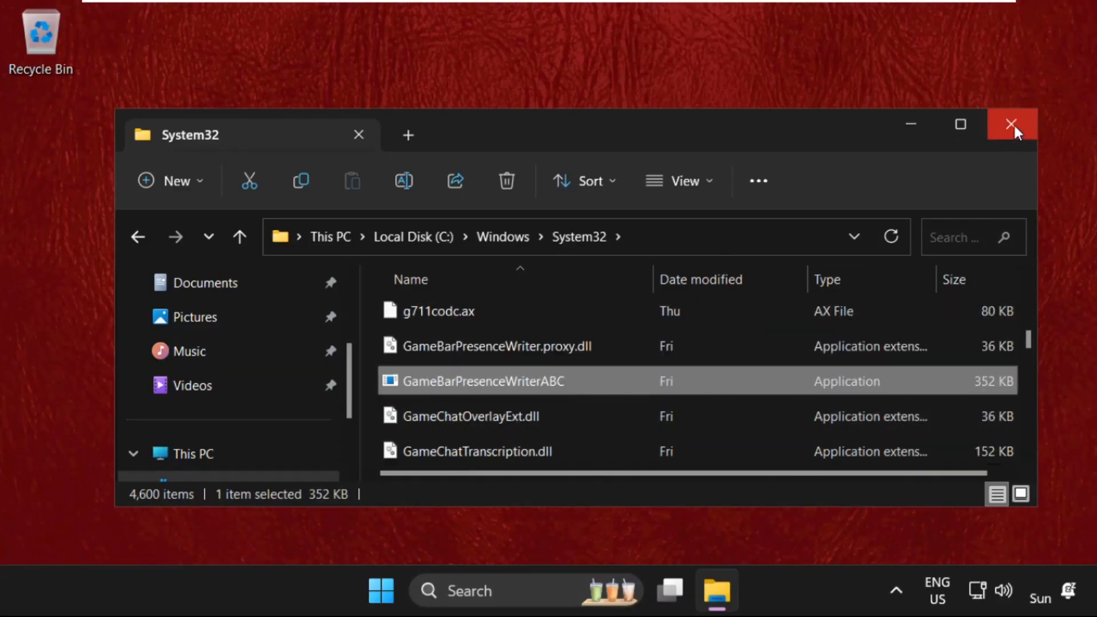
left_click(1011, 124)
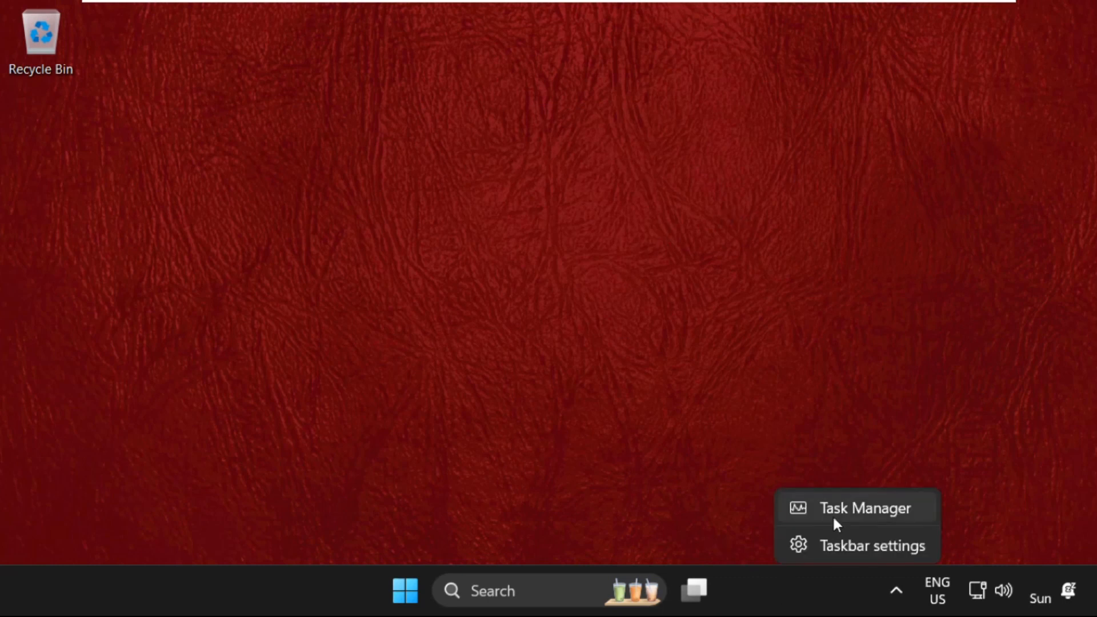
From Task Manager's Run new task, browse into C:\Windows to locate the program
left_click(865, 507)
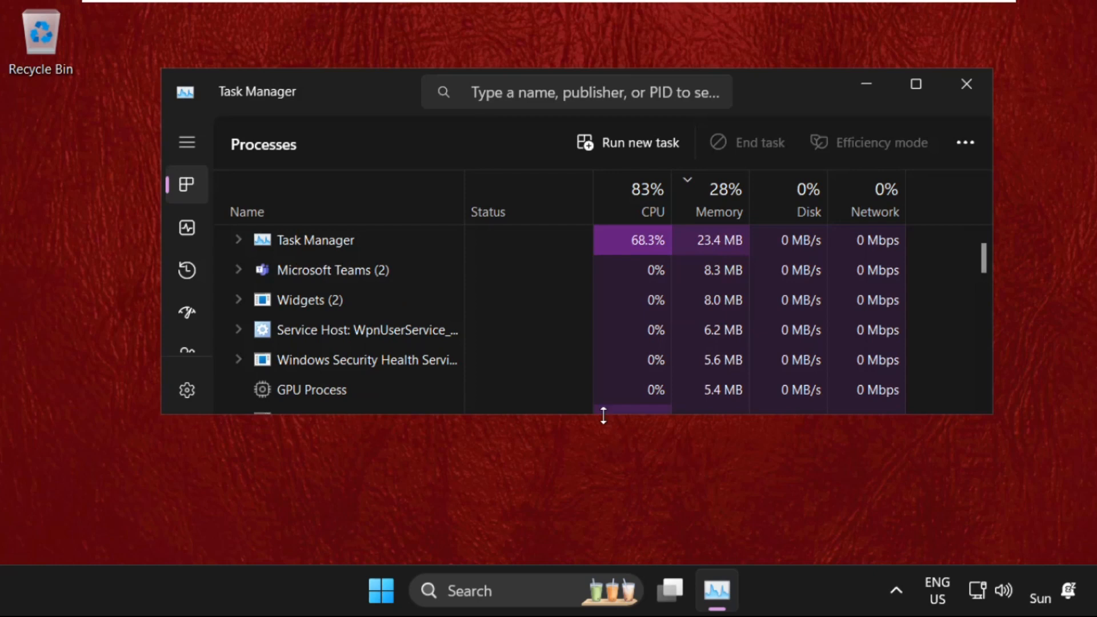
left_click(627, 142)
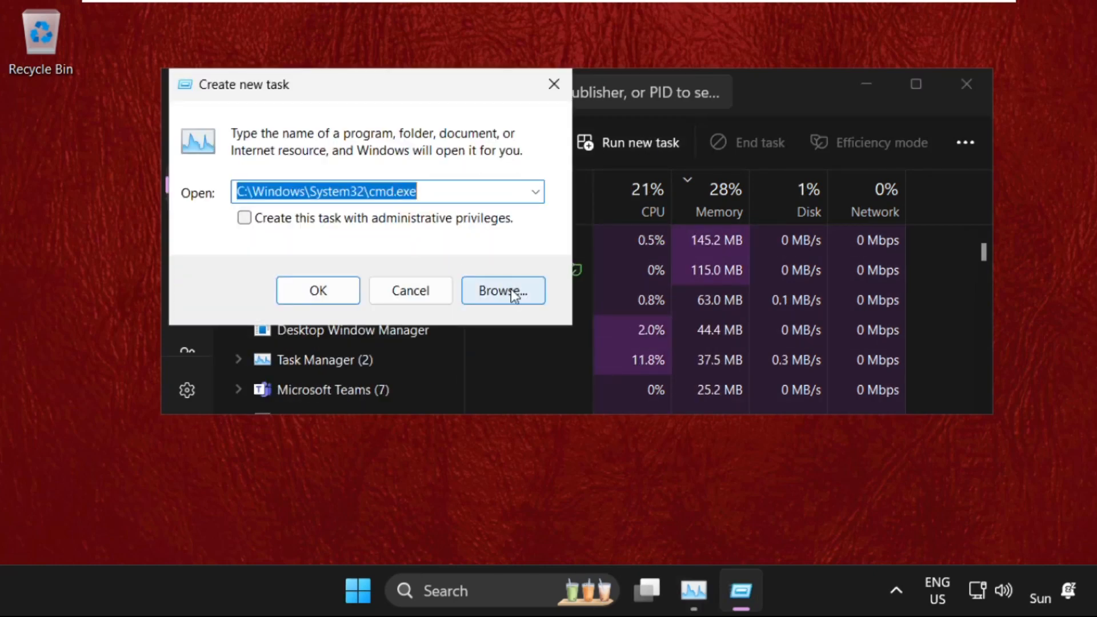
left_click(502, 290)
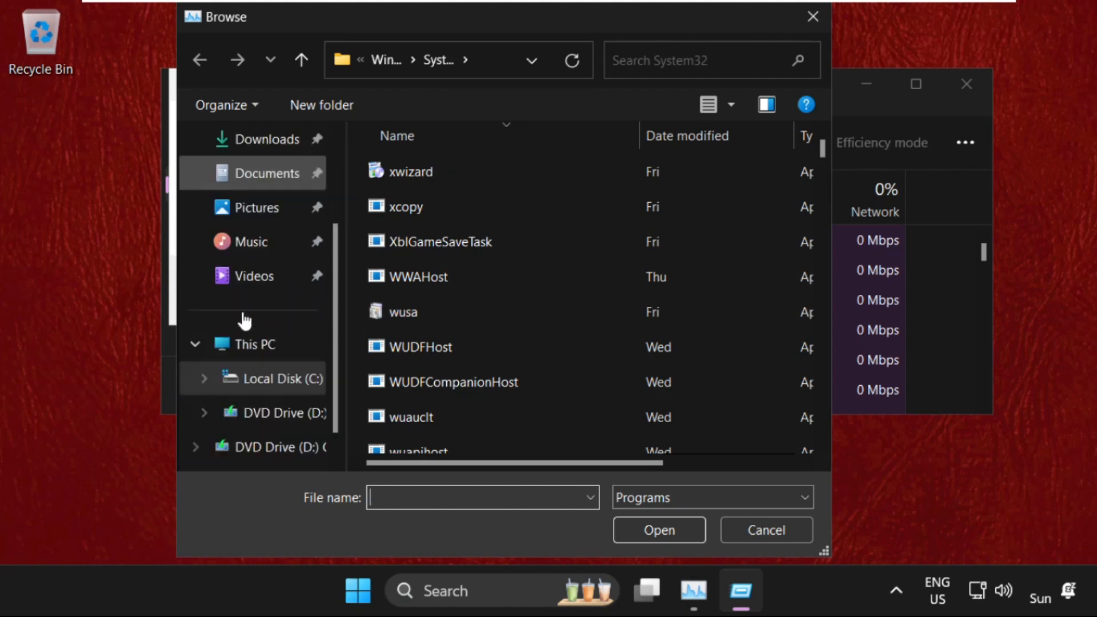
left_click(249, 344)
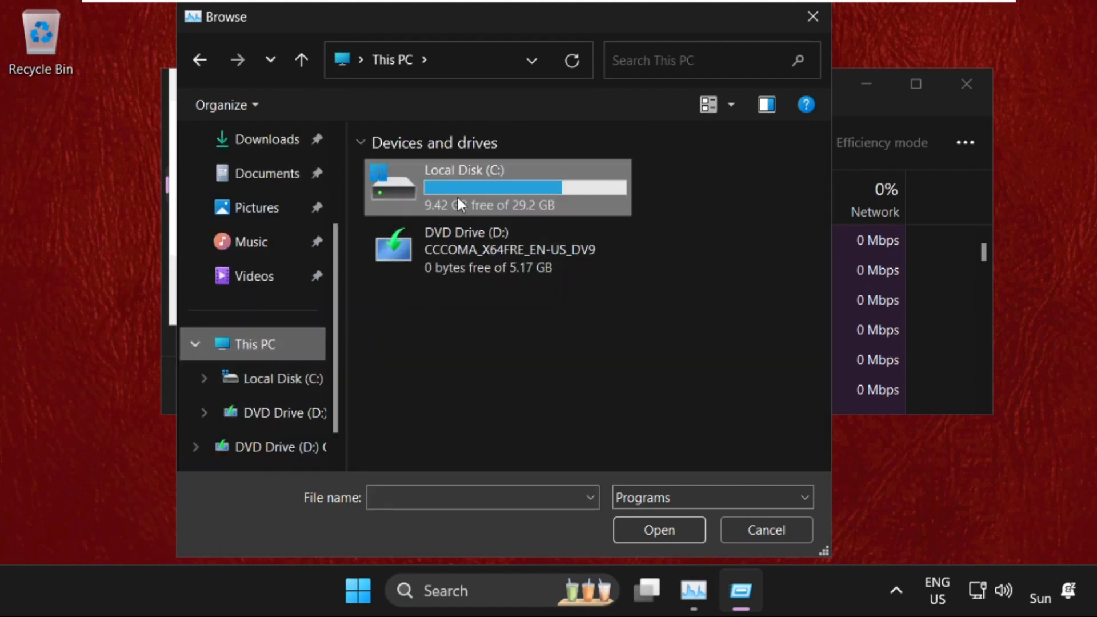
double_click(462, 186)
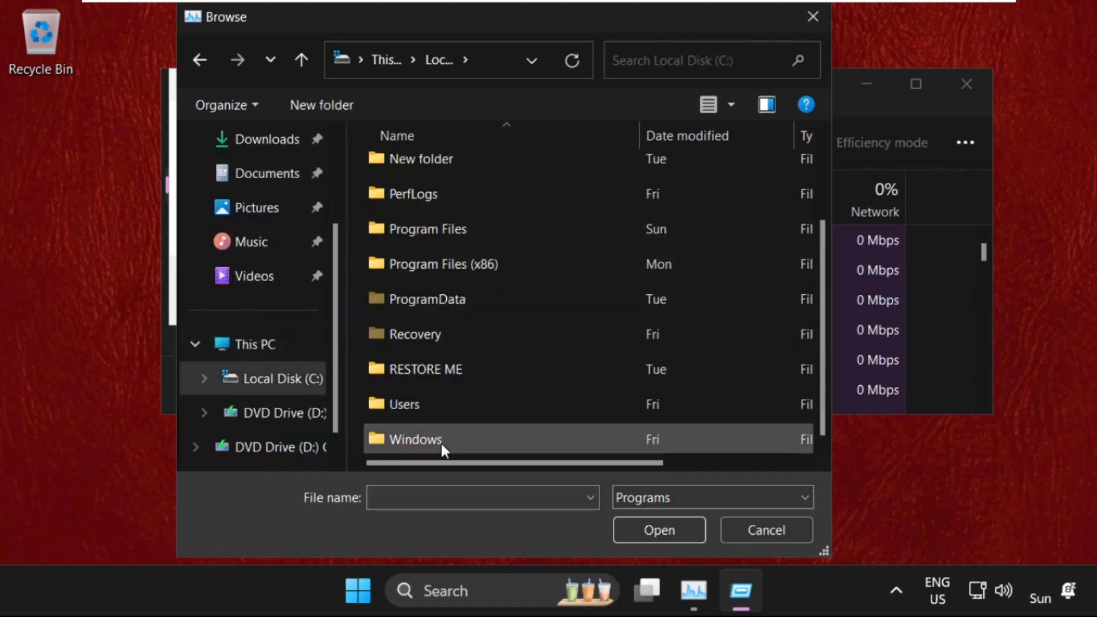
double_click(416, 439)
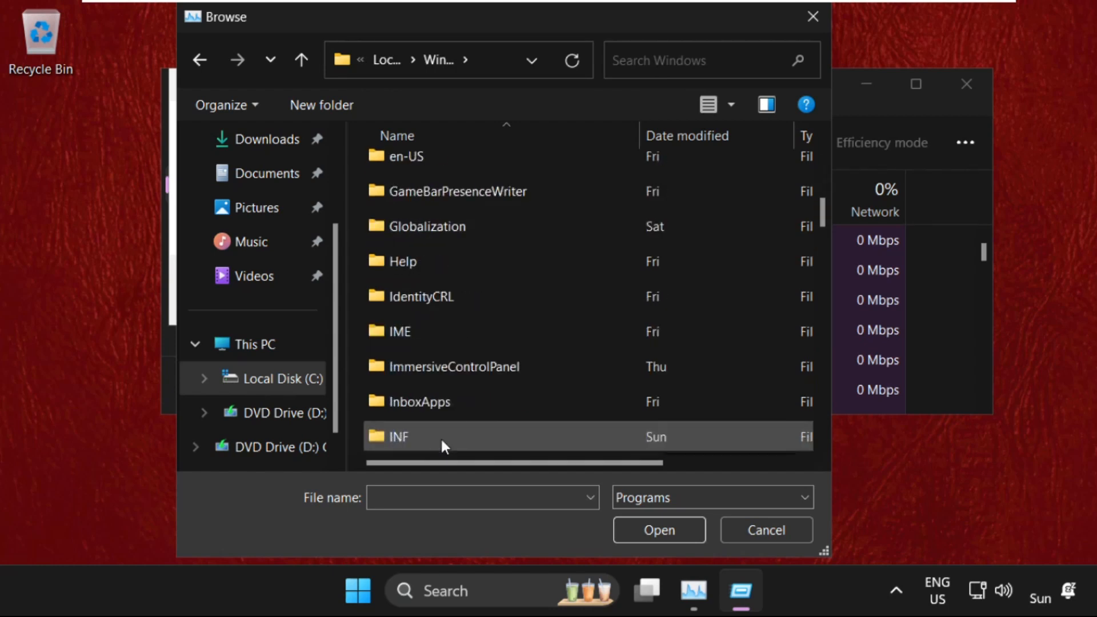
Choose cmd from System32 and launch it with administrator privileges
scroll("down", 3)
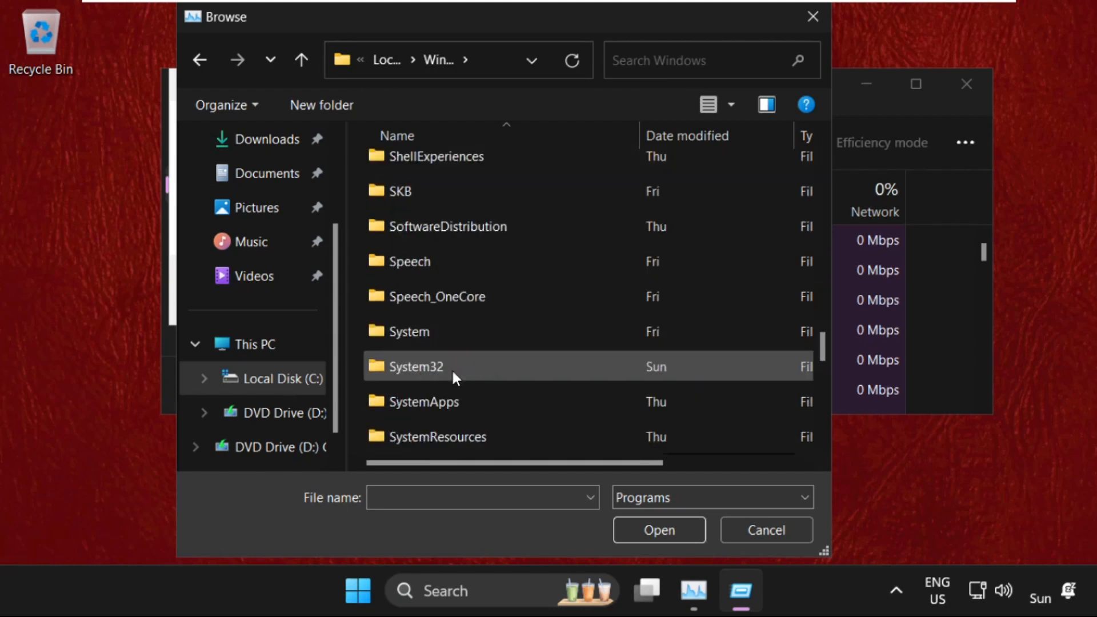
scroll("down", 3)
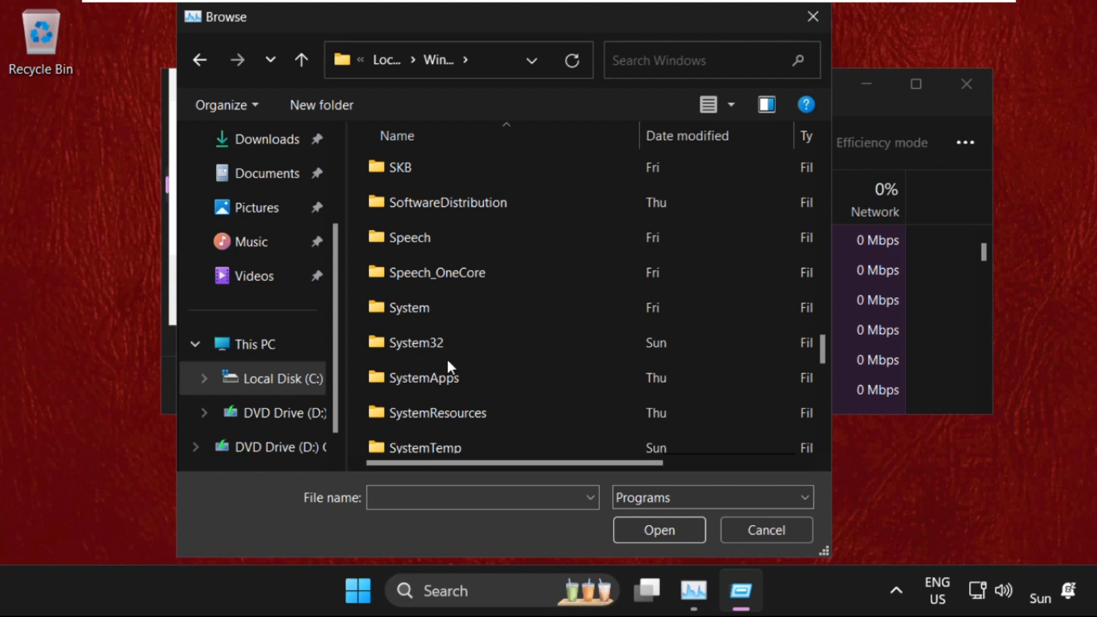
double_click(421, 341)
type("cmd")
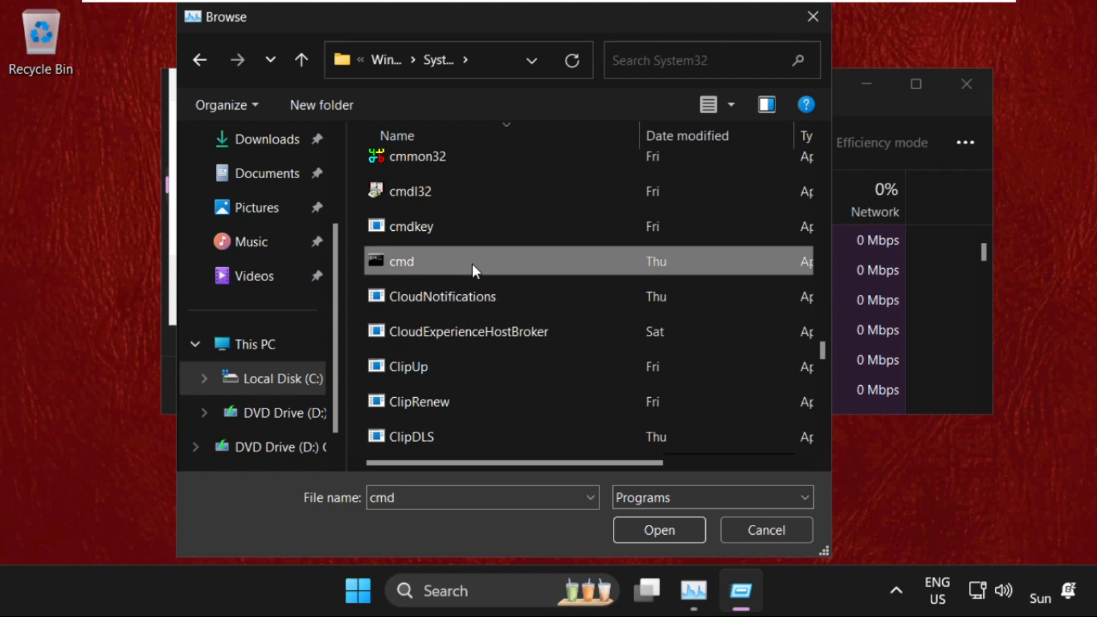
left_click(658, 529)
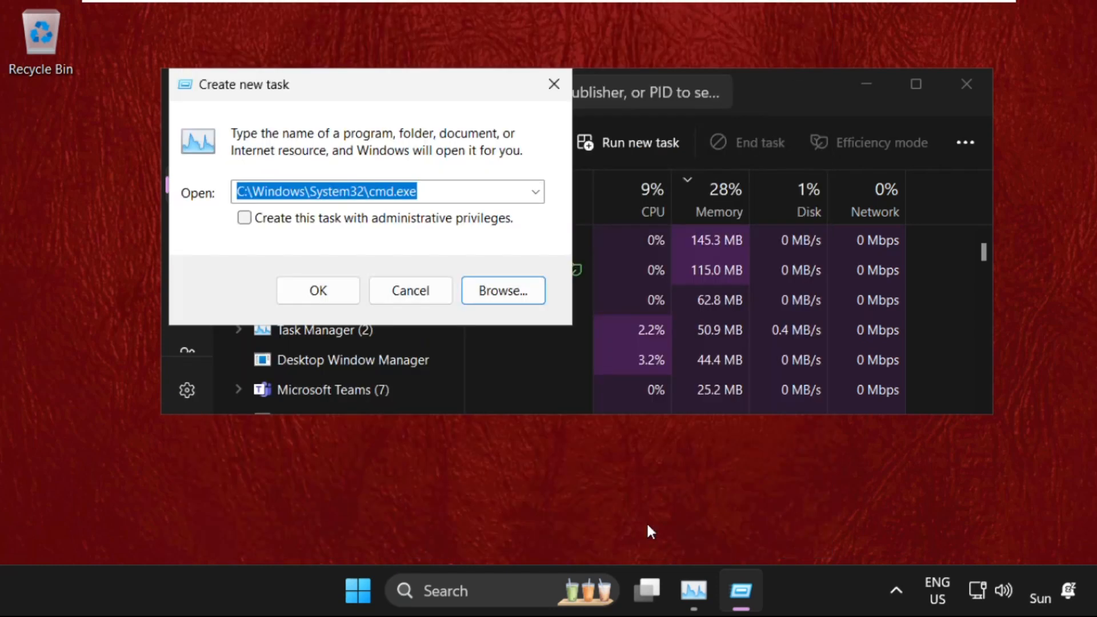
left_click(245, 217)
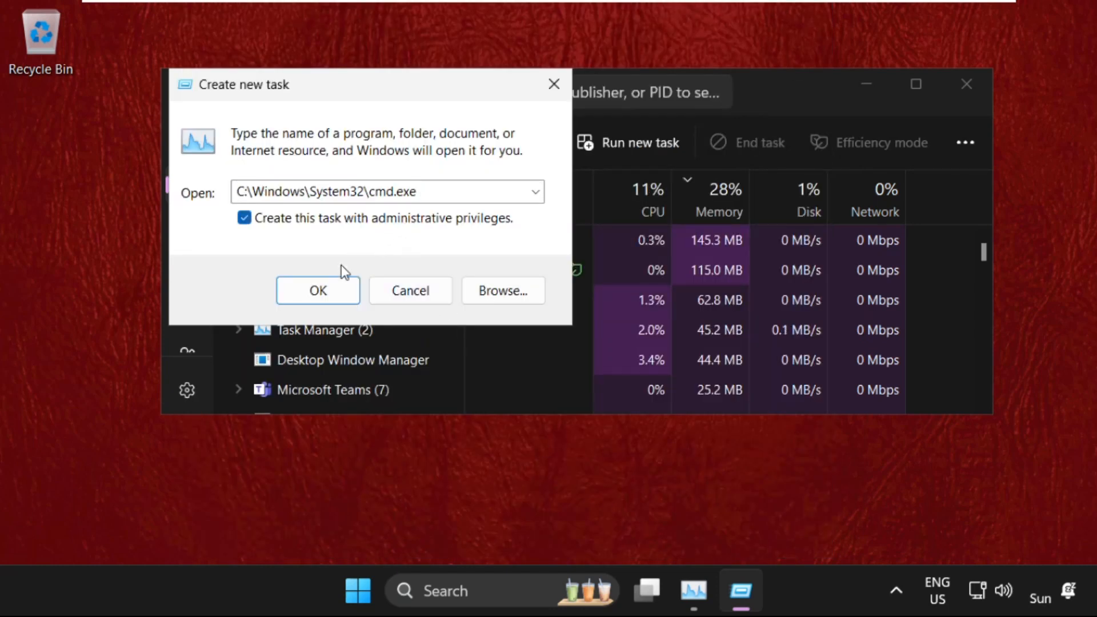
left_click(317, 290)
type("sfc")
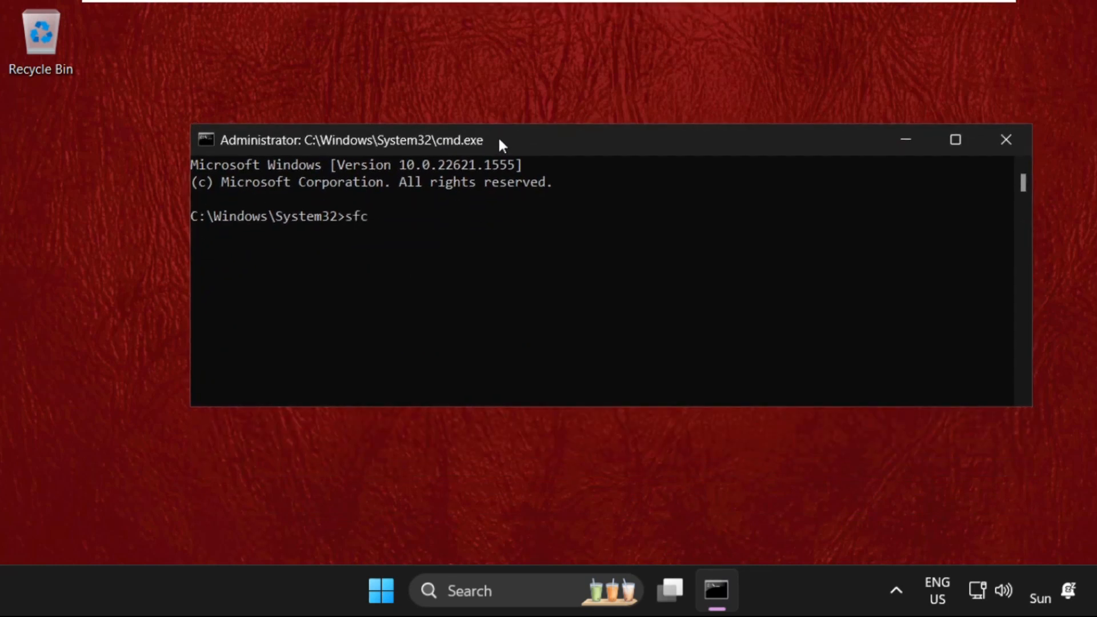
Run sfc /scanfile on c:\windows\system32\ieframe.dll, finding no violations
type("/scan")
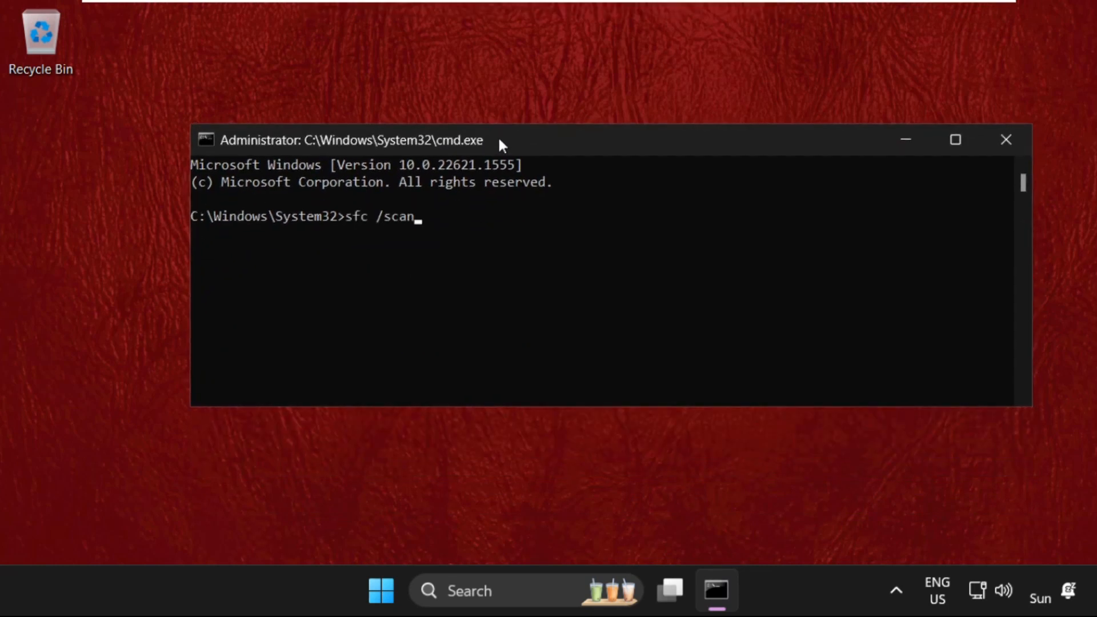
type("file=c:")
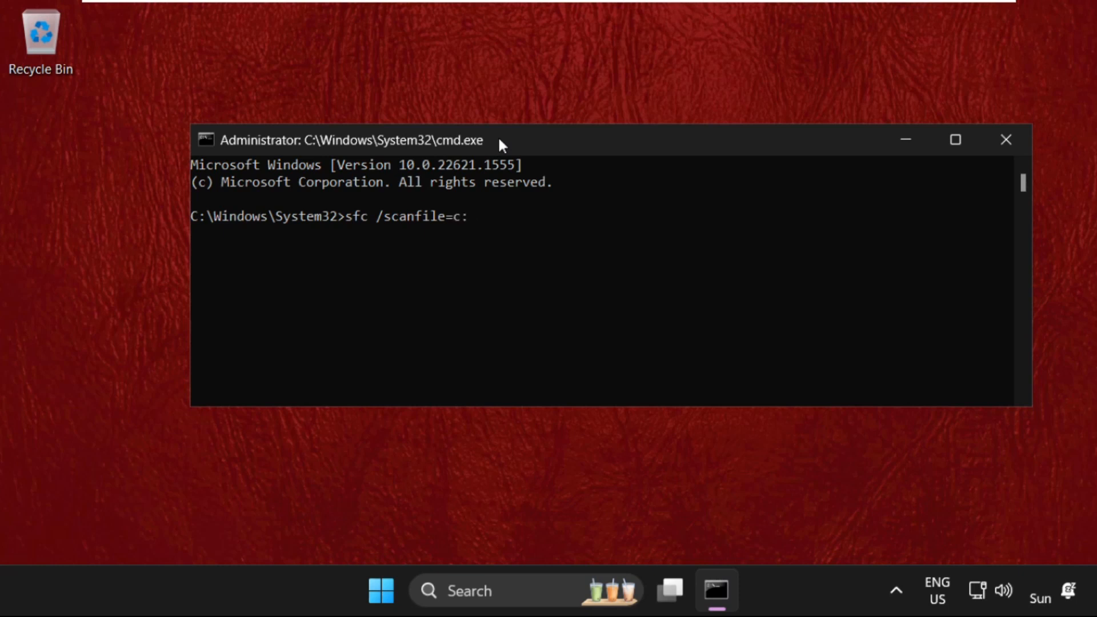
type("\\windows")
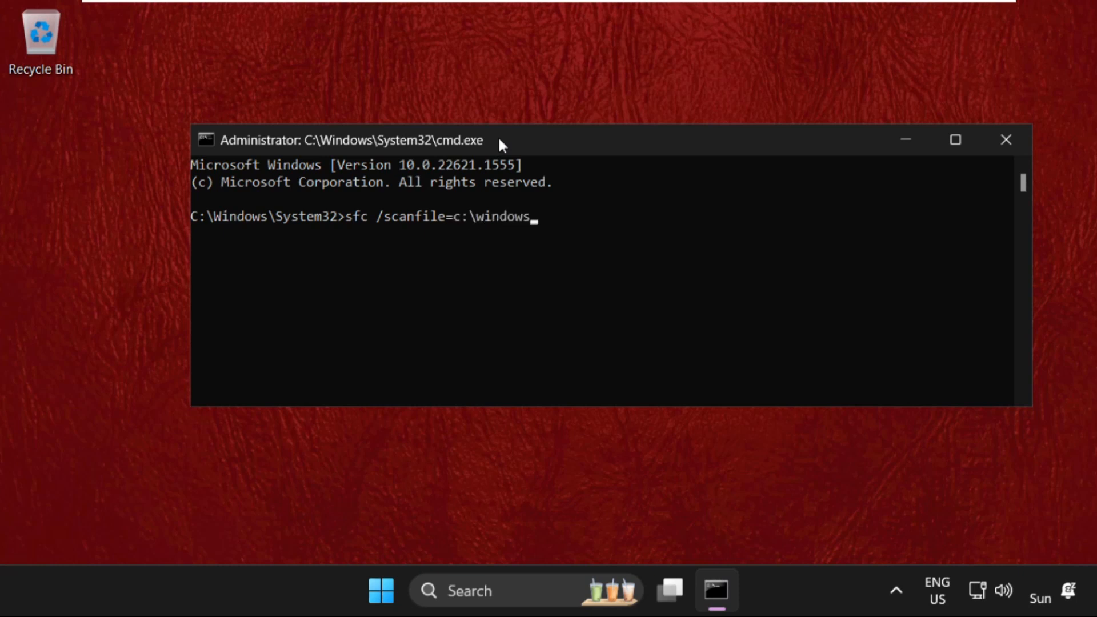
type("\\system32")
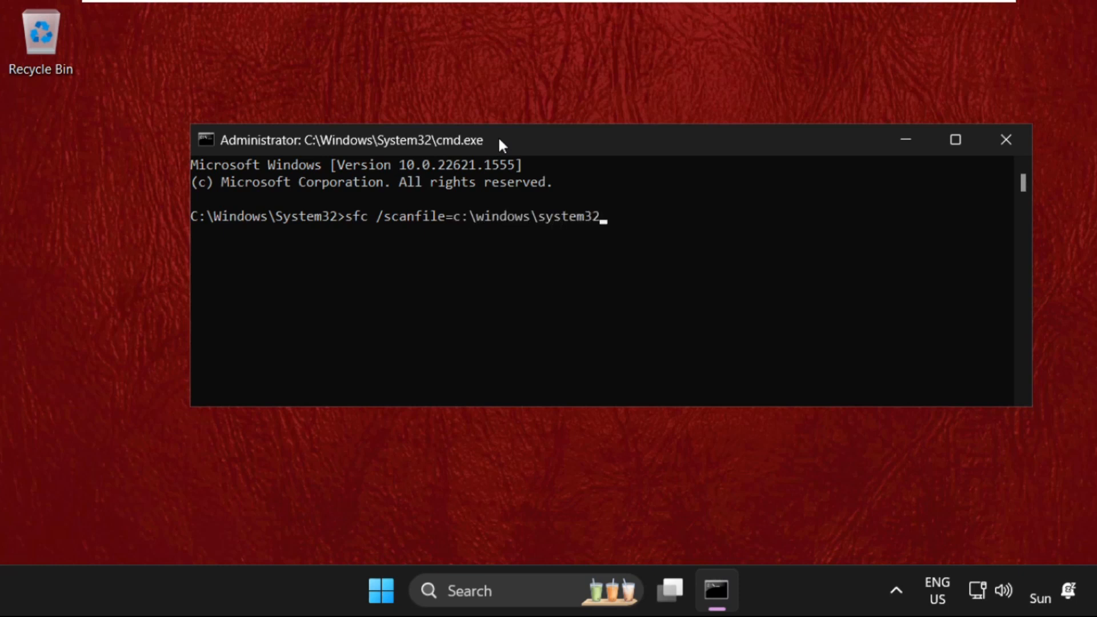
type("\\ieframe")
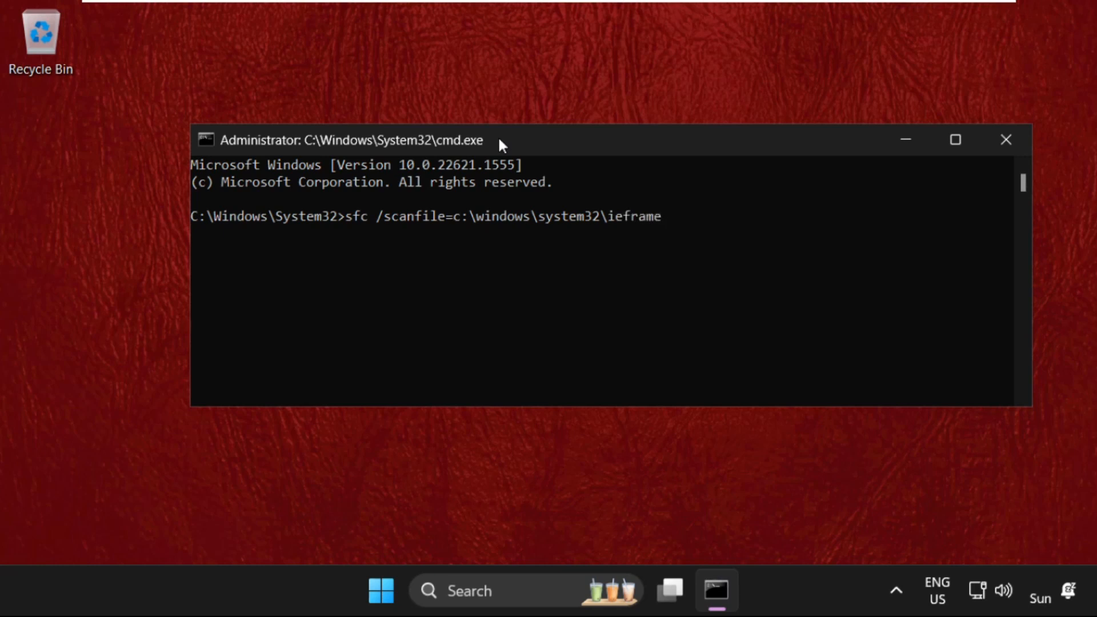
type(".dll")
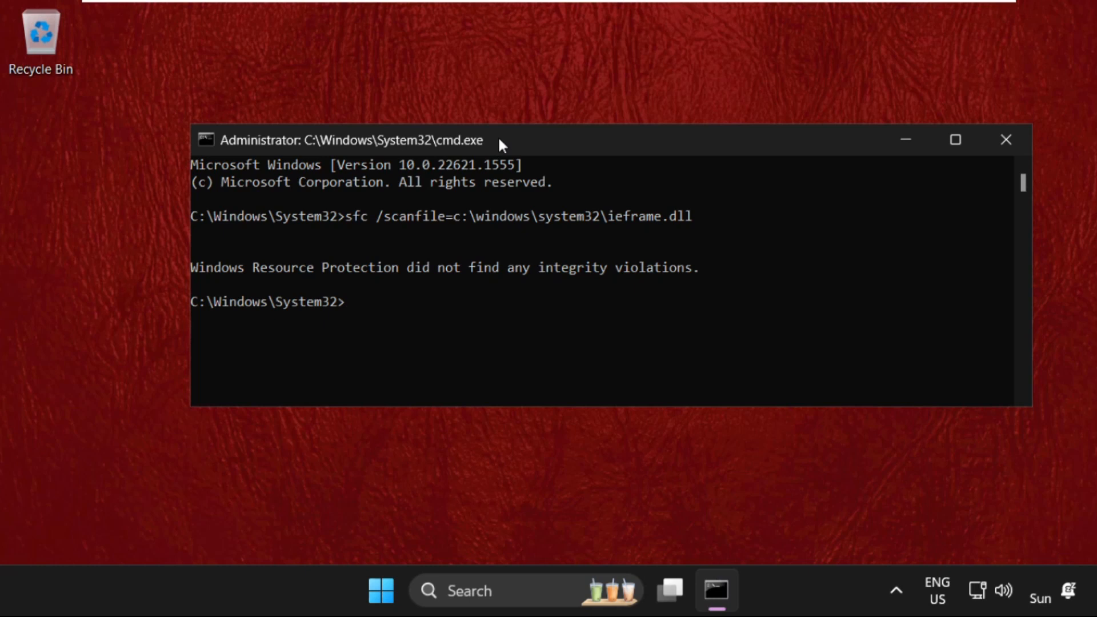
Run sfc /verifyfile on the same ieframe.dll, then exit the Command Prompt
type("sfc /ver")
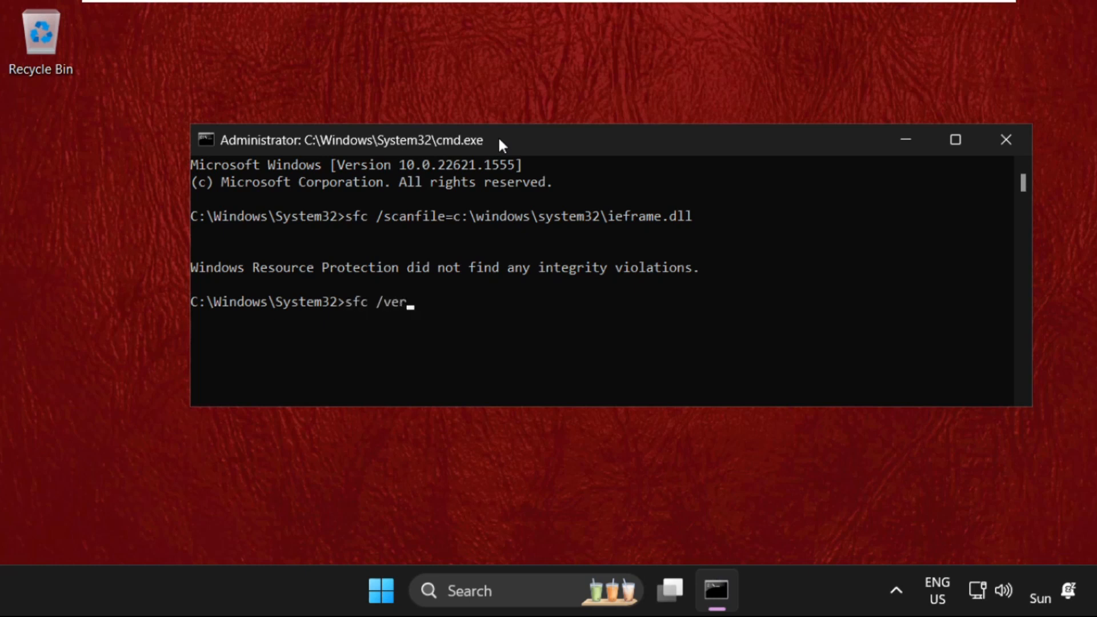
type("ifyfile=c:")
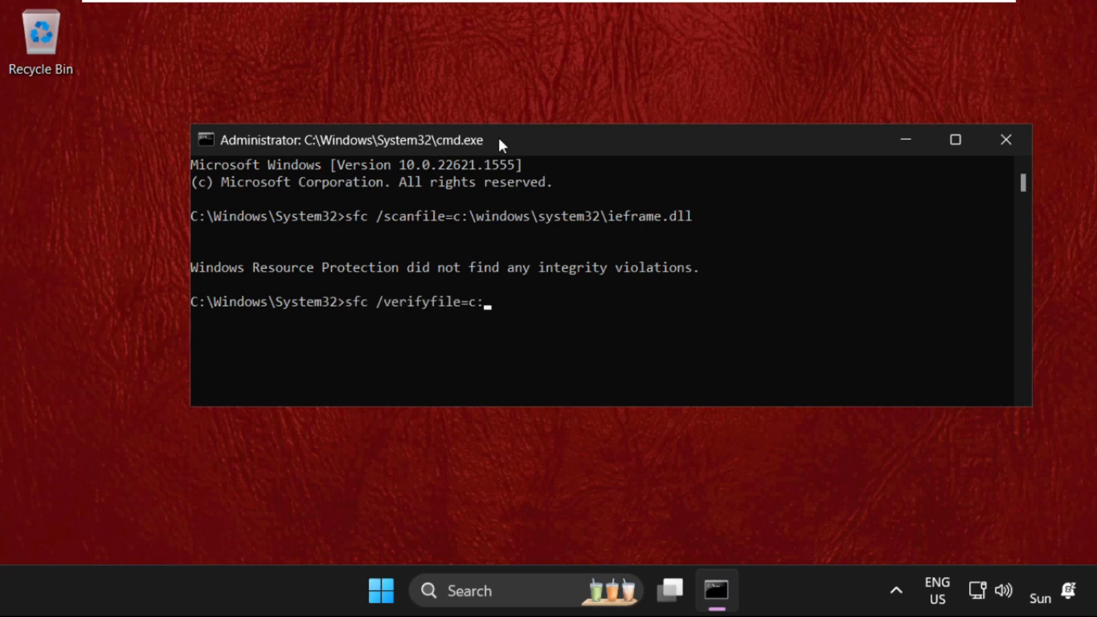
type("\\window")
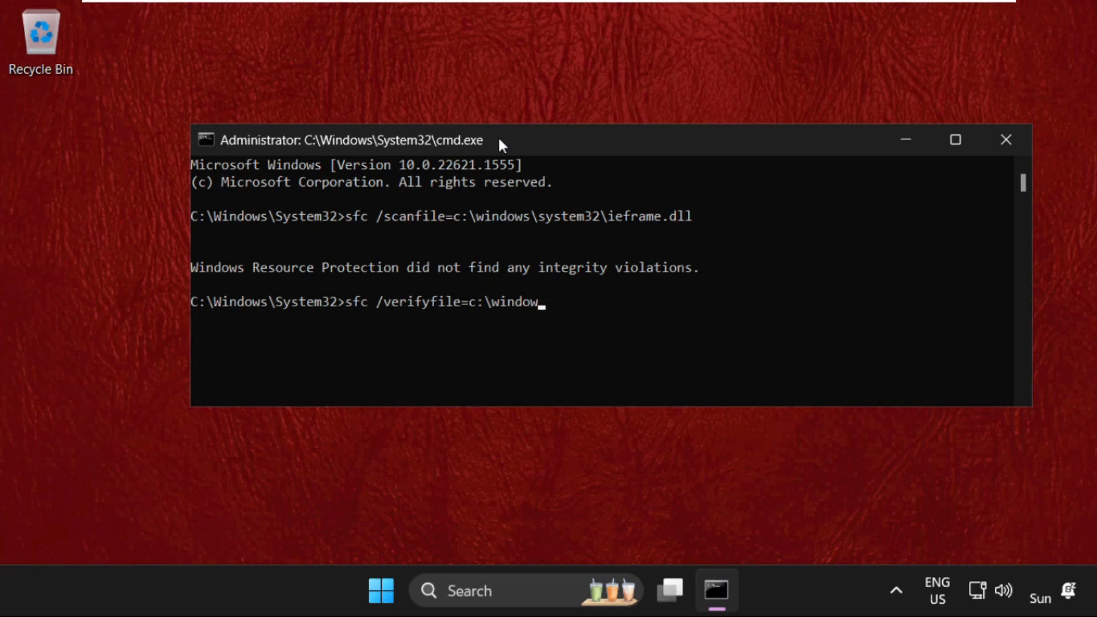
type("s\\system32\\i")
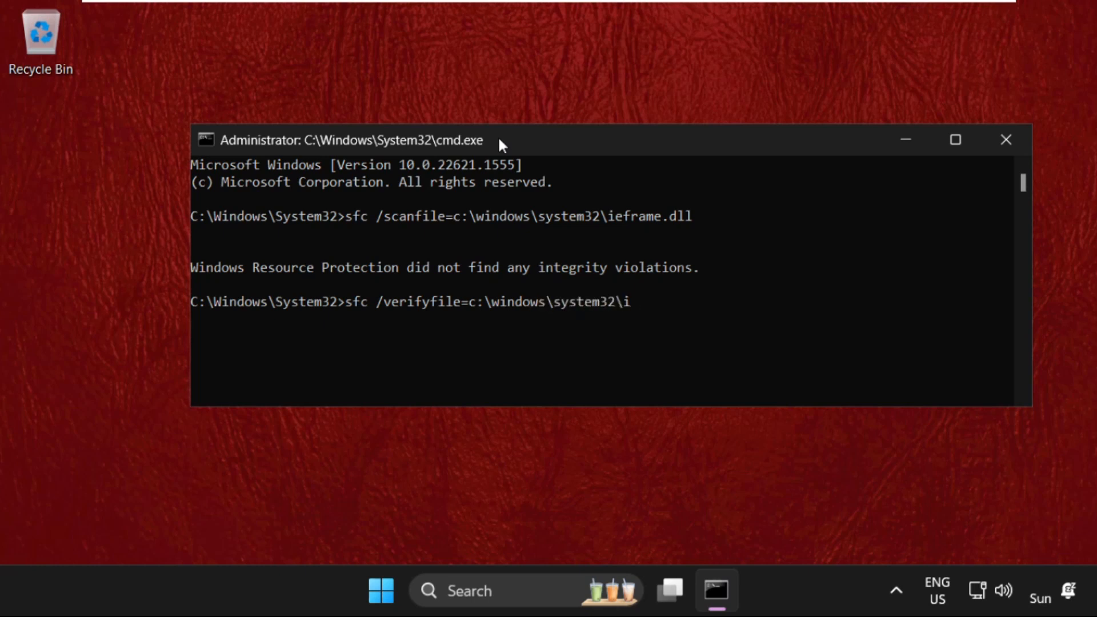
type("eframe.dll")
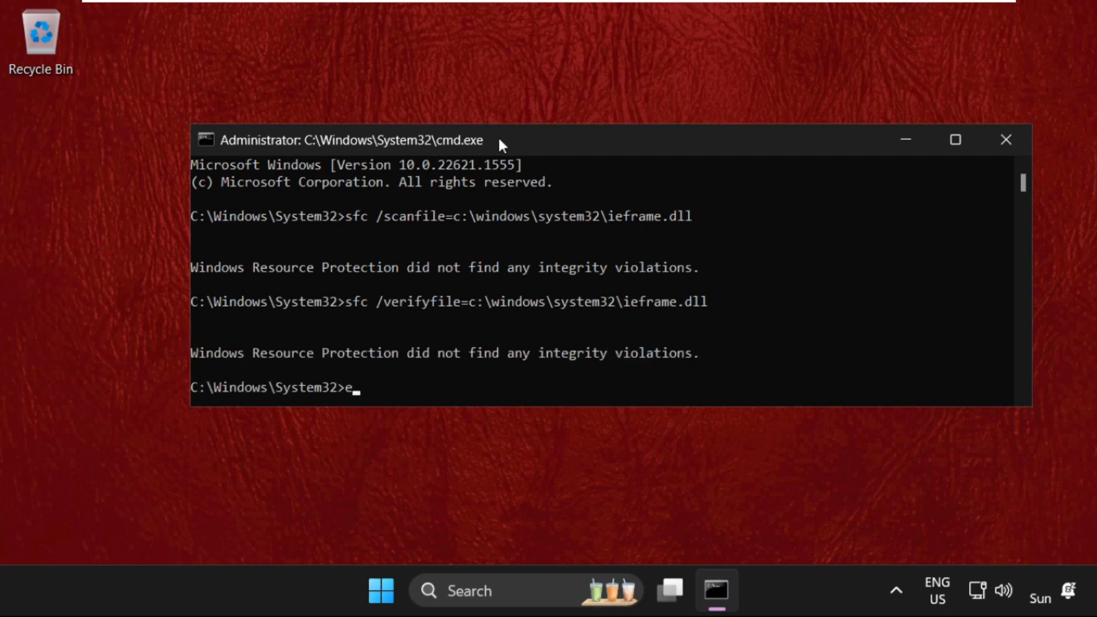
type("xit")
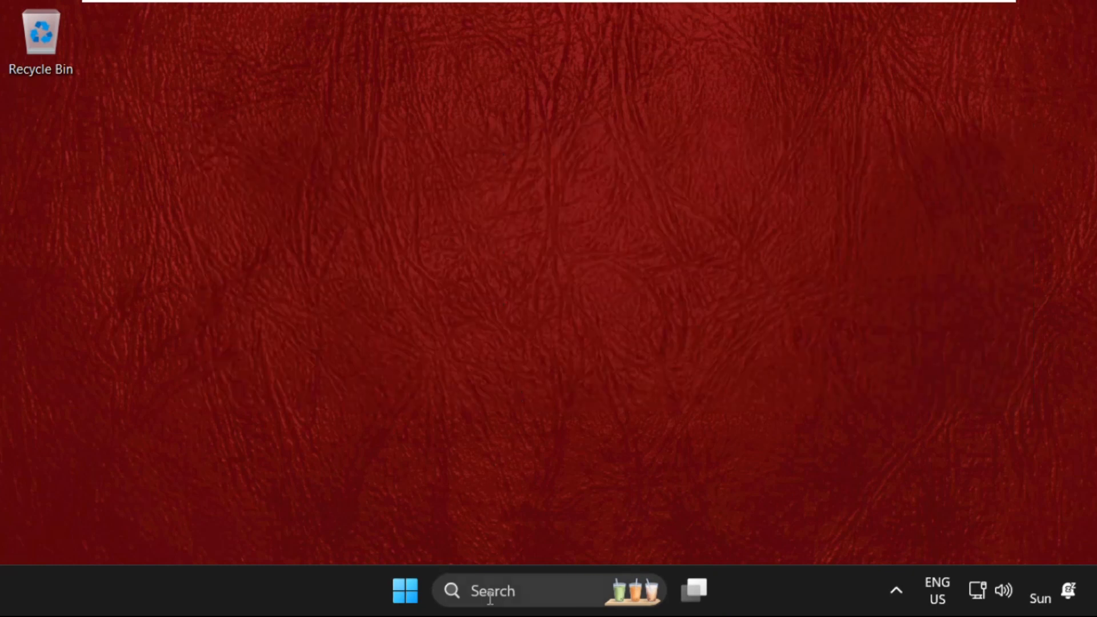
Open the Windows Temp folder by entering 'temp' in the Run dialog
type("run")
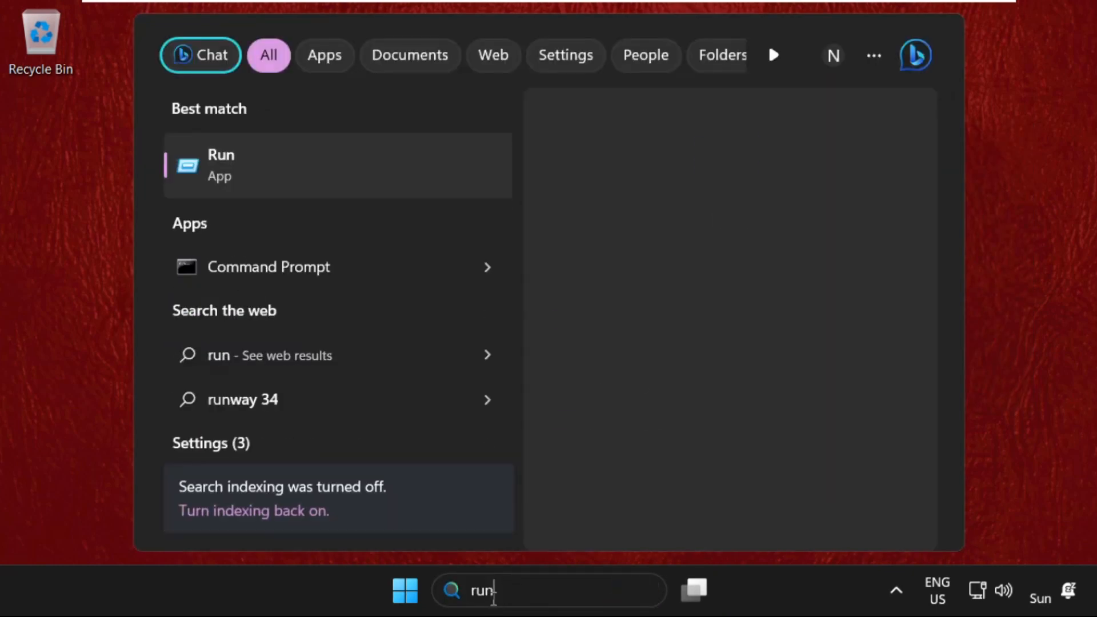
left_click(337, 164)
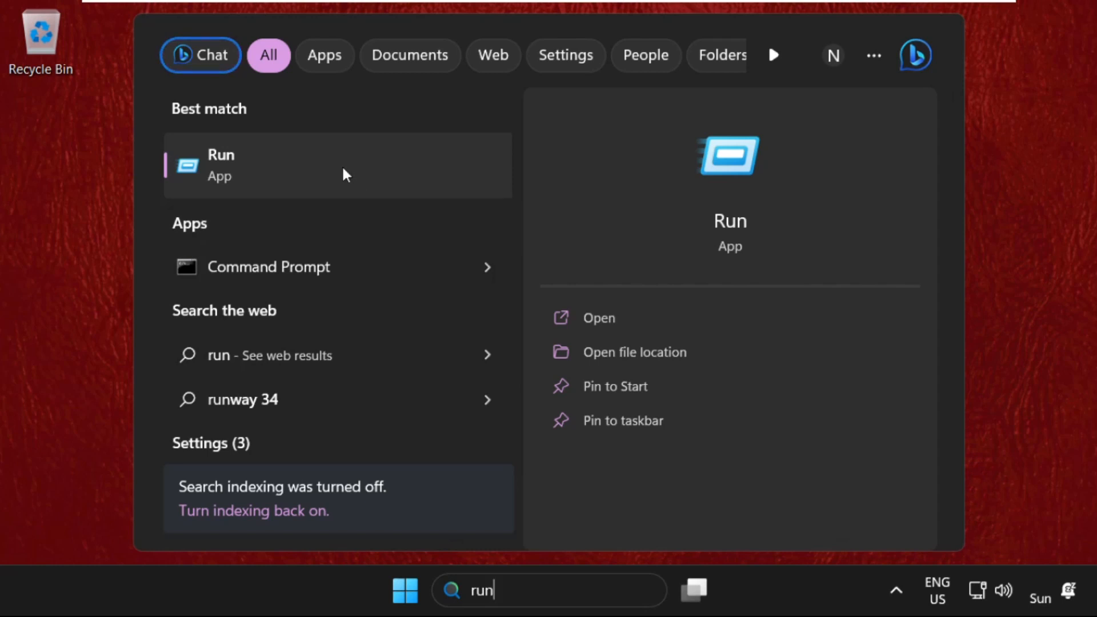
left_click(597, 317)
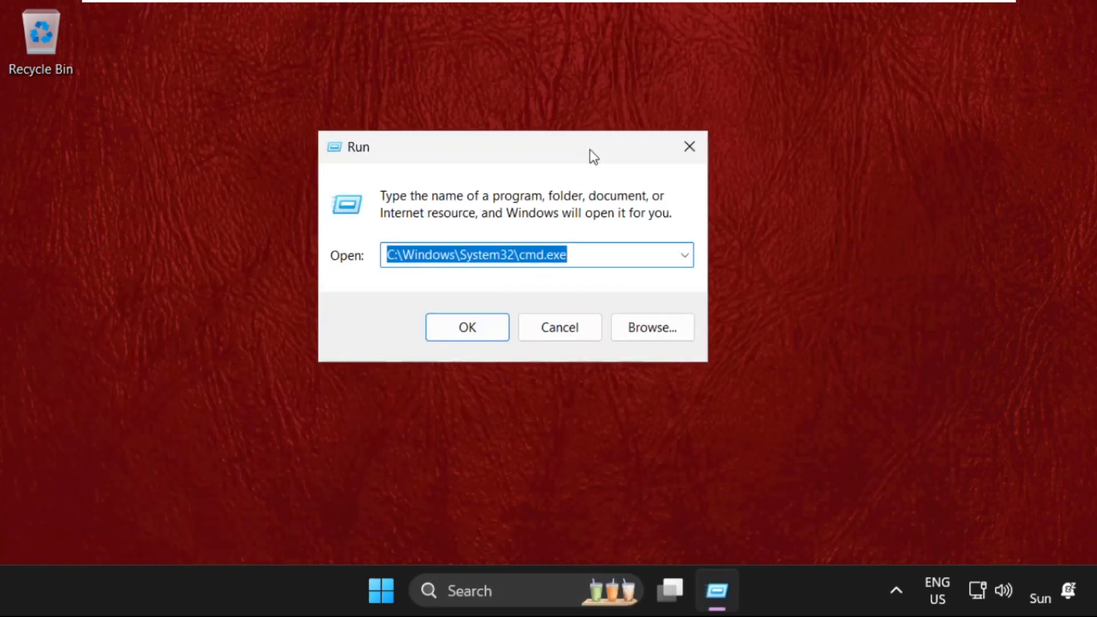
type("temo")
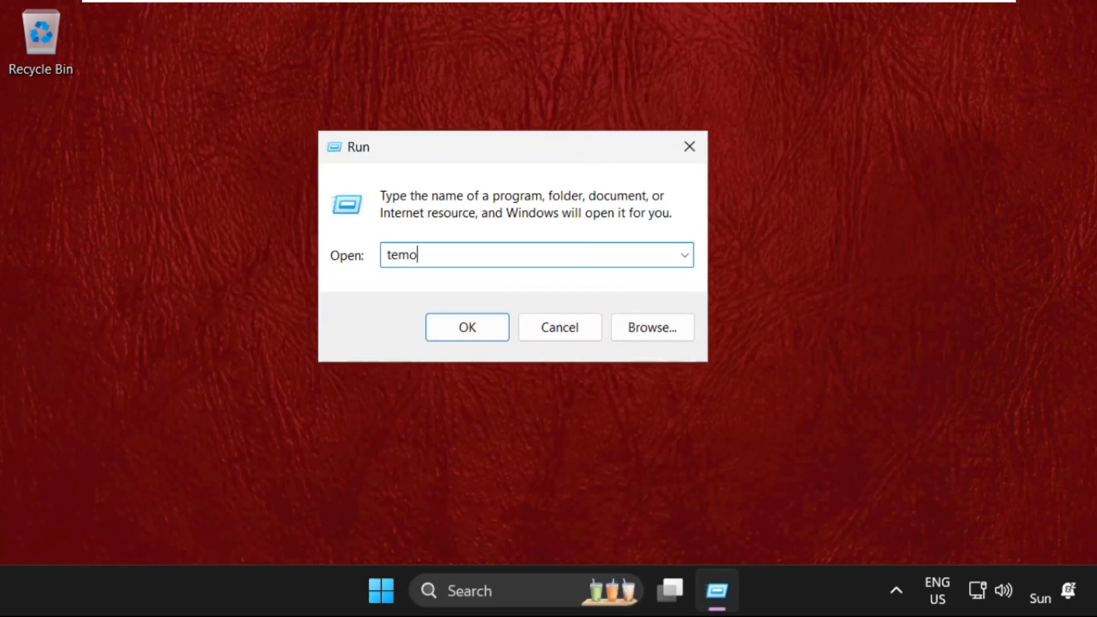
type("p")
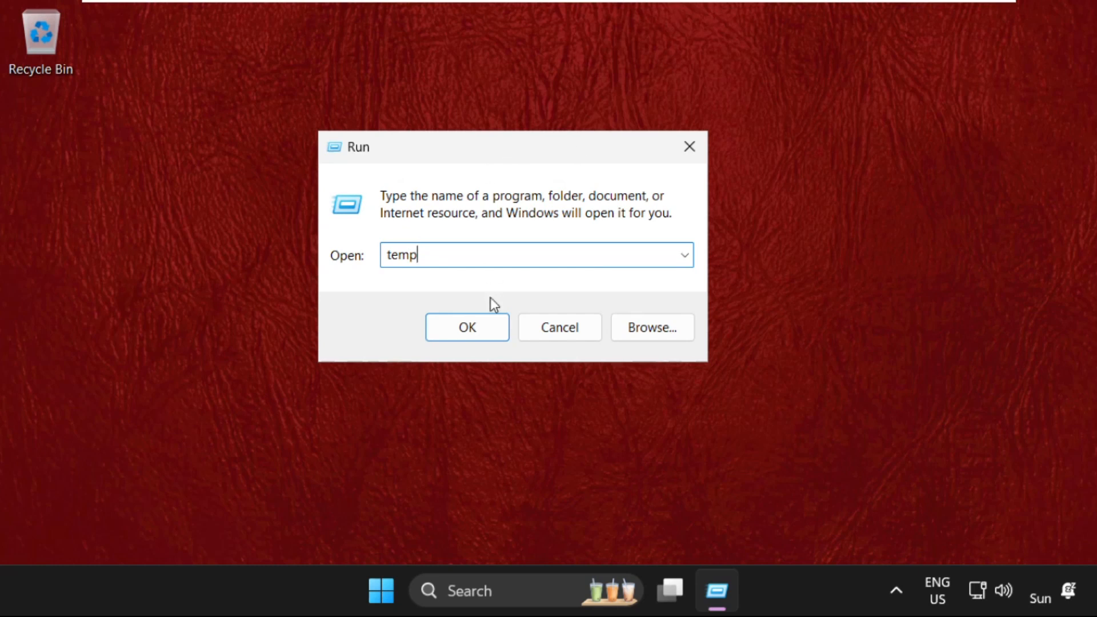
left_click(466, 326)
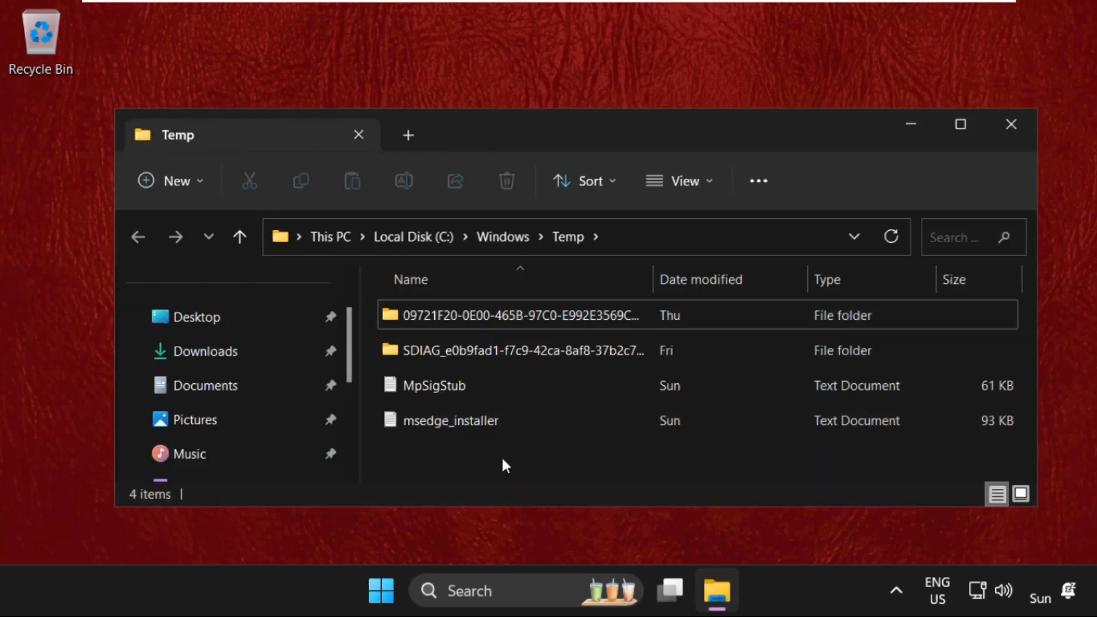
Delete all items in the Temp folder and close the window
key("ctrl+a")
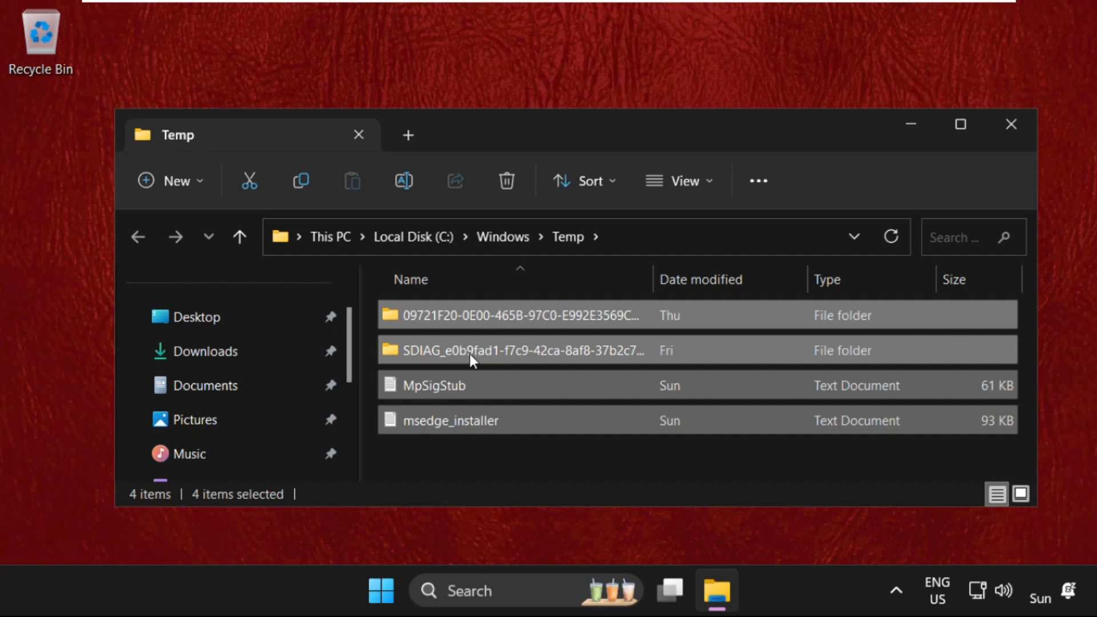
right_click(468, 349)
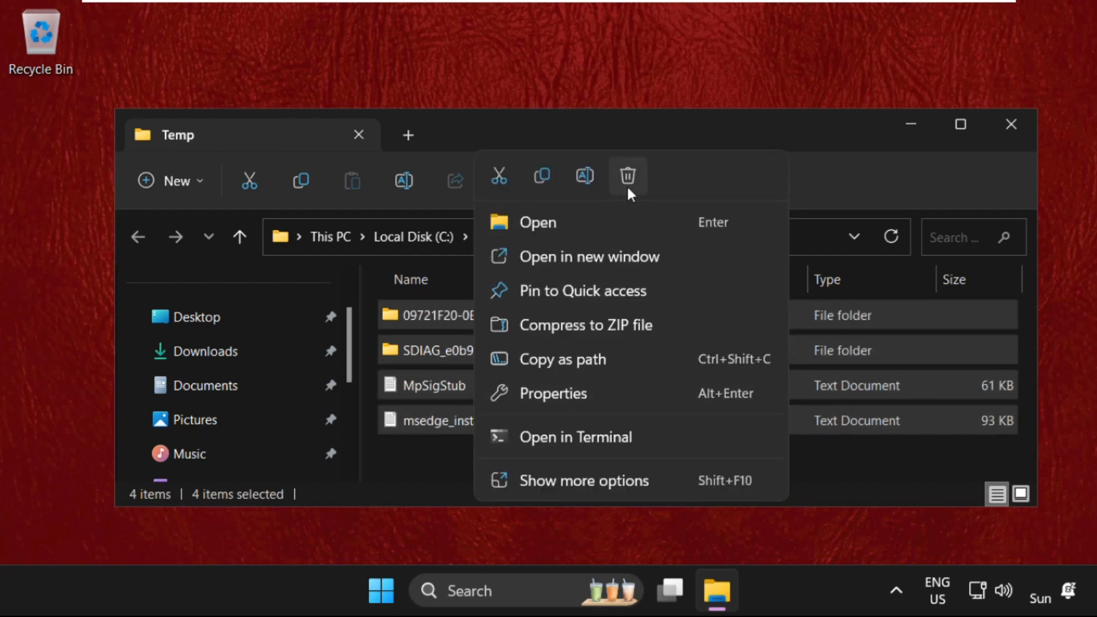
left_click(627, 175)
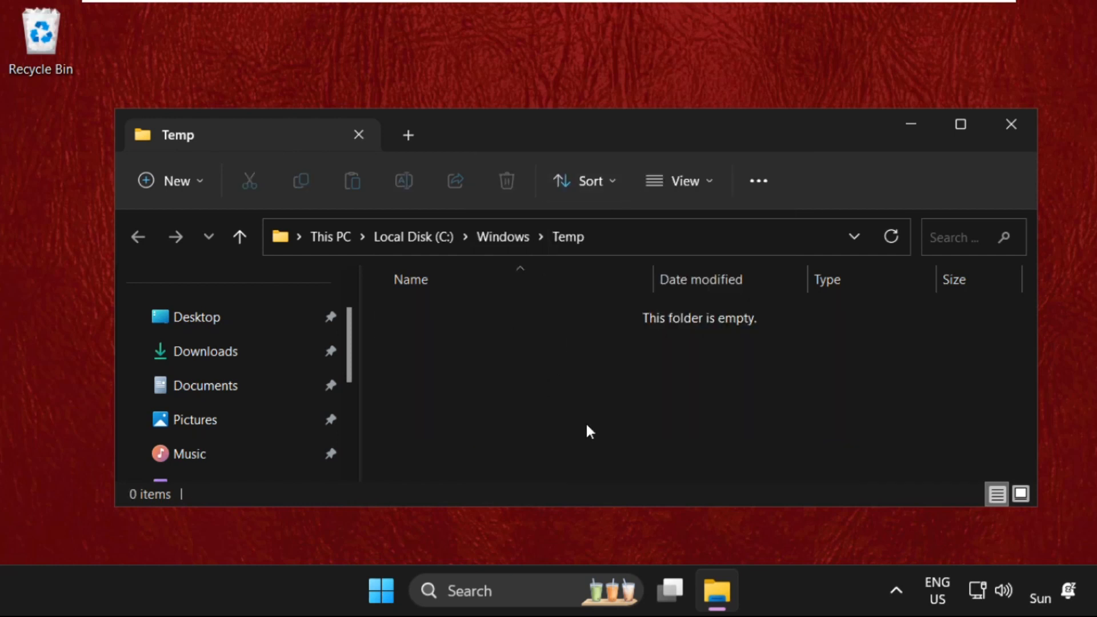
left_click(1009, 124)
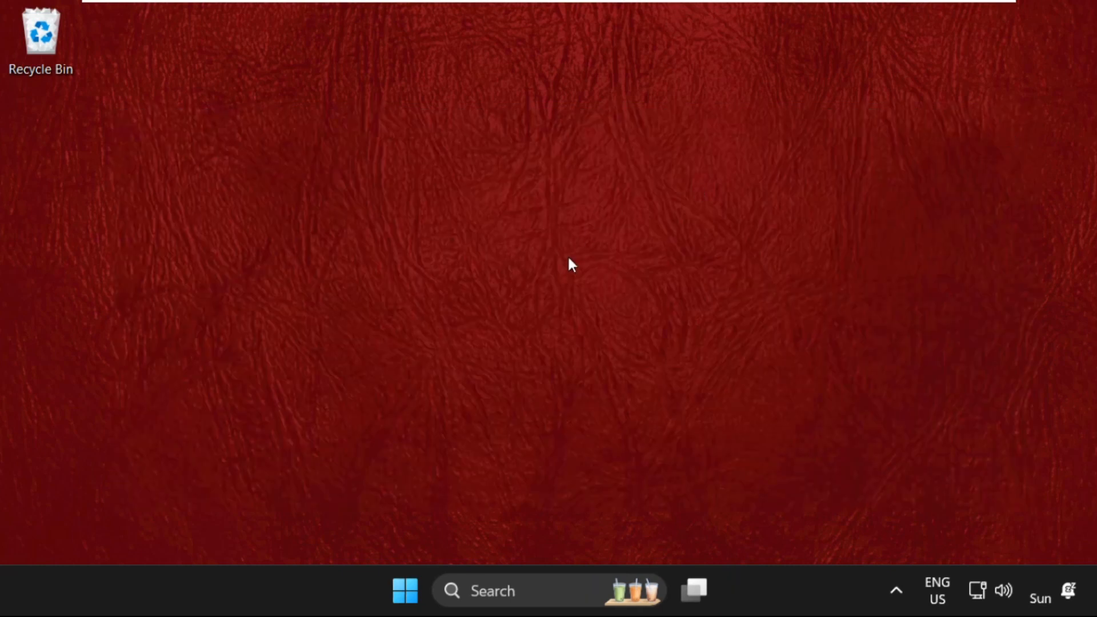
mouse_move(404, 590)
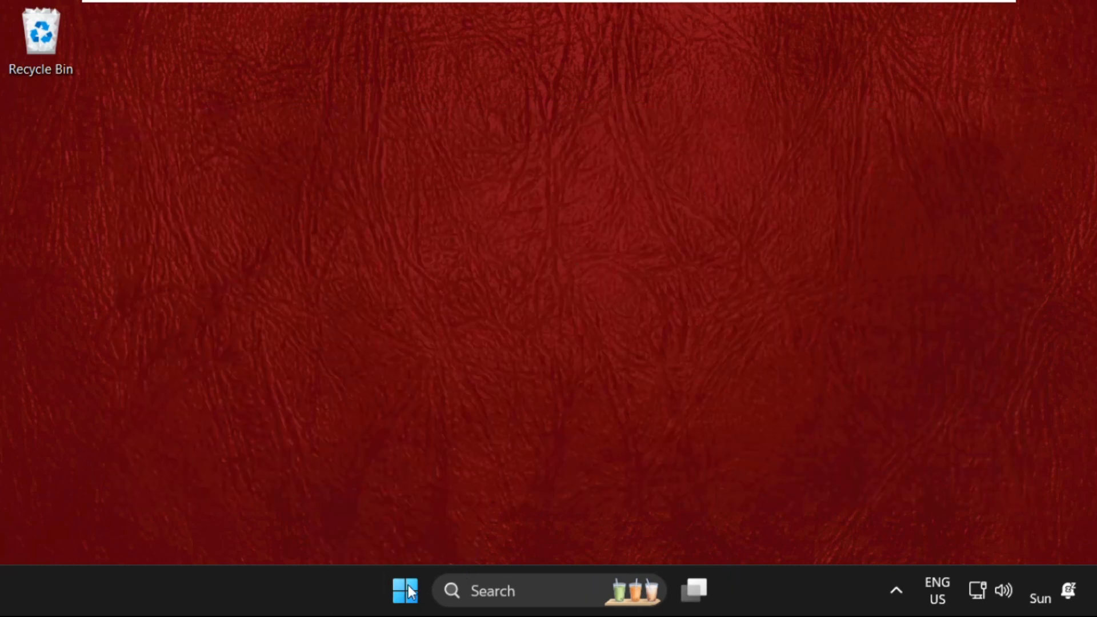
Open the user's %temp% folder through the Start menu's Run dialog
right_click(404, 590)
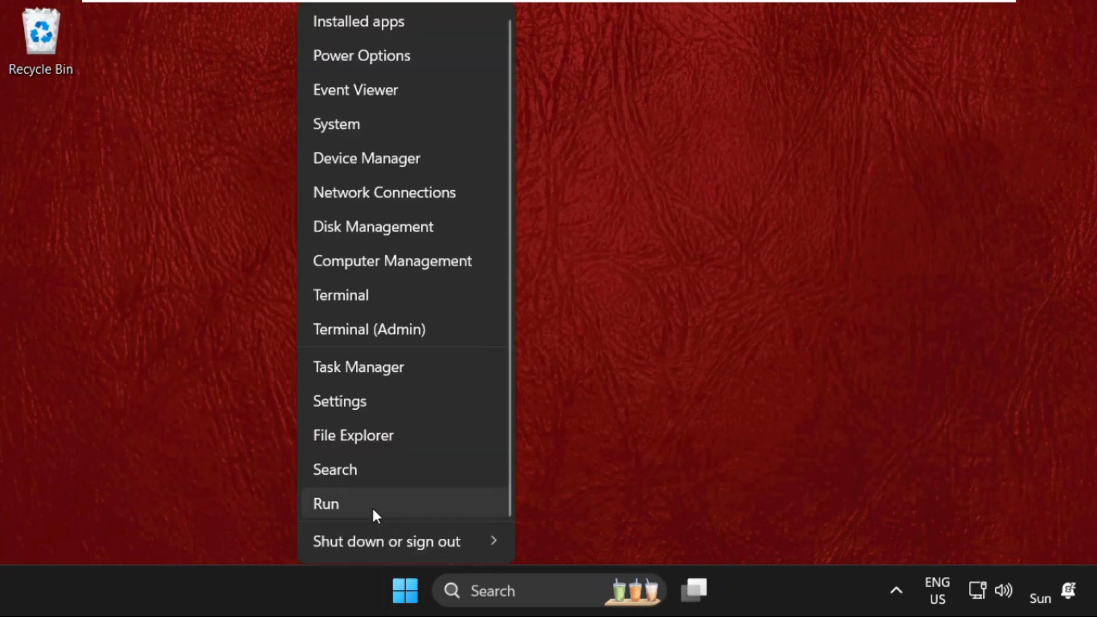
left_click(325, 503)
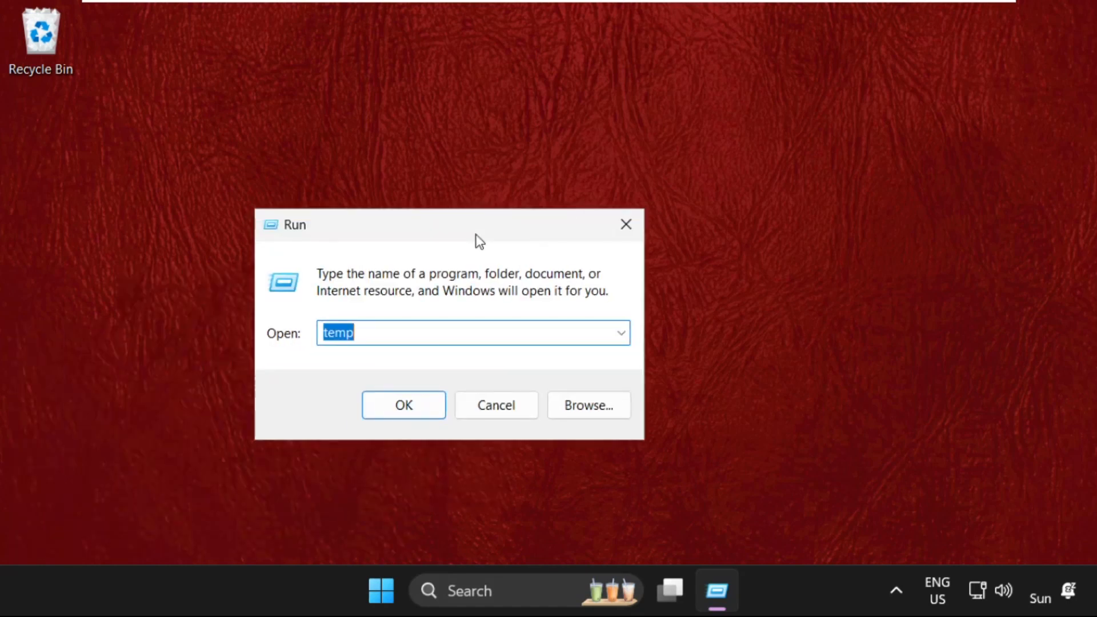
type("%t")
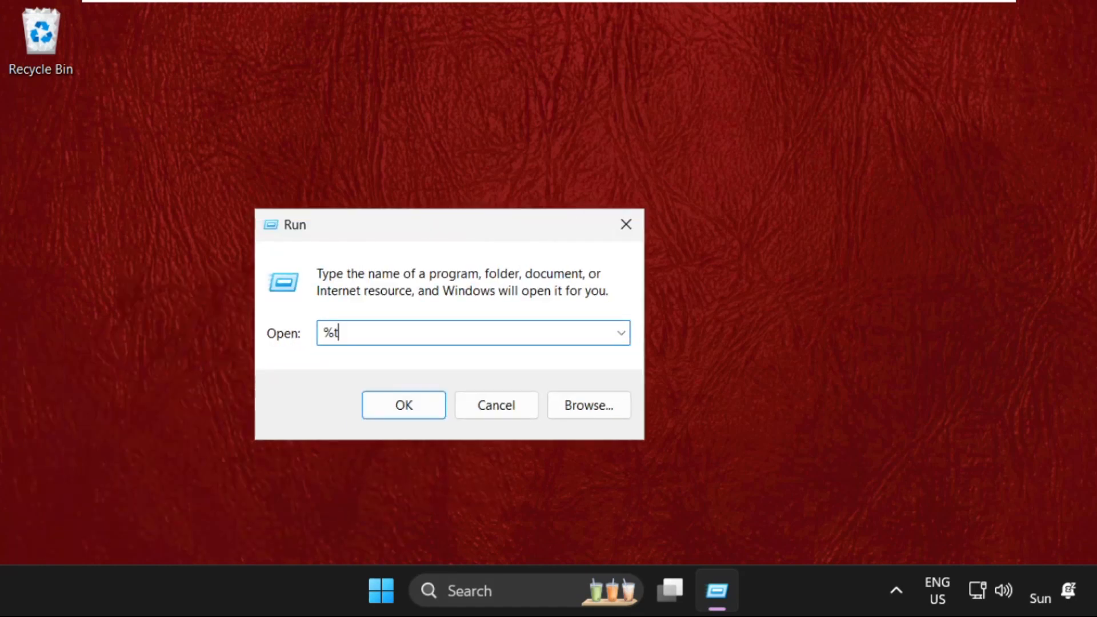
type("emp%")
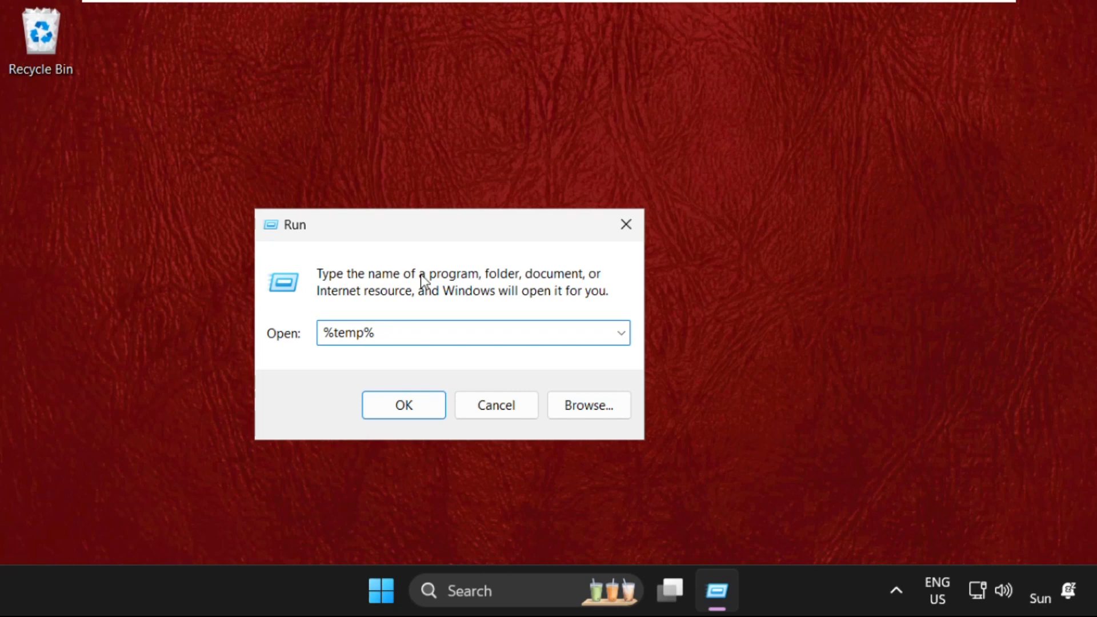
left_click(403, 404)
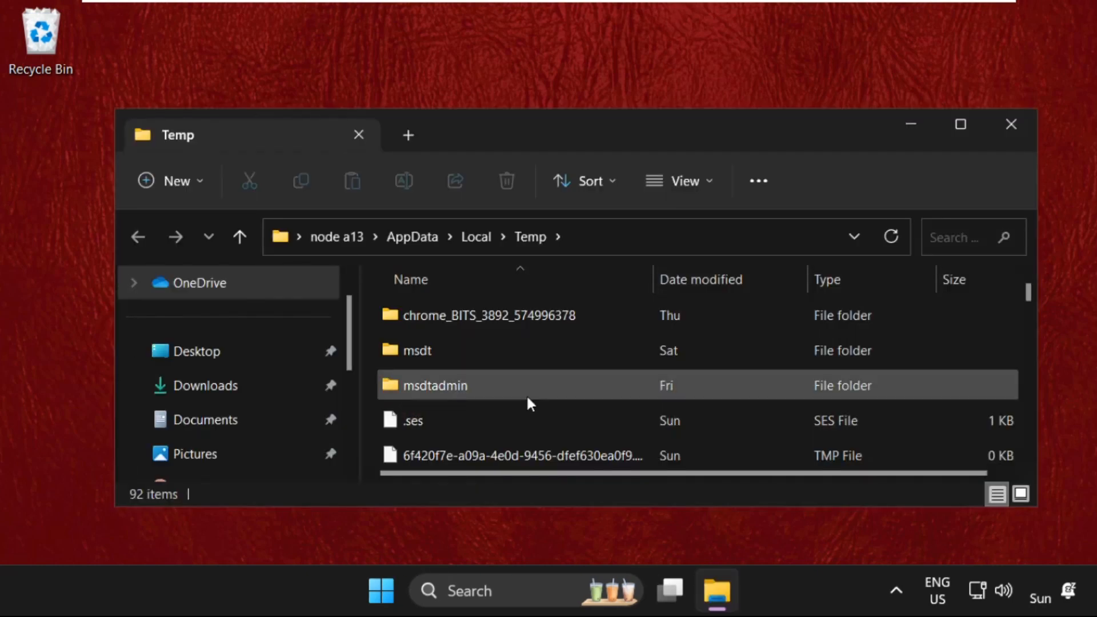
Delete the folder's contents, continuing past the admin prompt and skipping in-use files
left_click(960, 124)
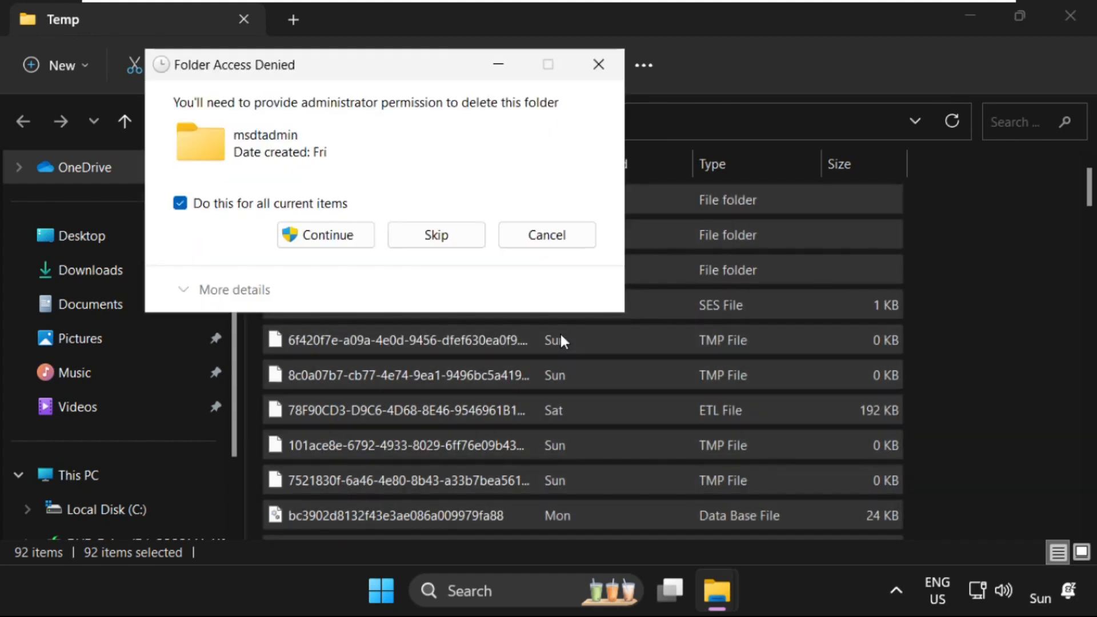
left_click(324, 234)
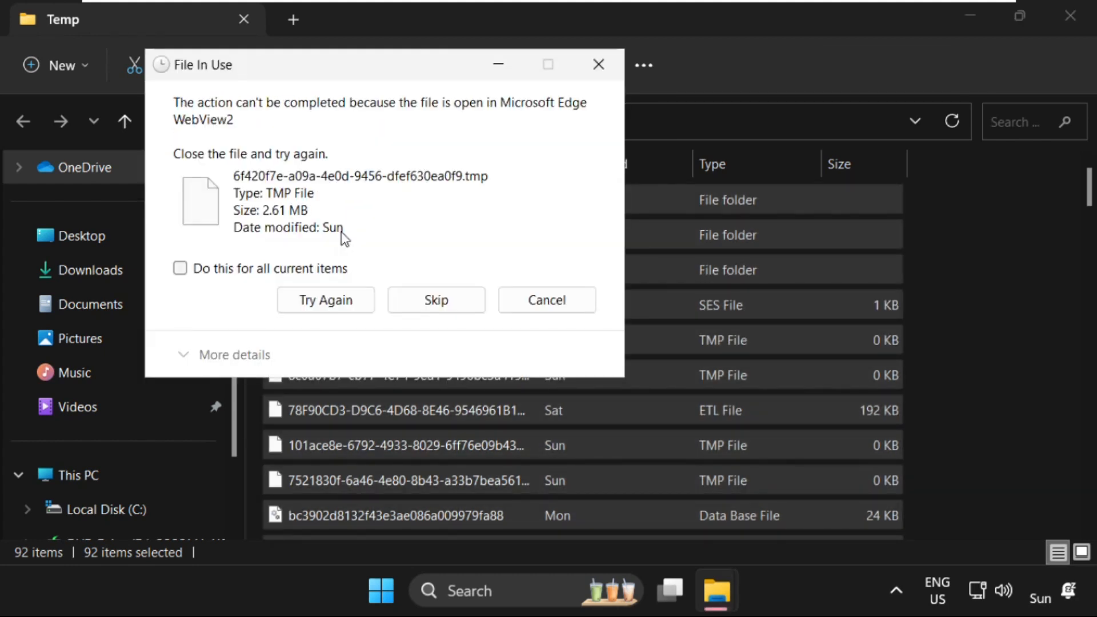
left_click(435, 299)
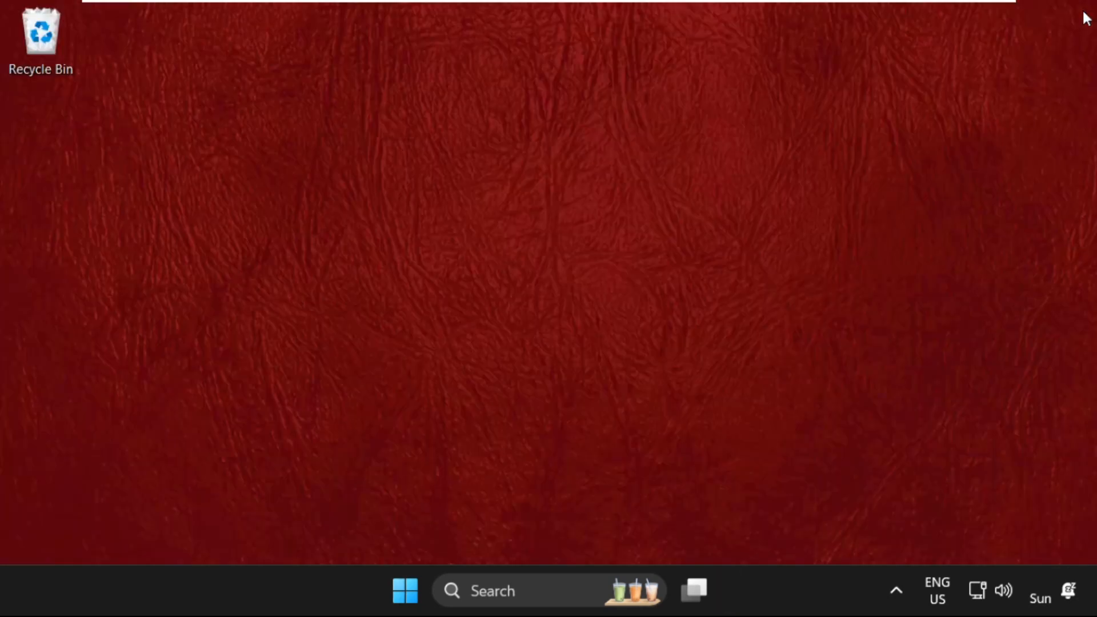
mouse_move(510, 462)
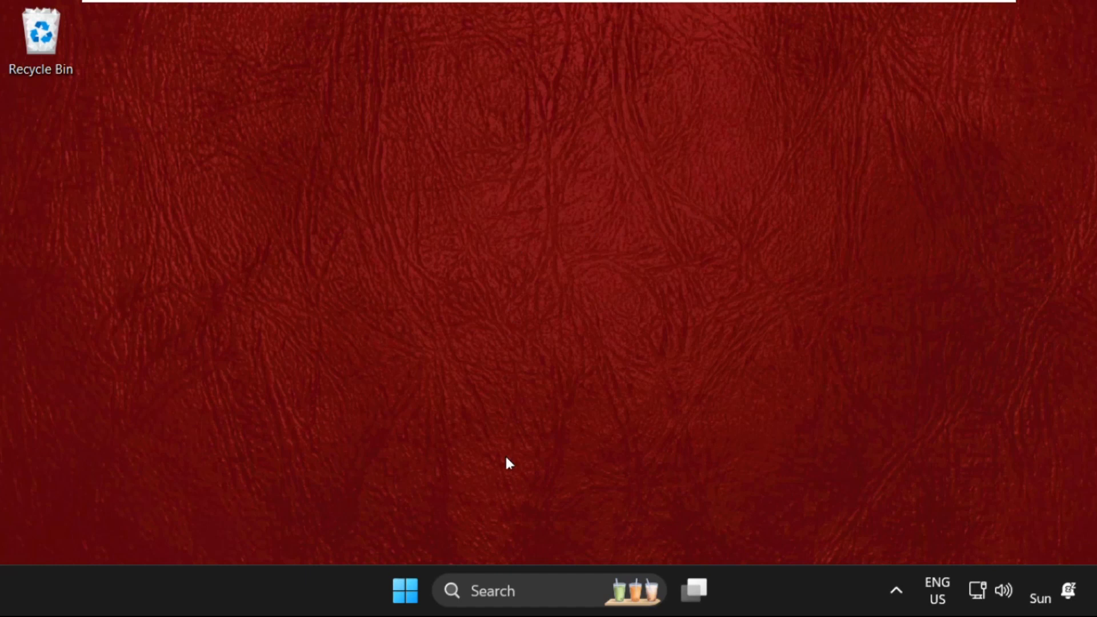
Open the Prefetch folder via Run and delete its ResPriHMStaticDb.ebd file
right_click(405, 590)
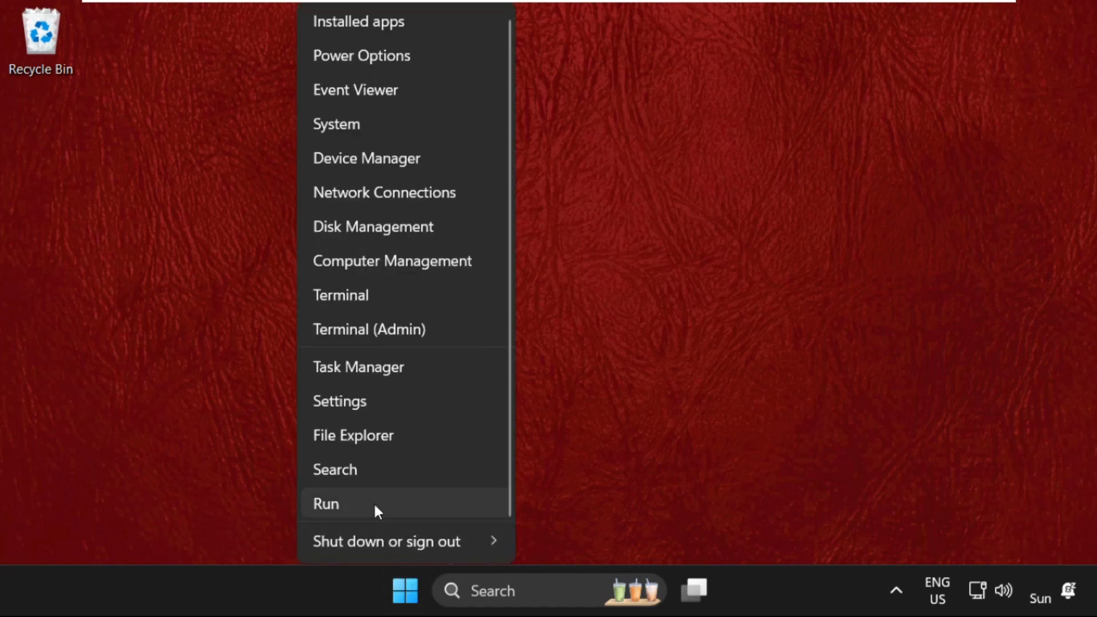
left_click(326, 503)
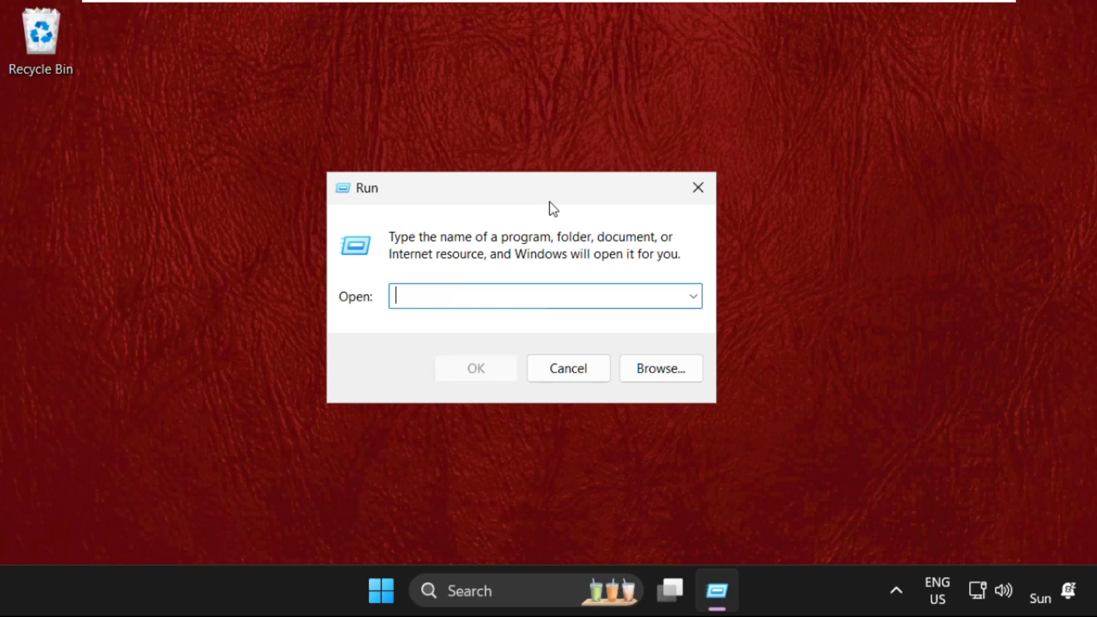
type("prefet")
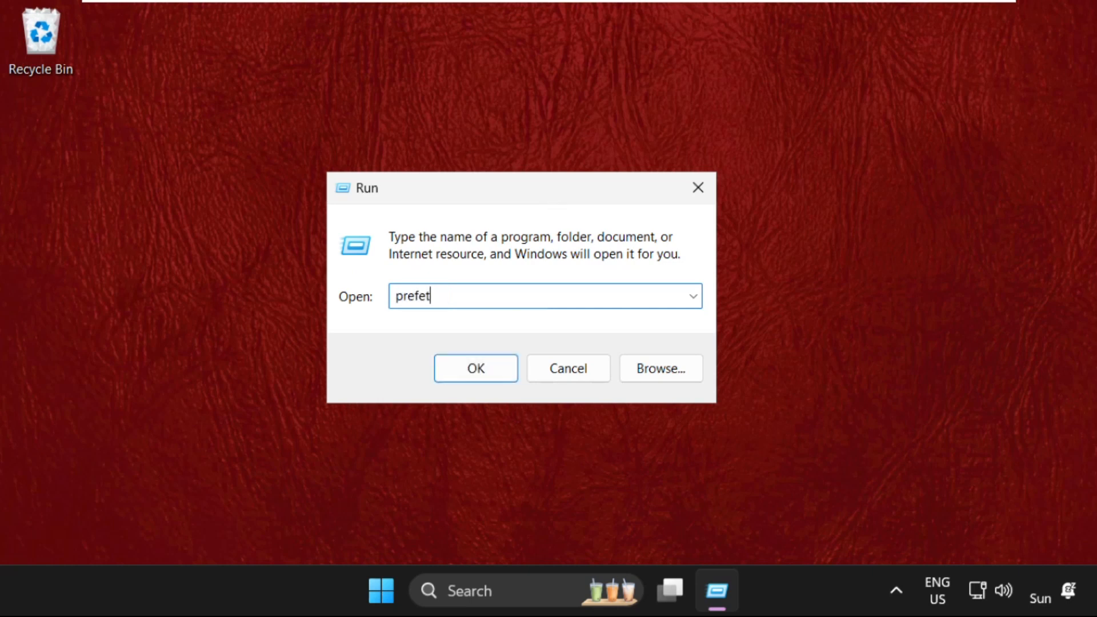
left_click(475, 367)
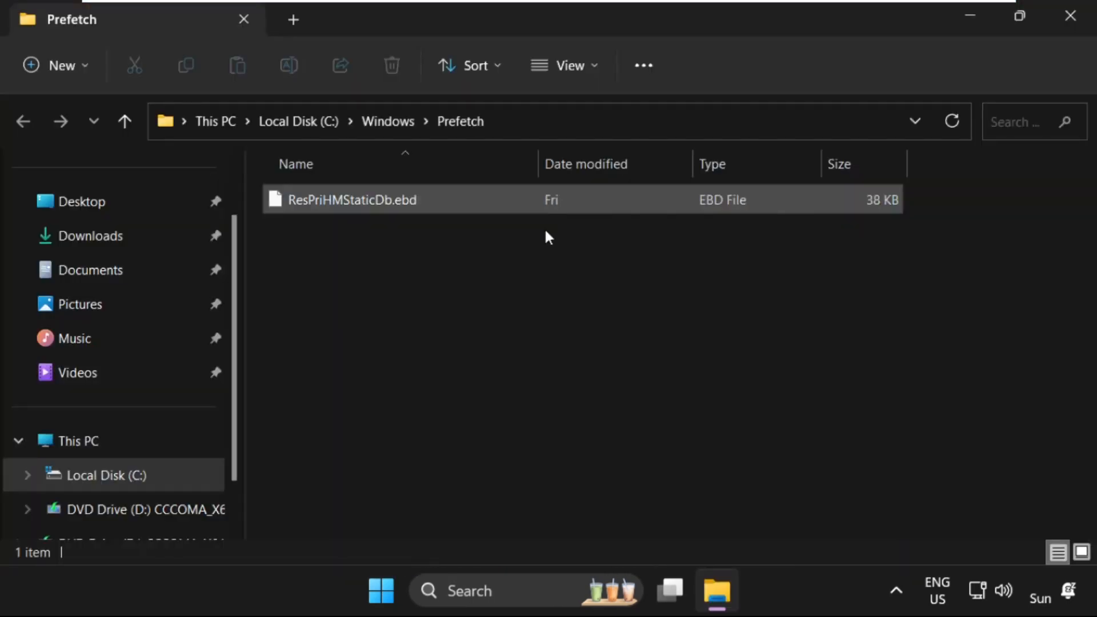
right_click(352, 200)
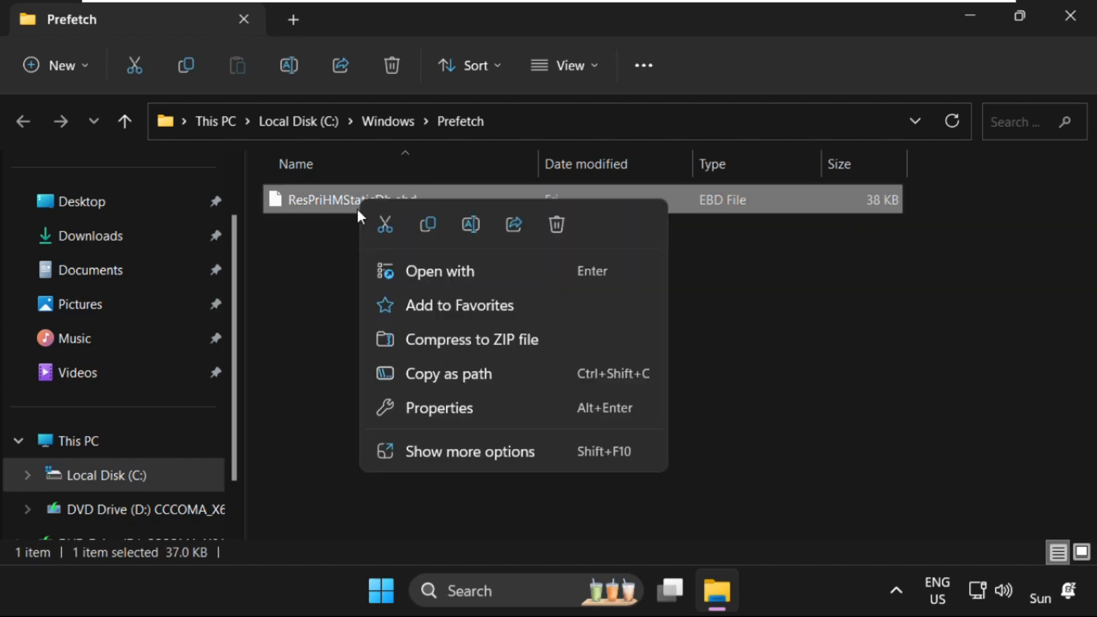
left_click(556, 225)
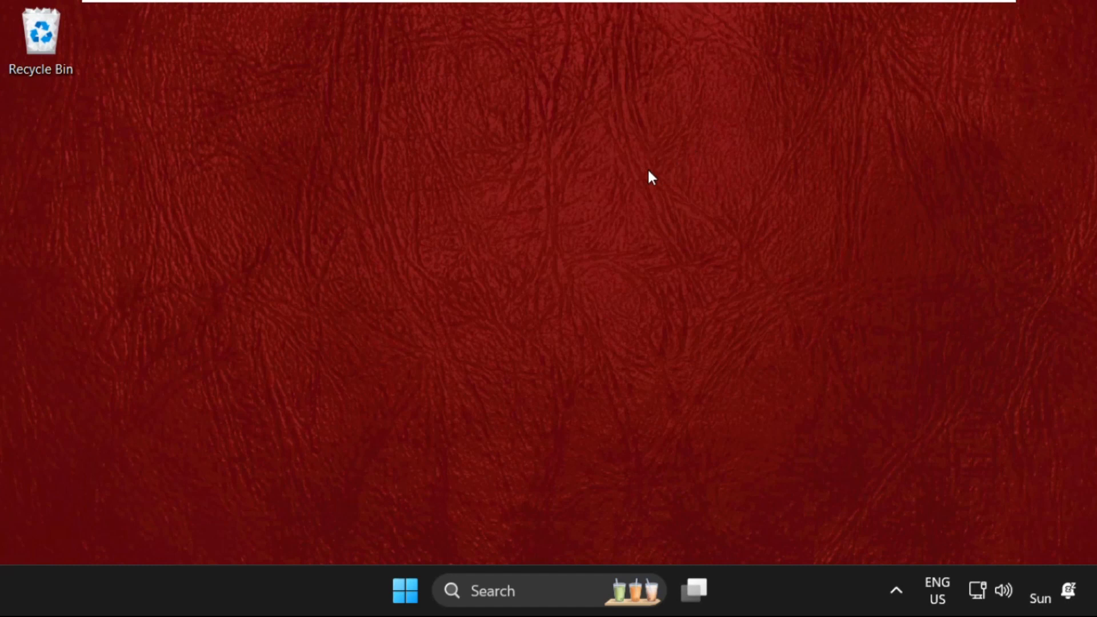
mouse_move(506, 516)
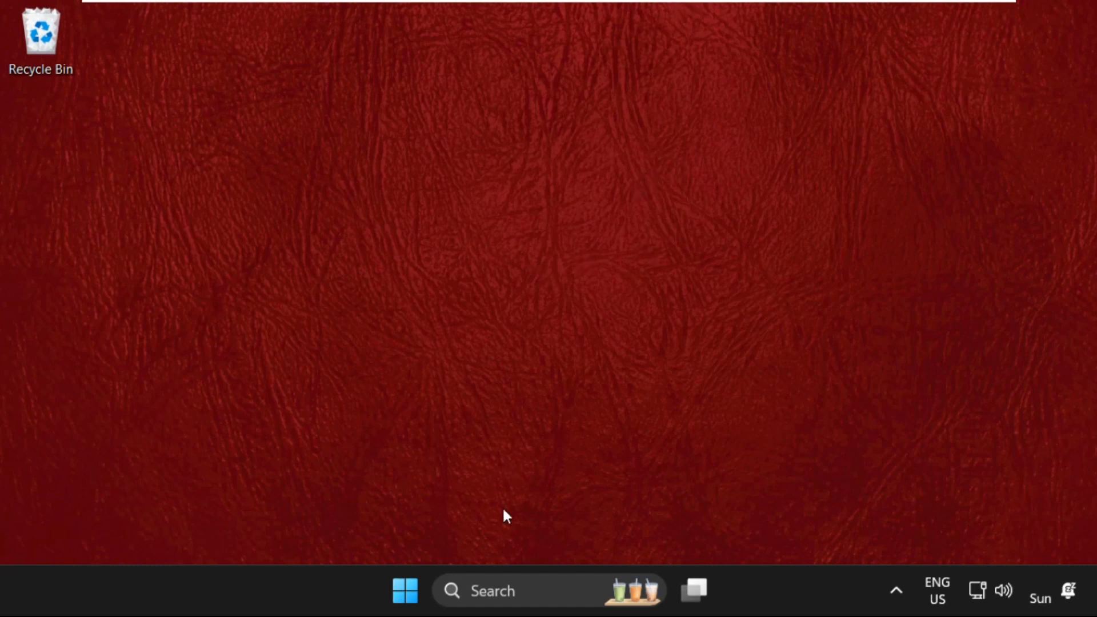
Launch Control Panel from search and reach Power Options under System and Security
type("cont")
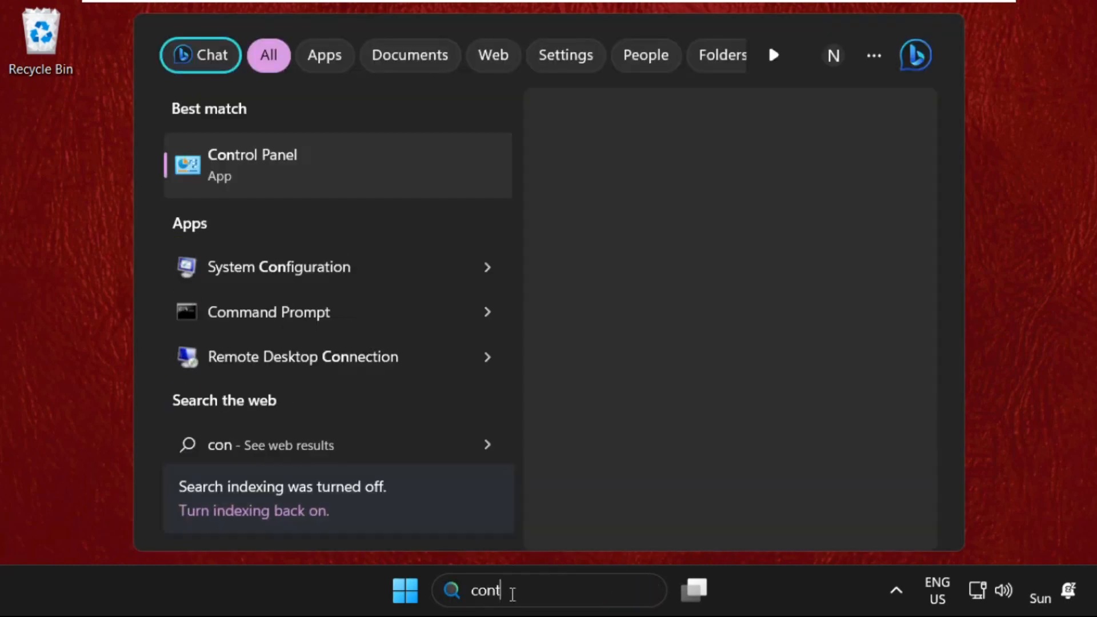
type("rol")
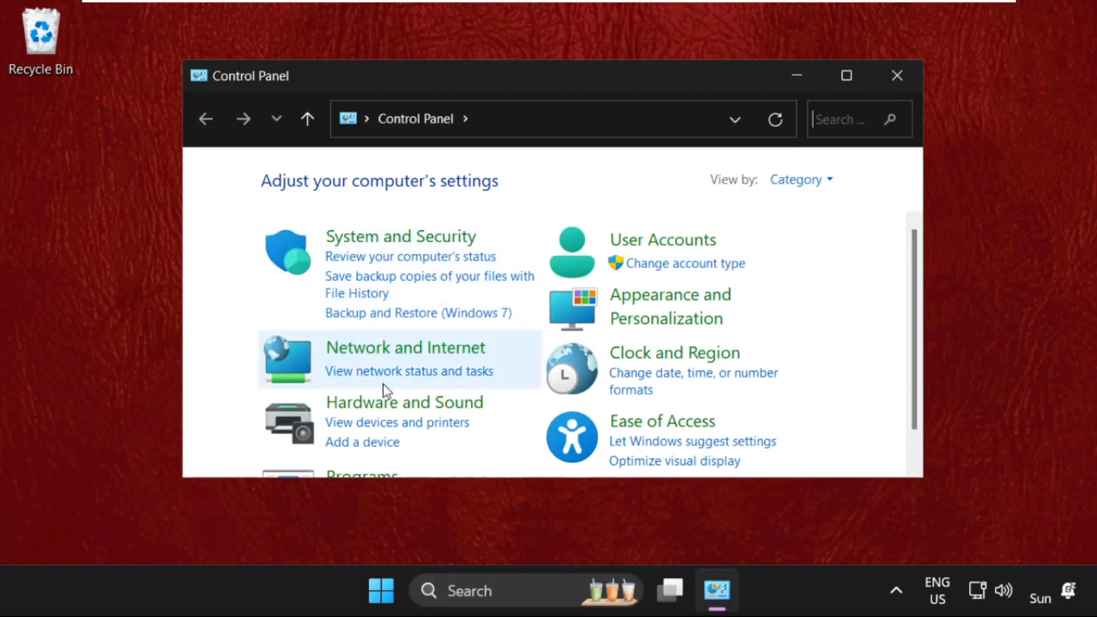
left_click(800, 179)
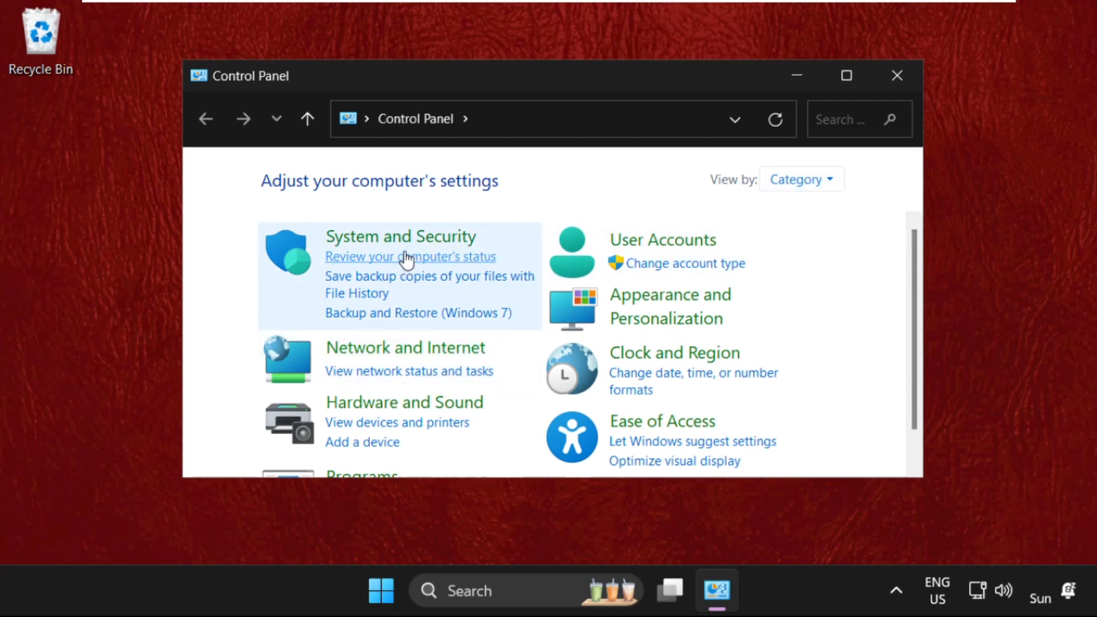
left_click(400, 235)
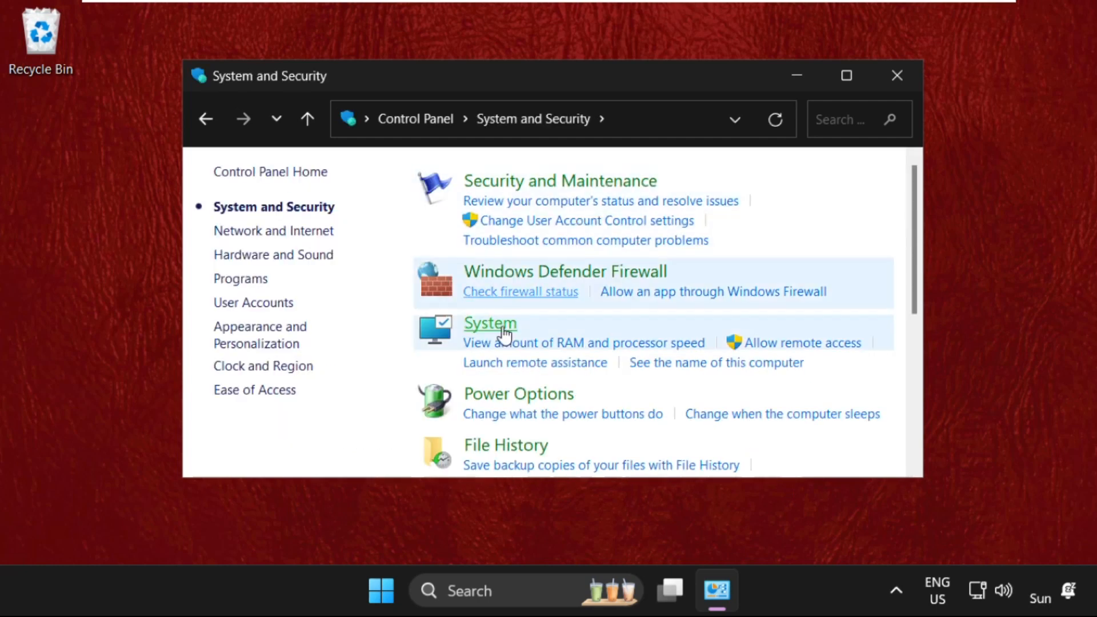
scroll("down", 3)
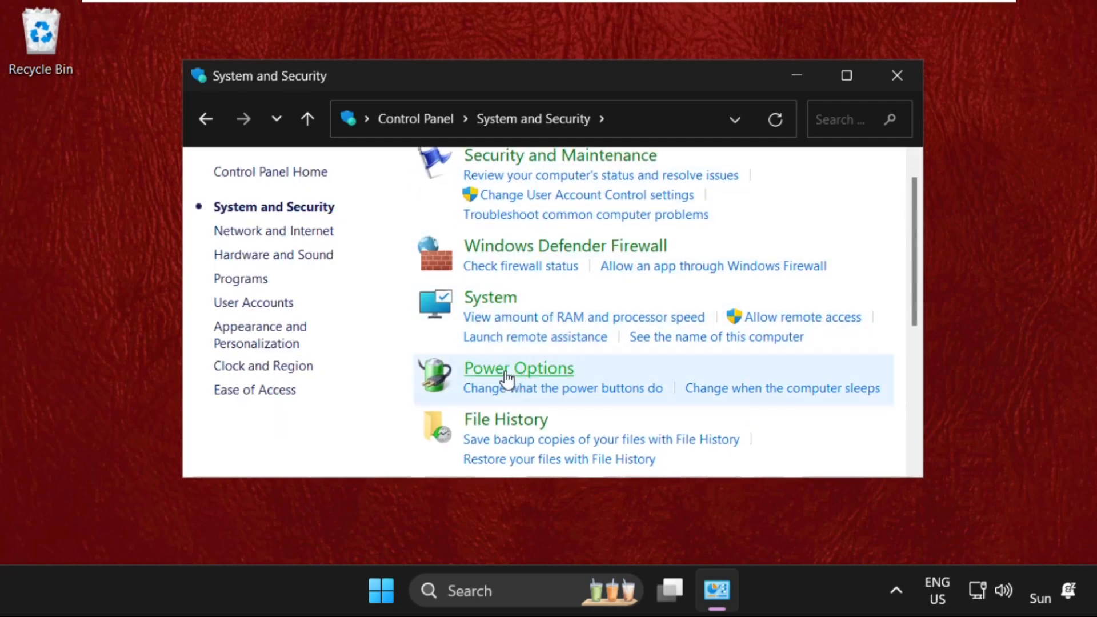
left_click(518, 368)
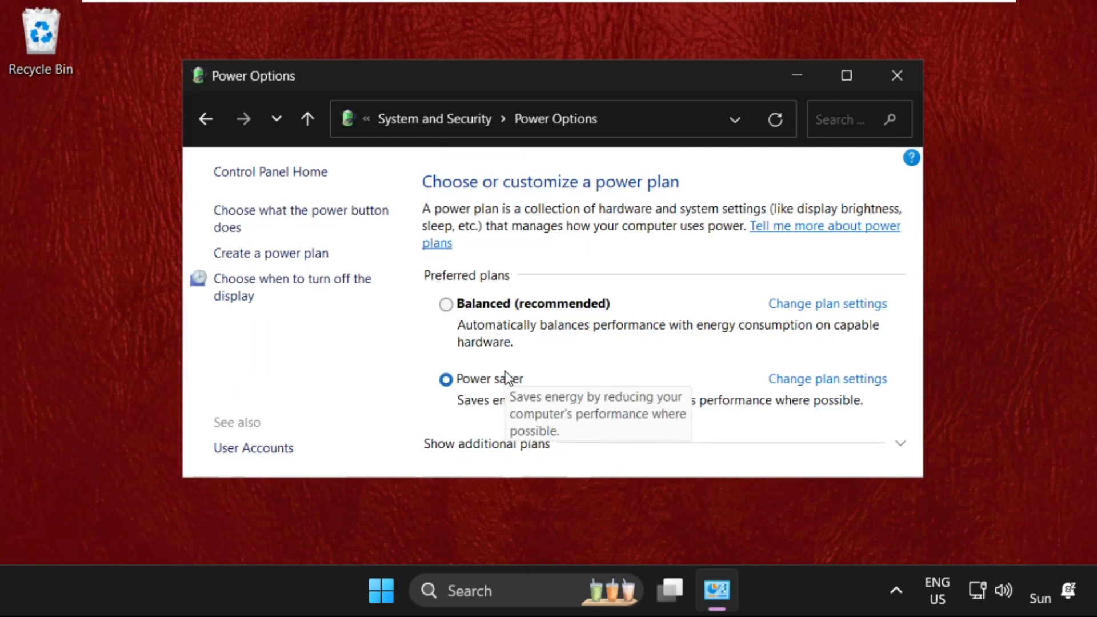
mouse_move(247, 272)
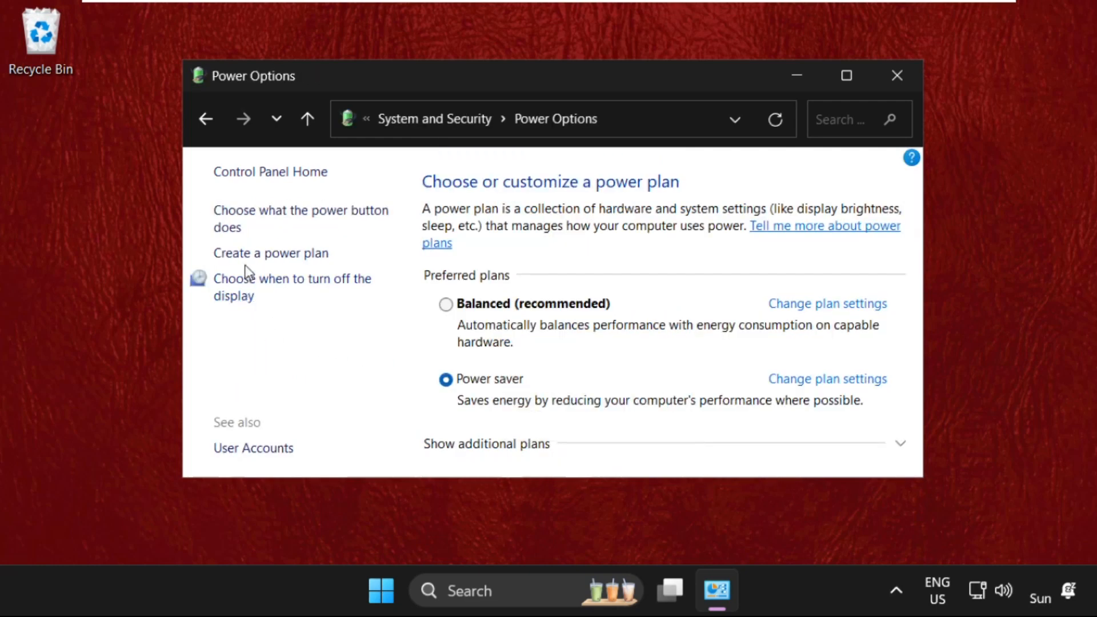
mouse_move(270, 253)
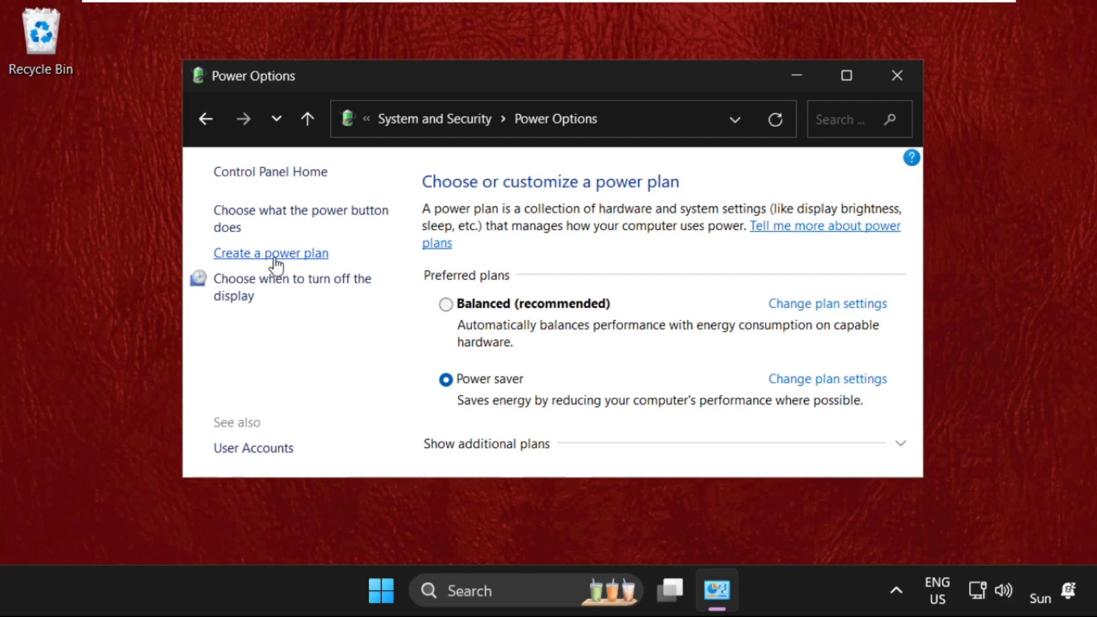
Create a High performance-based power plan named 'gaming Performance'
left_click(270, 253)
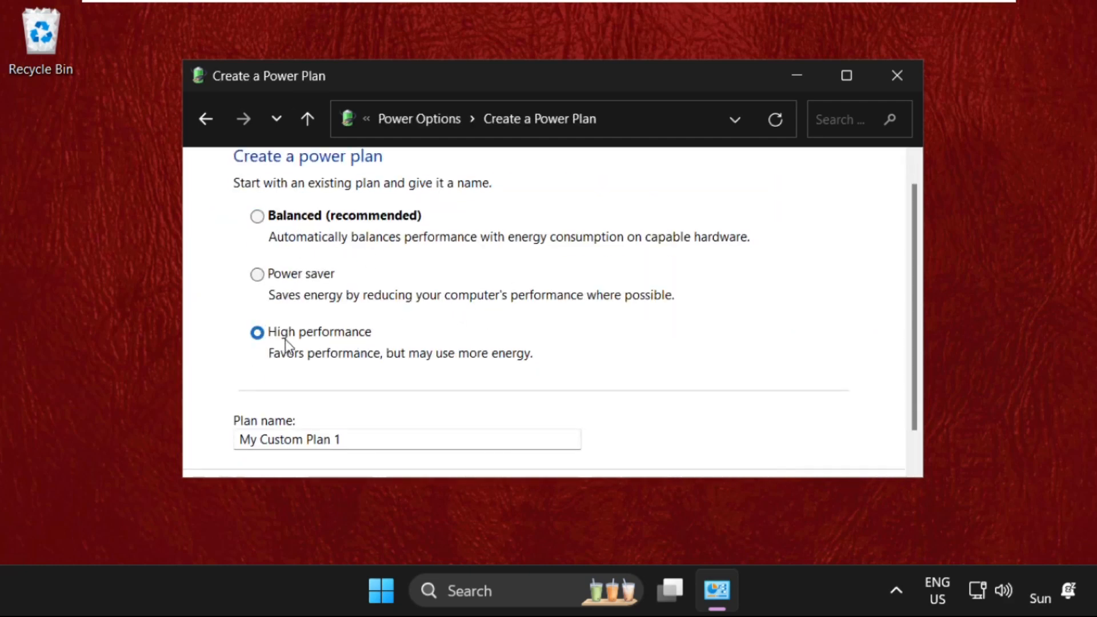
triple_click(289, 439)
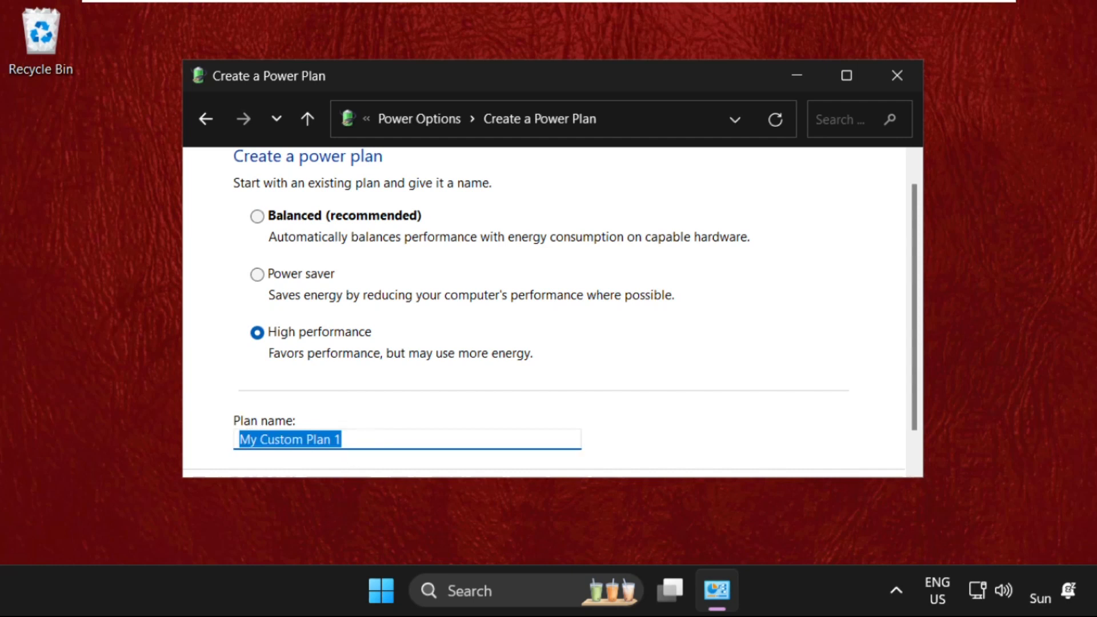
type("gaming Performa")
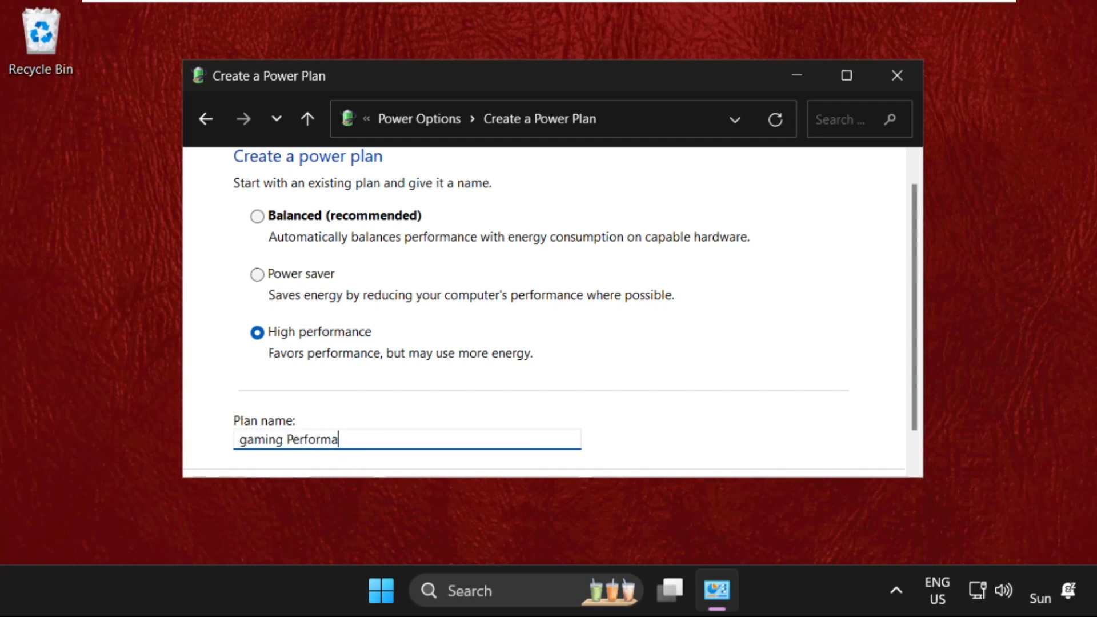
type("nce")
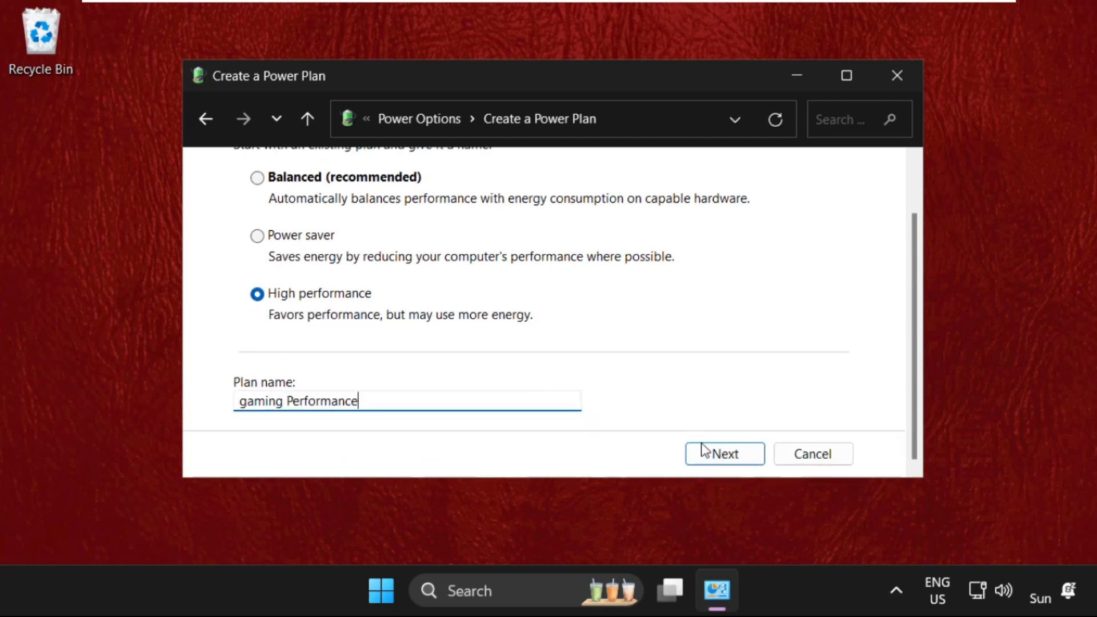
left_click(724, 454)
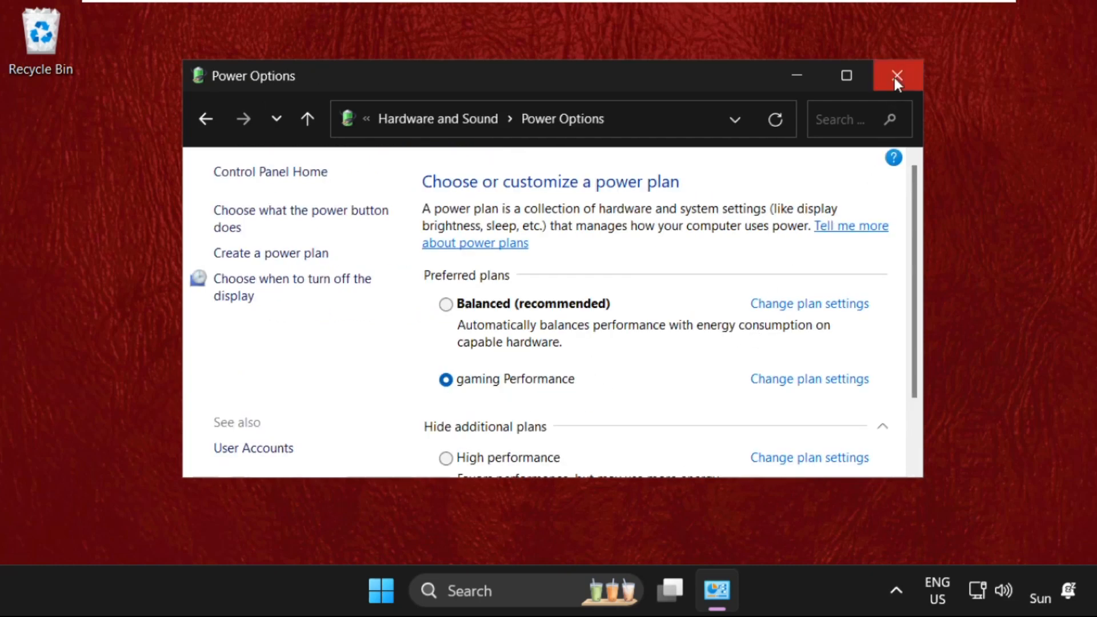
Close Power Options and bring up the Start menu's shut down and restart choices
left_click(898, 76)
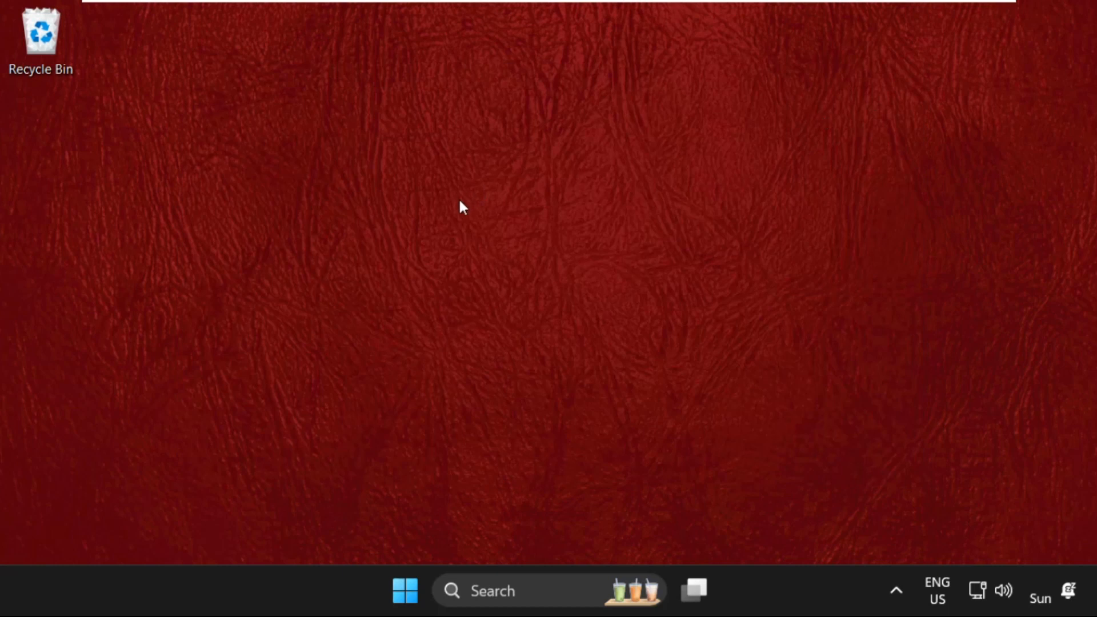
left_click(404, 591)
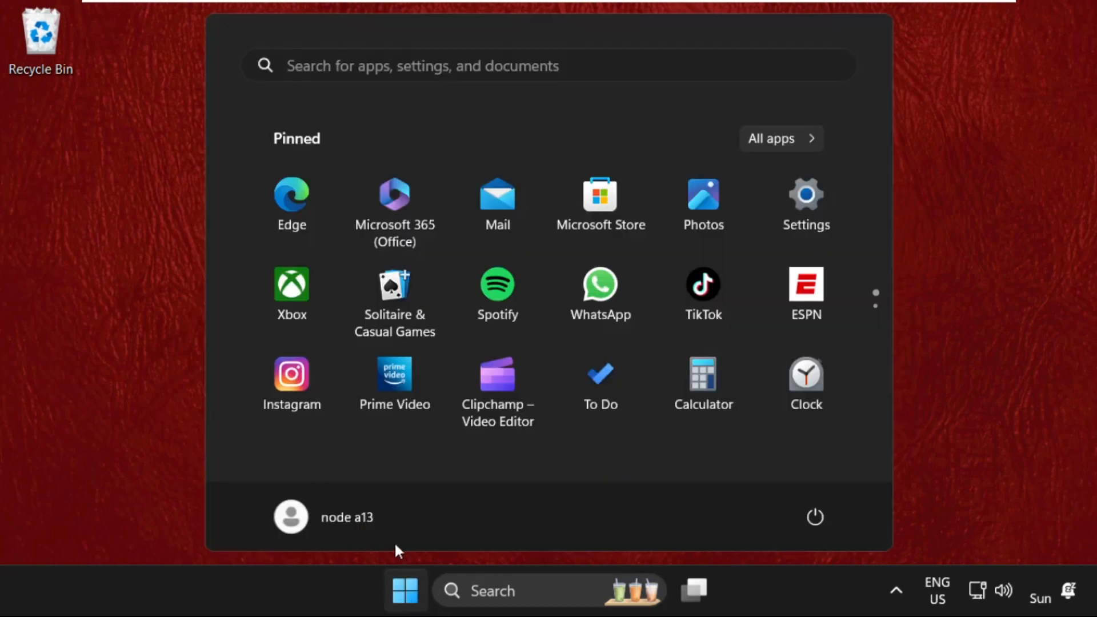
left_click(814, 516)
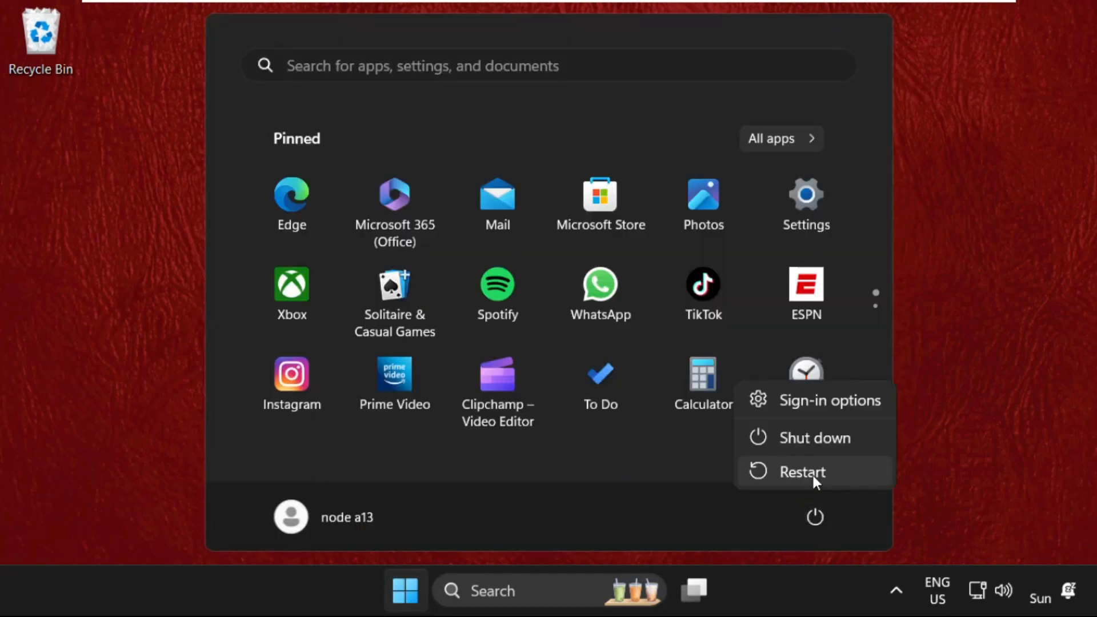